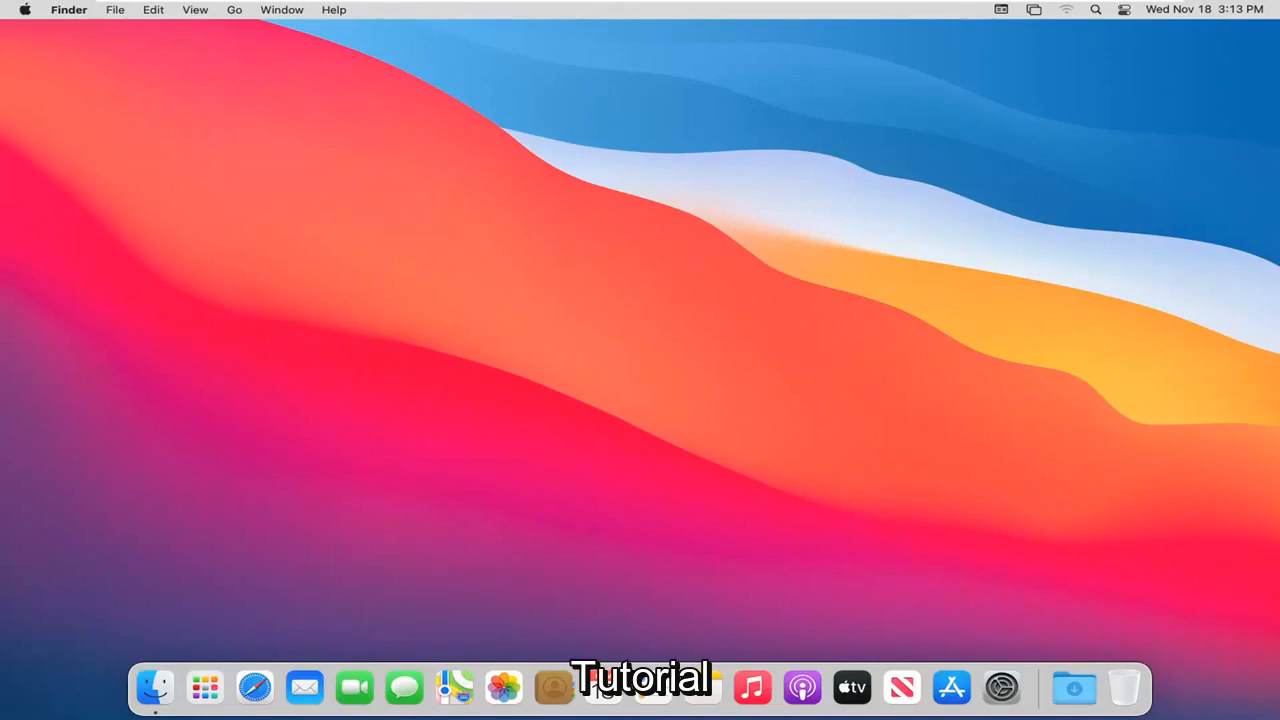
mouse_move(660, 380)
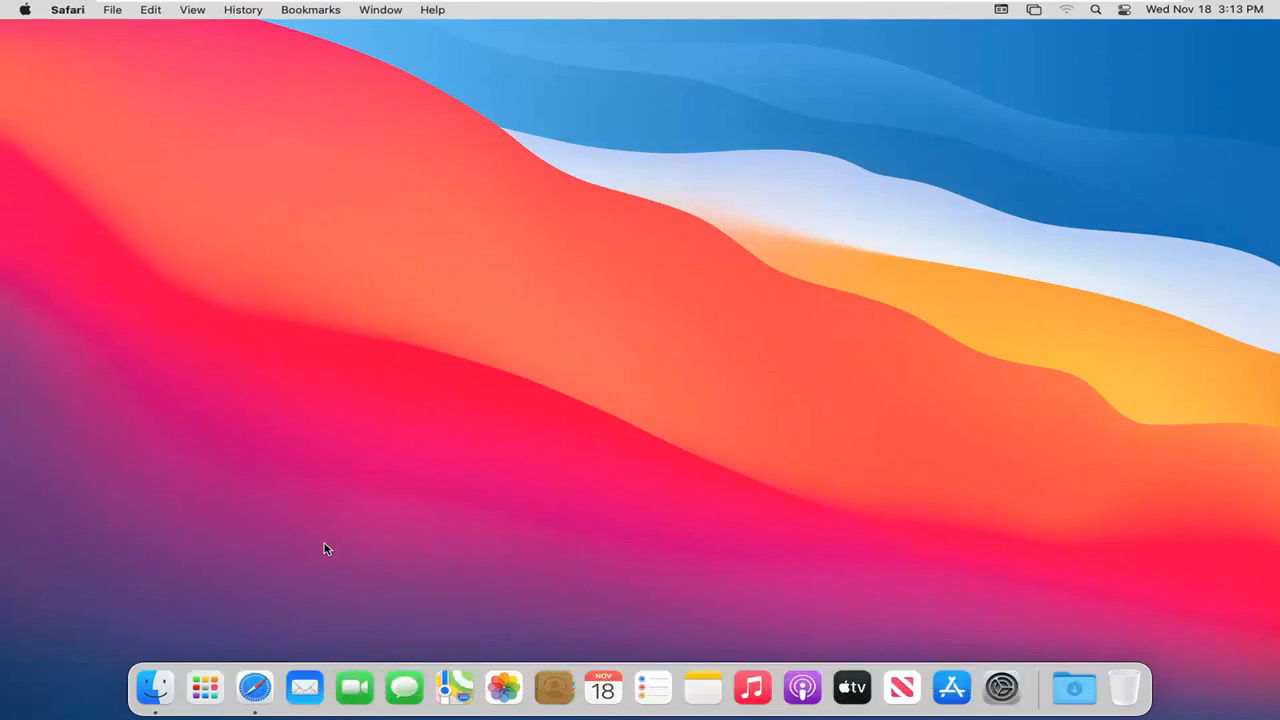
Step: Bring a Safari window forward on the start page so Favorites tiles load their icons
left_click(254, 688)
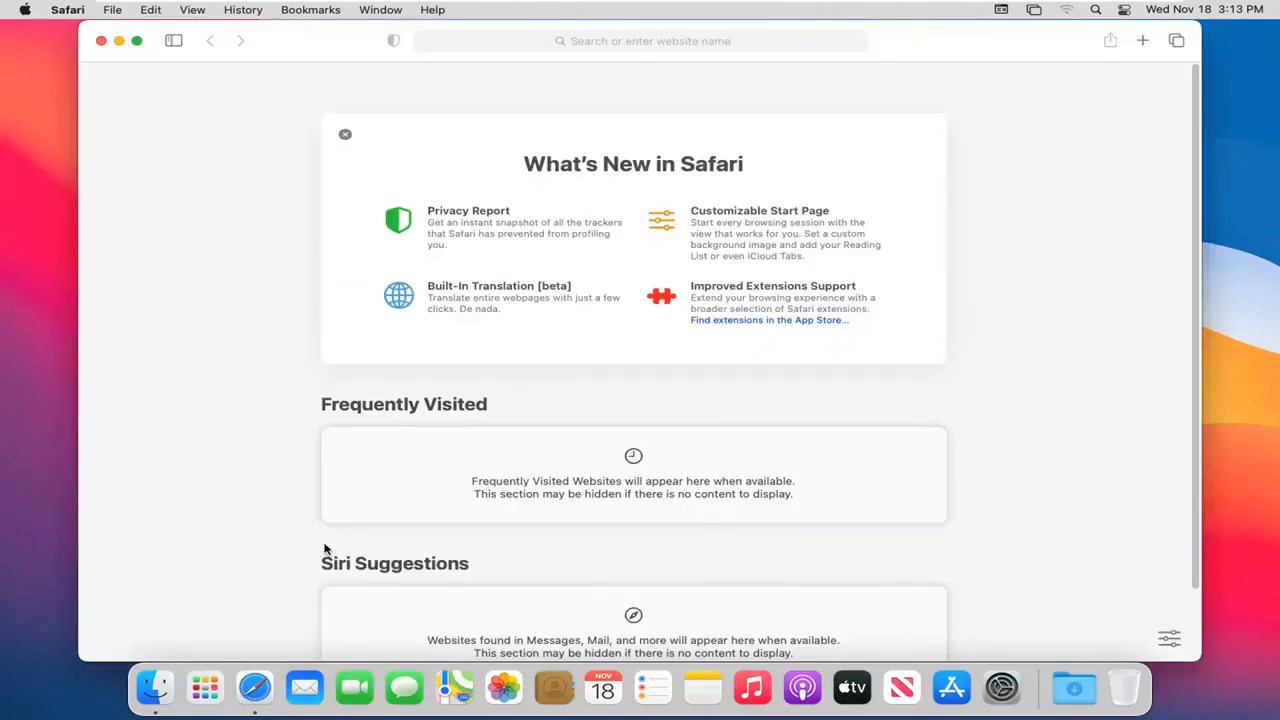
mouse_move(330, 544)
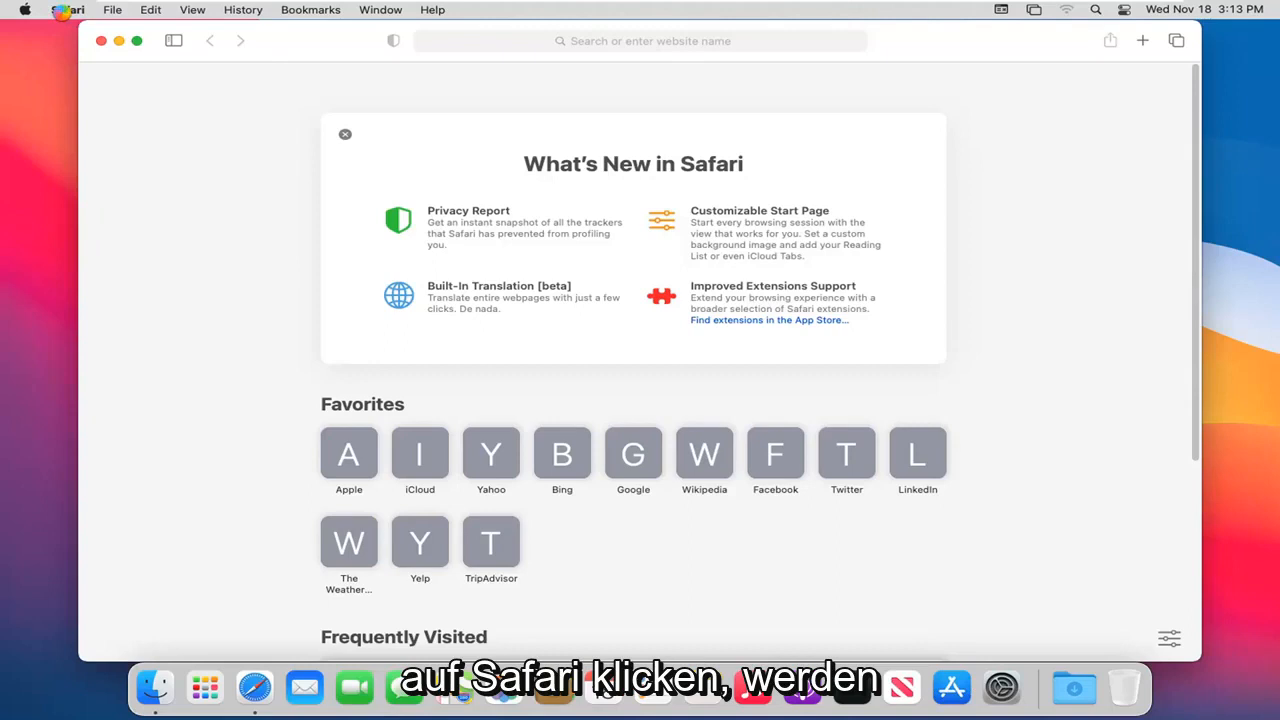
left_click(68, 8)
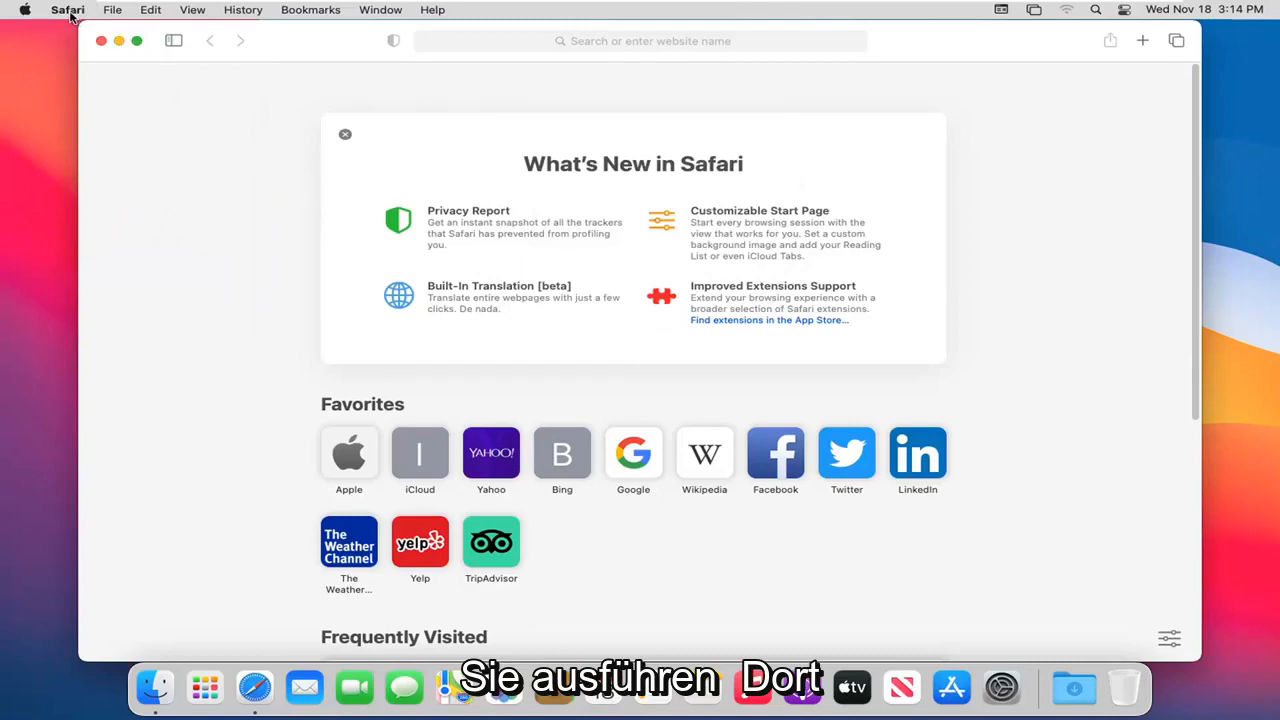
Step: Show the Safari application menu to reach Preferences…
left_click(68, 8)
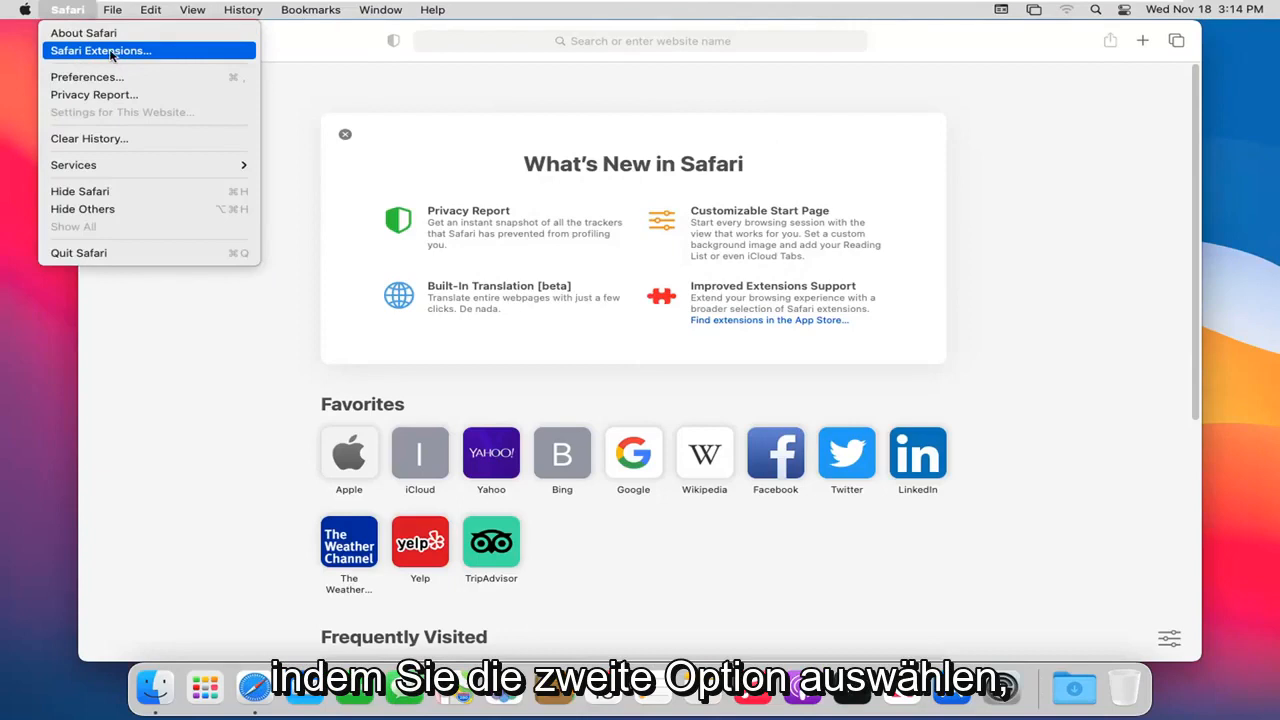
mouse_move(88, 76)
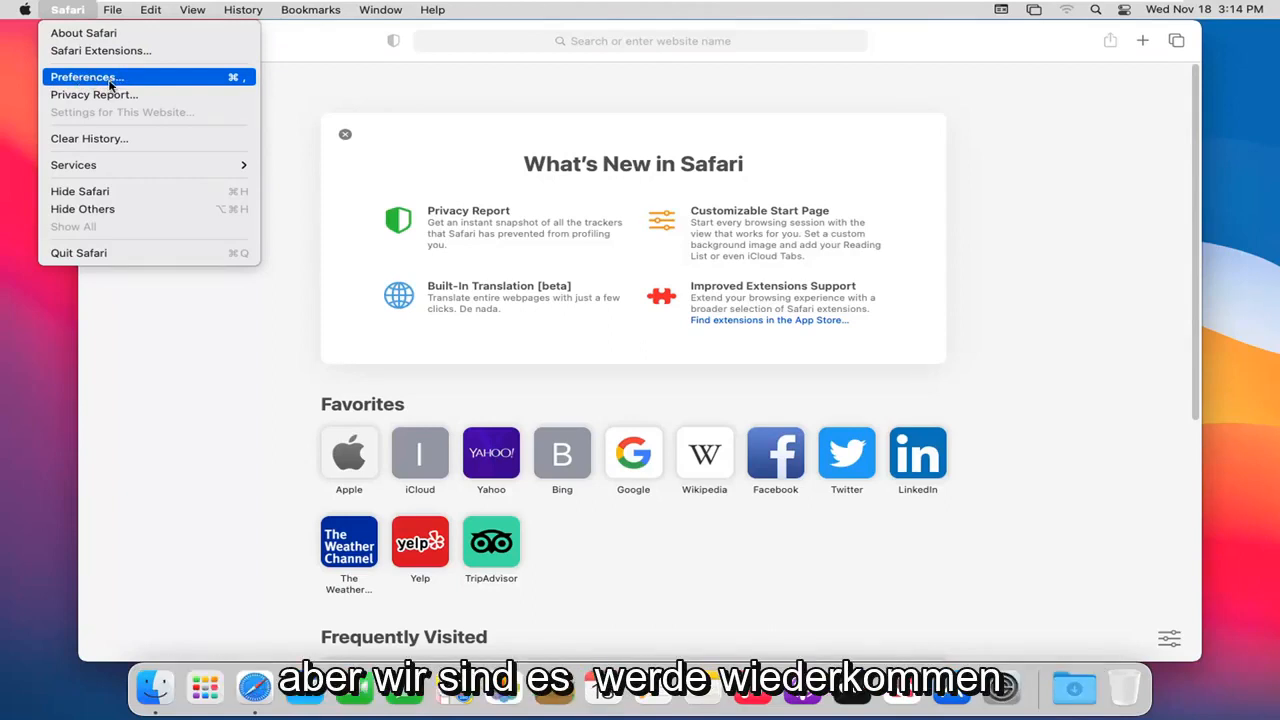
mouse_move(96, 138)
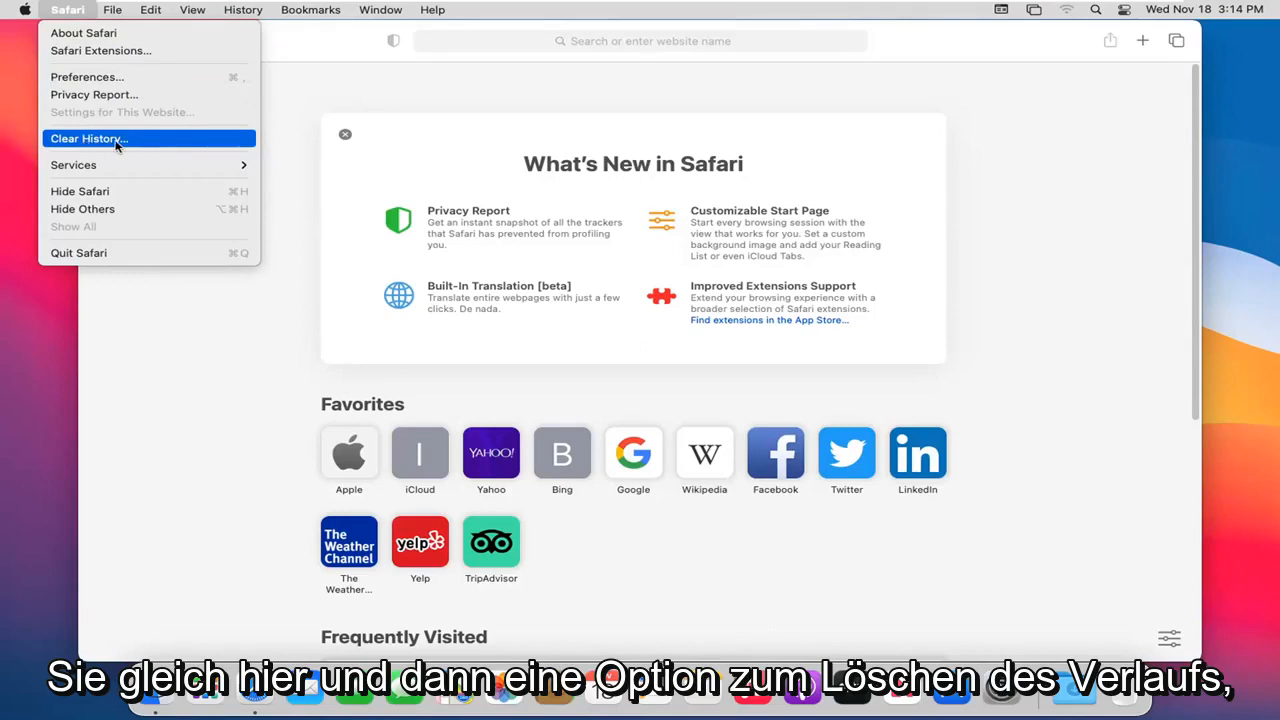
mouse_move(72, 164)
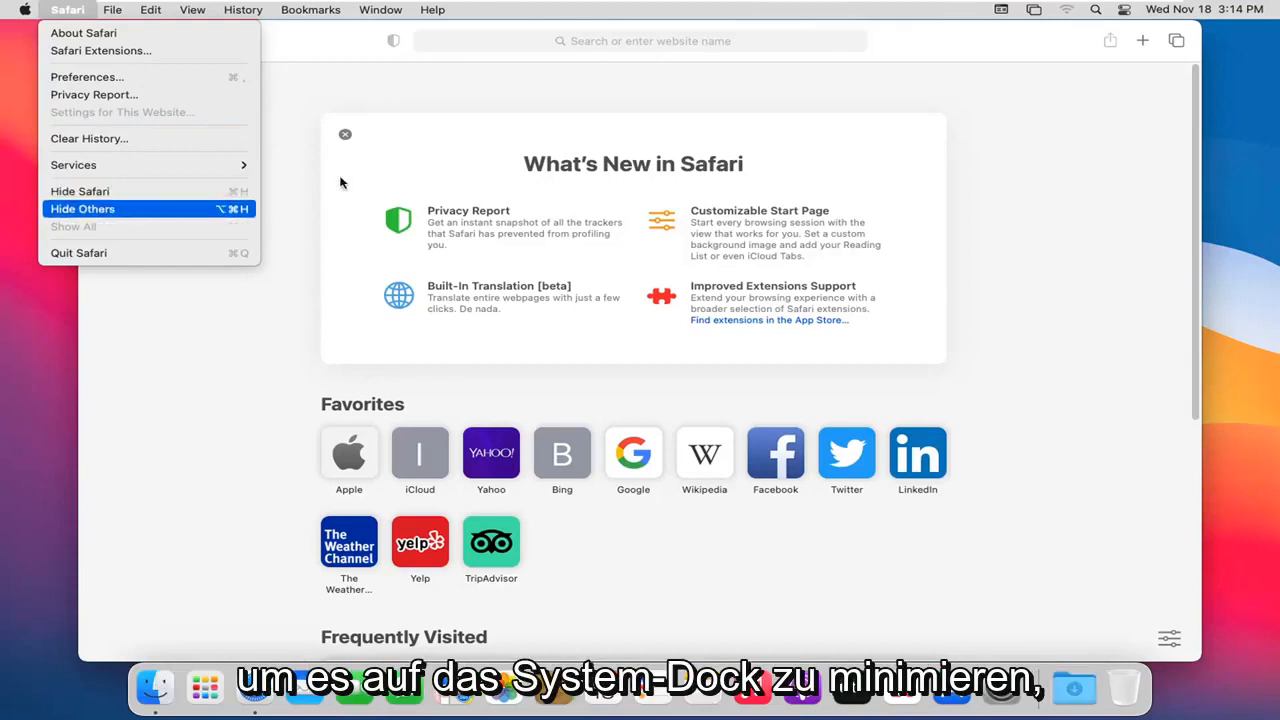
mouse_move(132, 232)
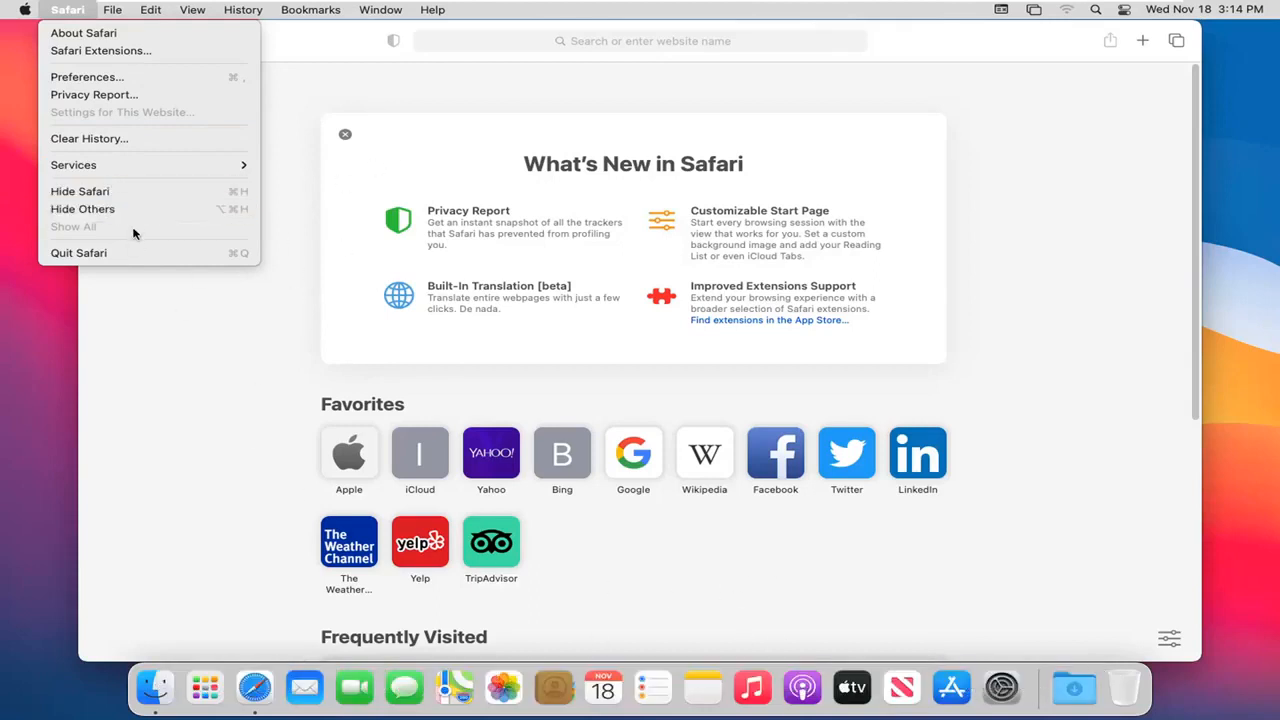
mouse_move(78, 252)
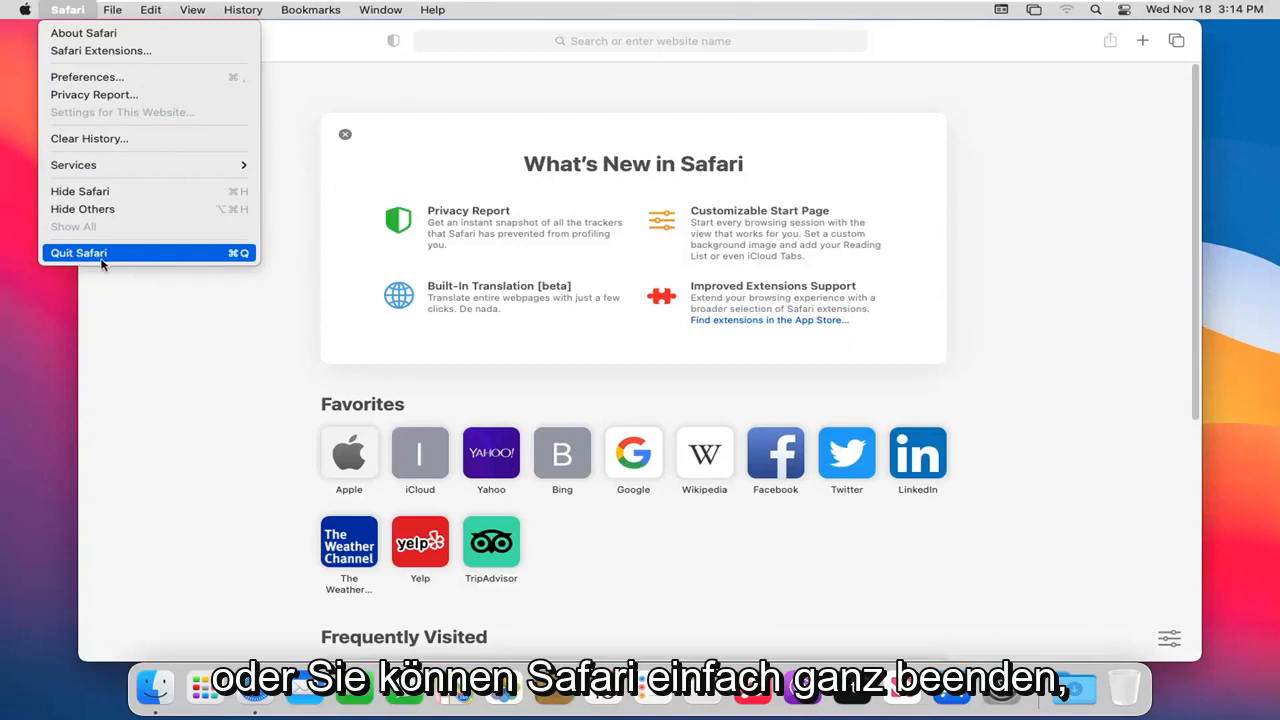
mouse_move(88, 76)
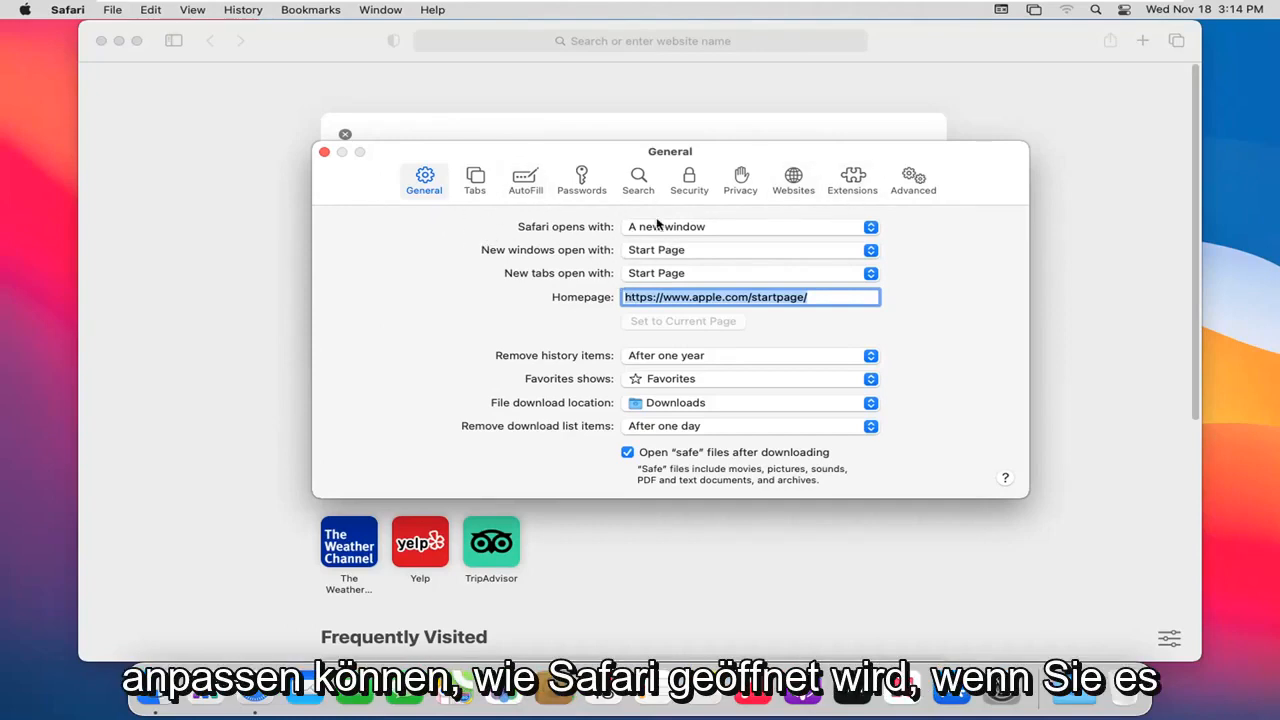
left_click(750, 226)
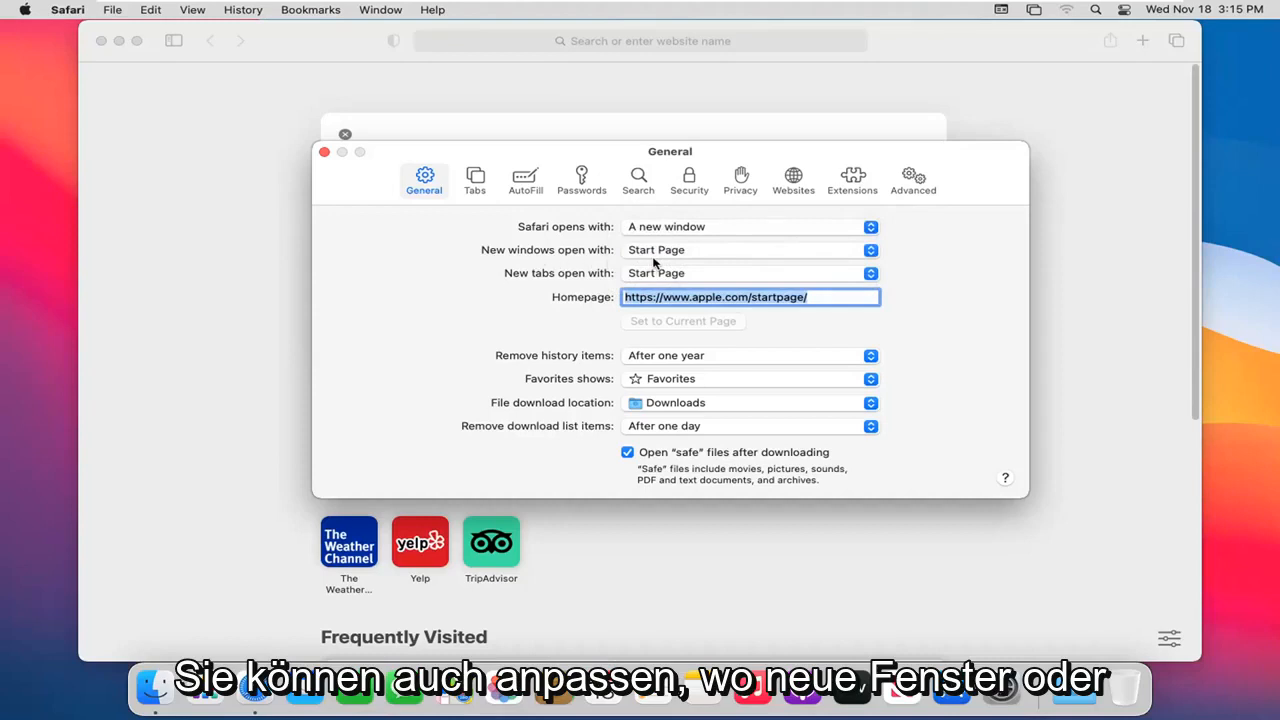
mouse_move(680, 258)
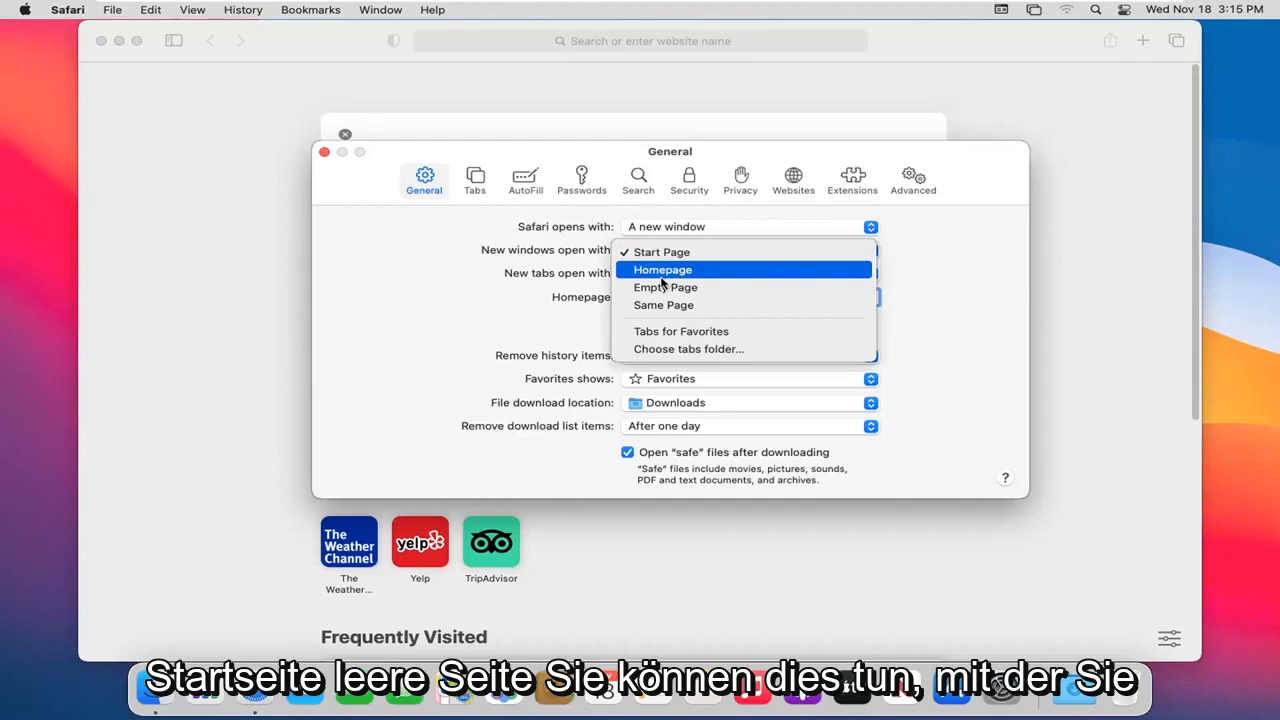
left_click(660, 252)
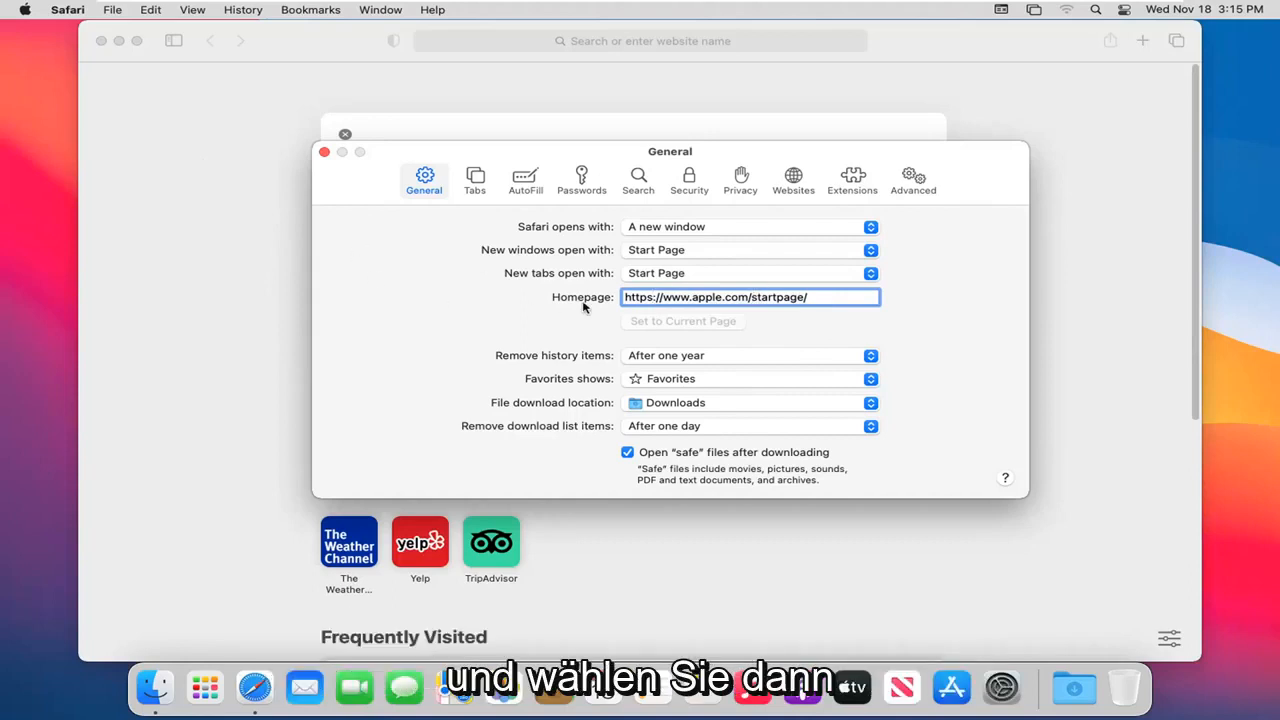
mouse_move(656, 338)
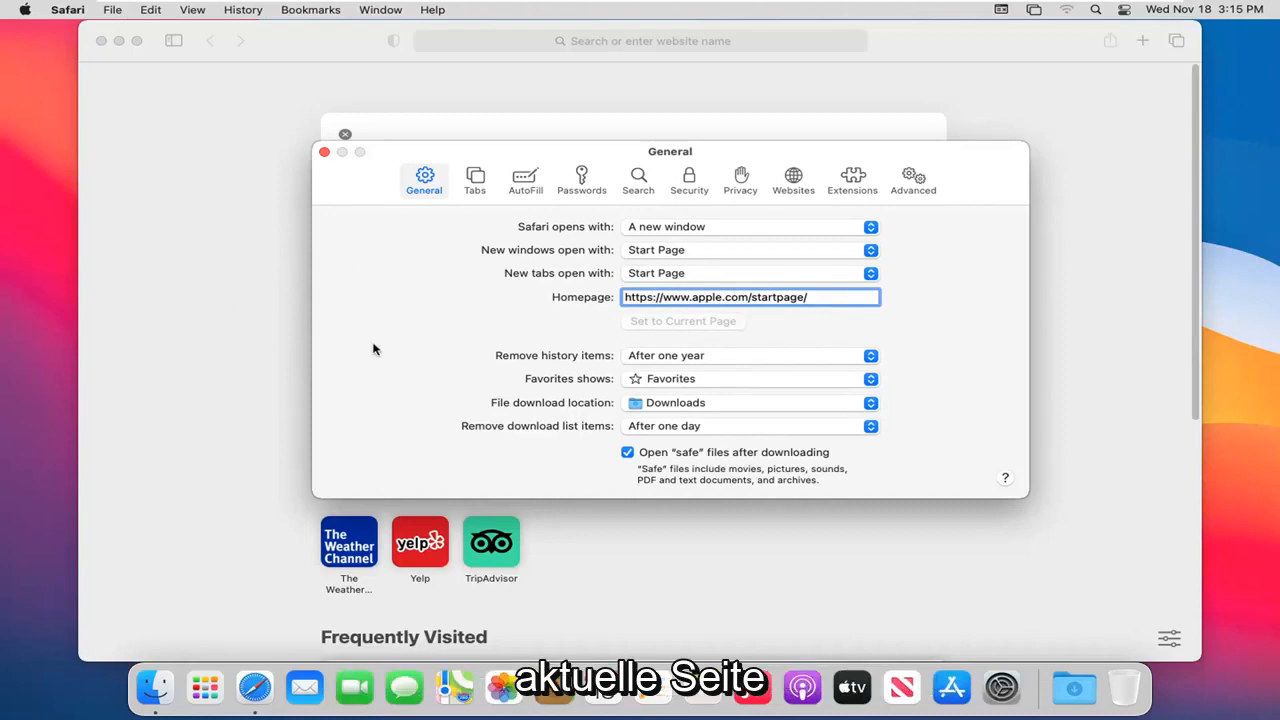
left_click(750, 356)
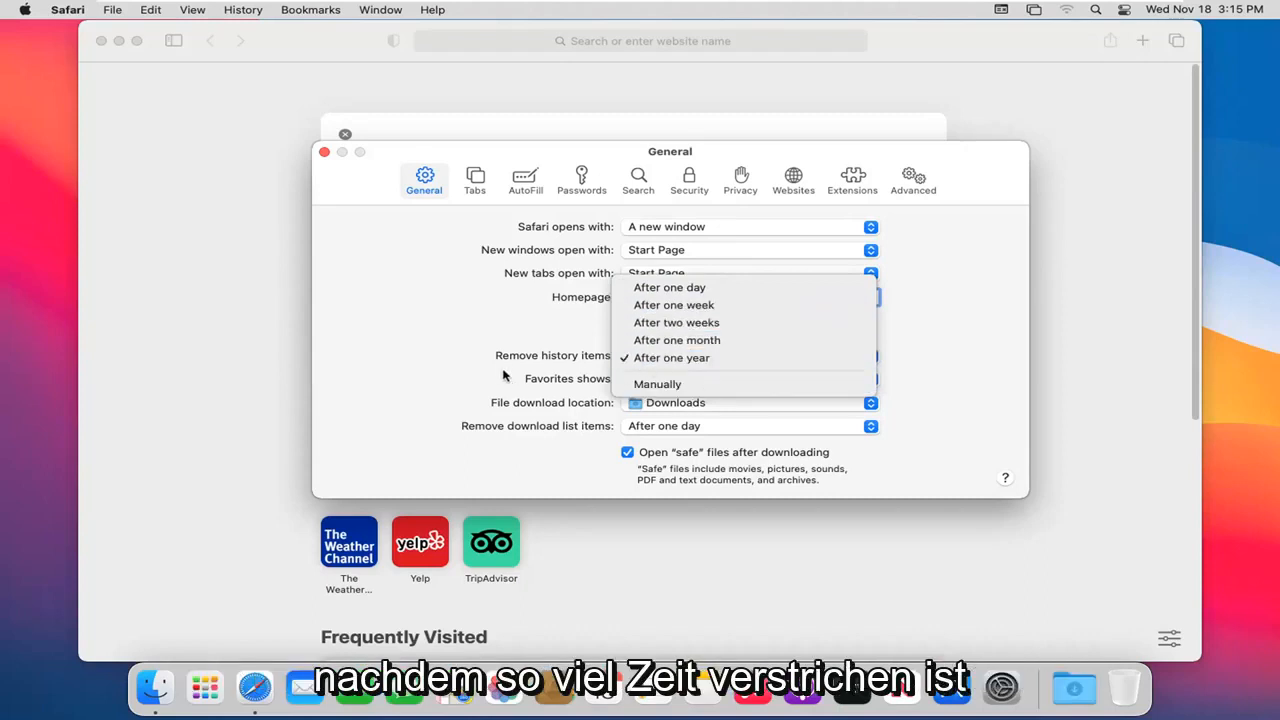
left_click(672, 356)
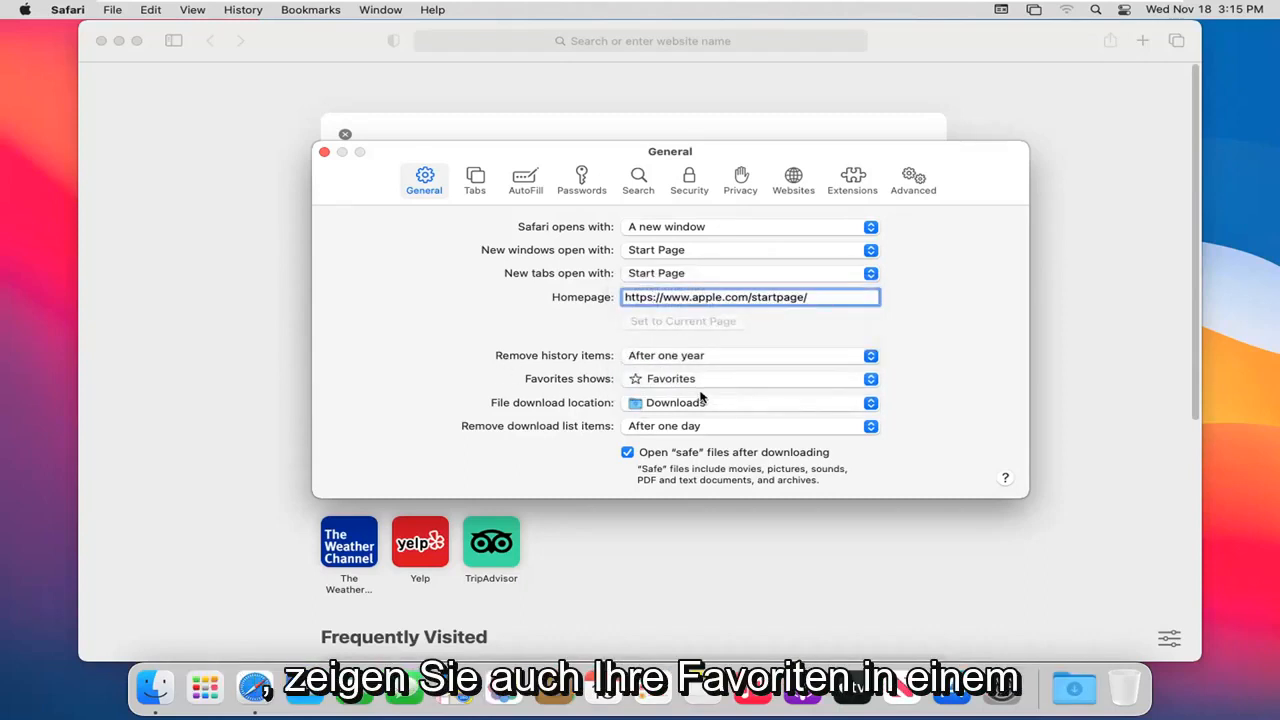
mouse_move(238, 184)
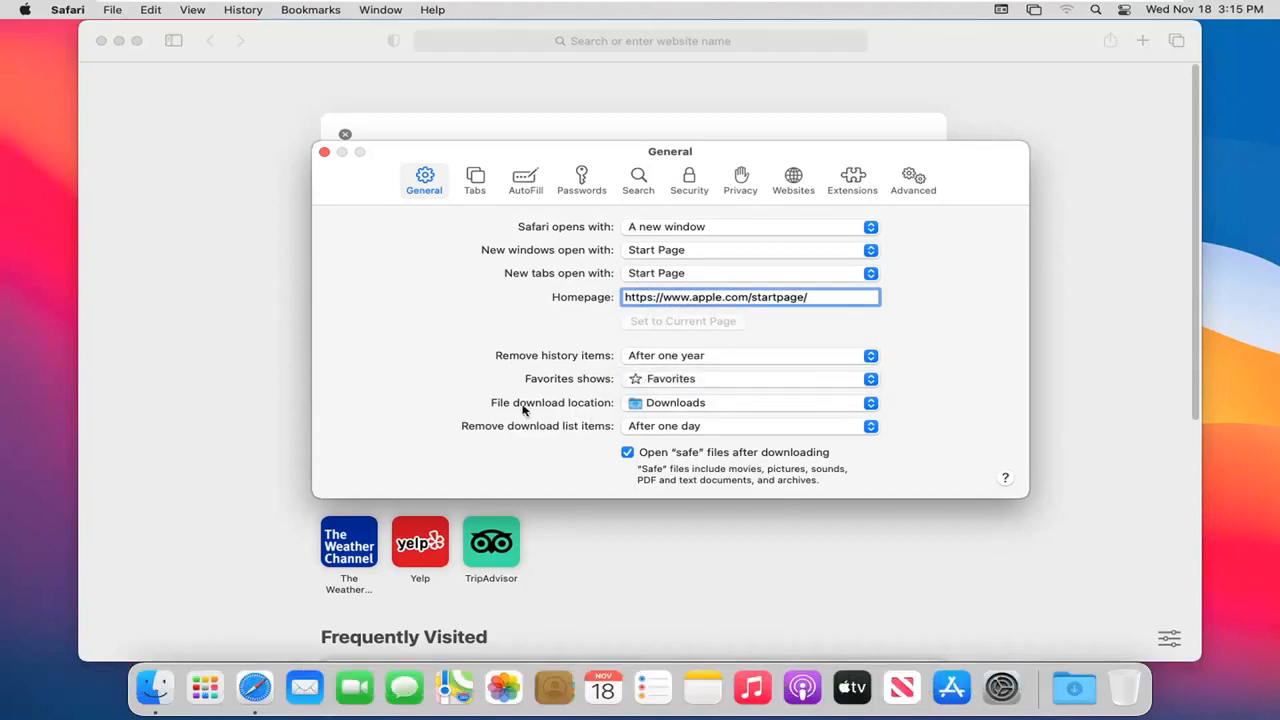
mouse_move(808, 410)
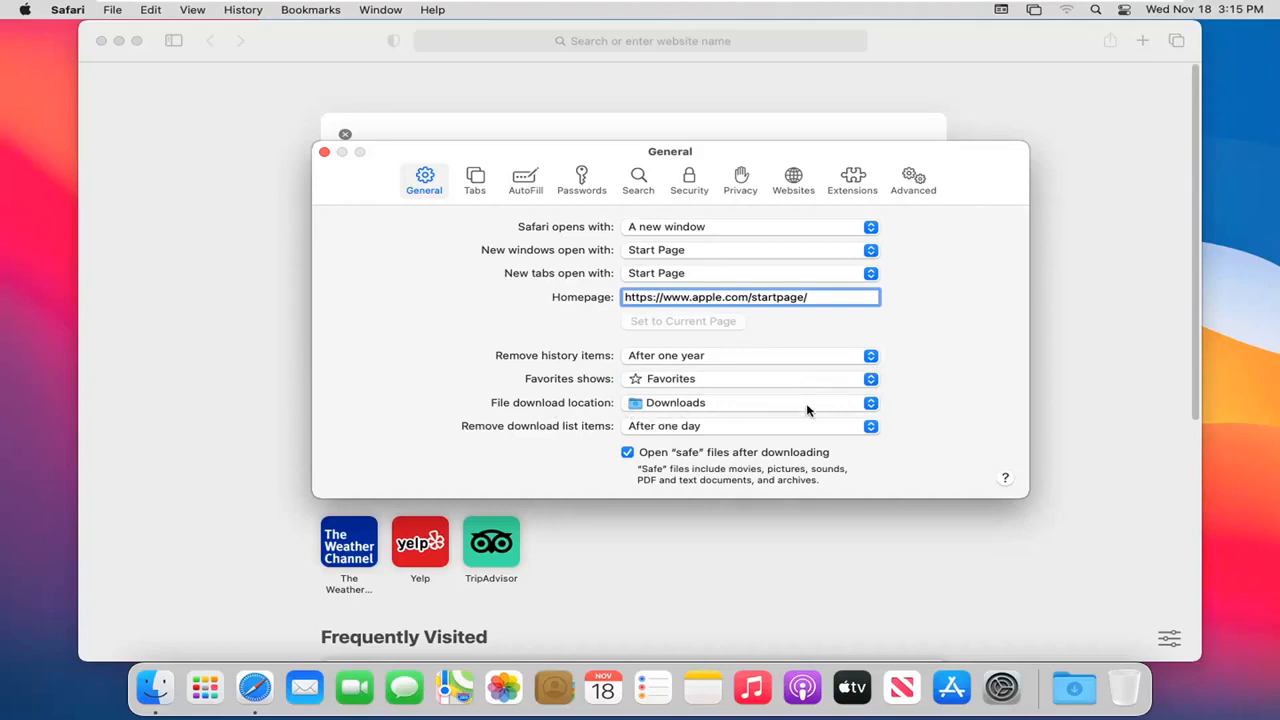
left_click(748, 402)
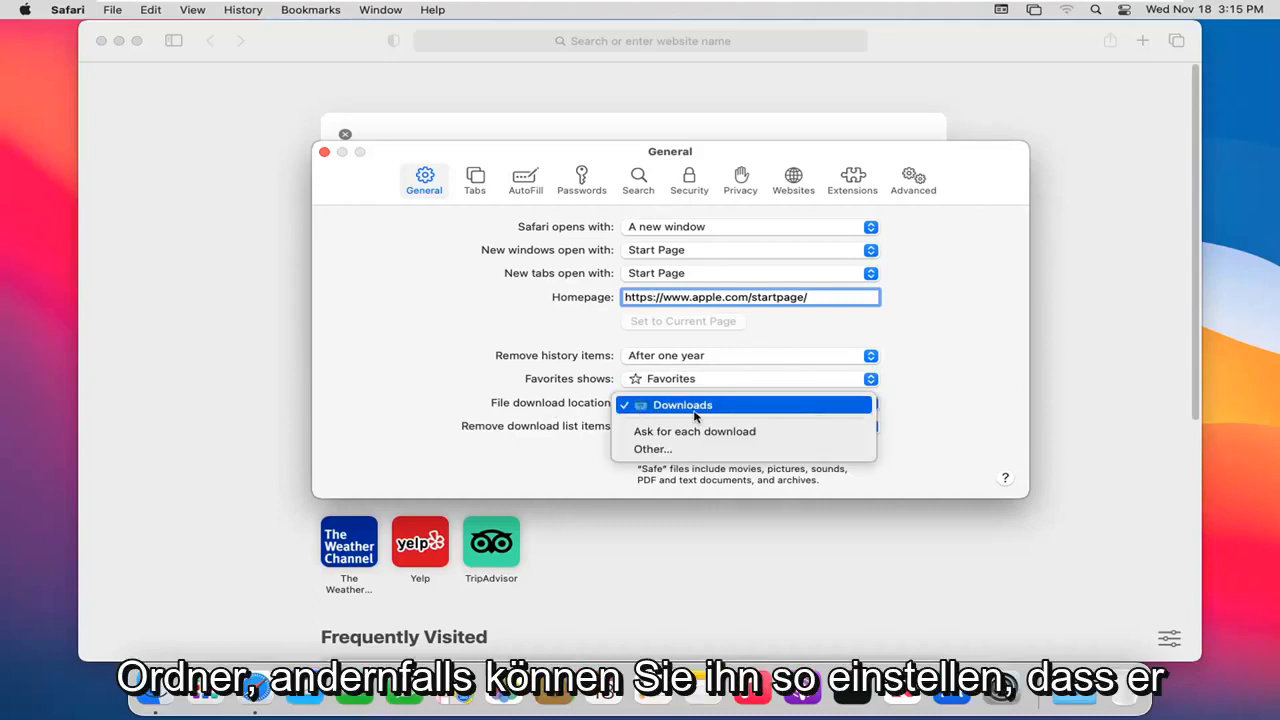
mouse_move(694, 432)
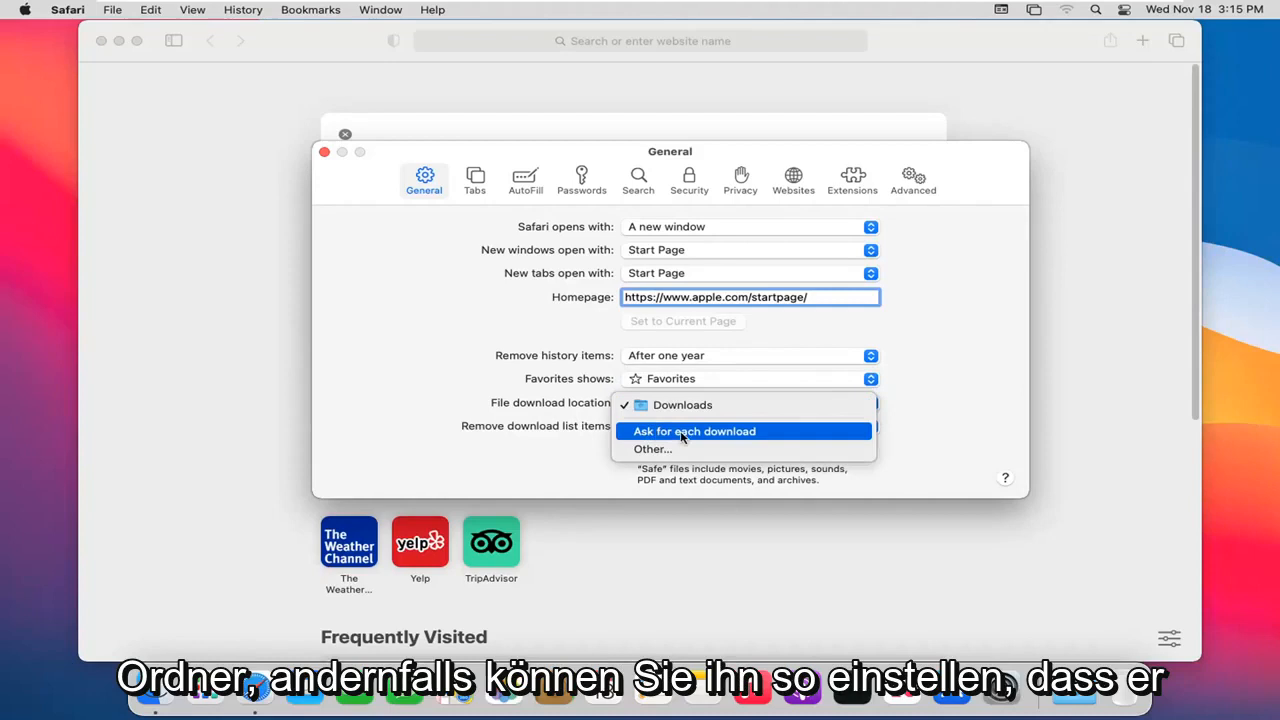
mouse_move(652, 448)
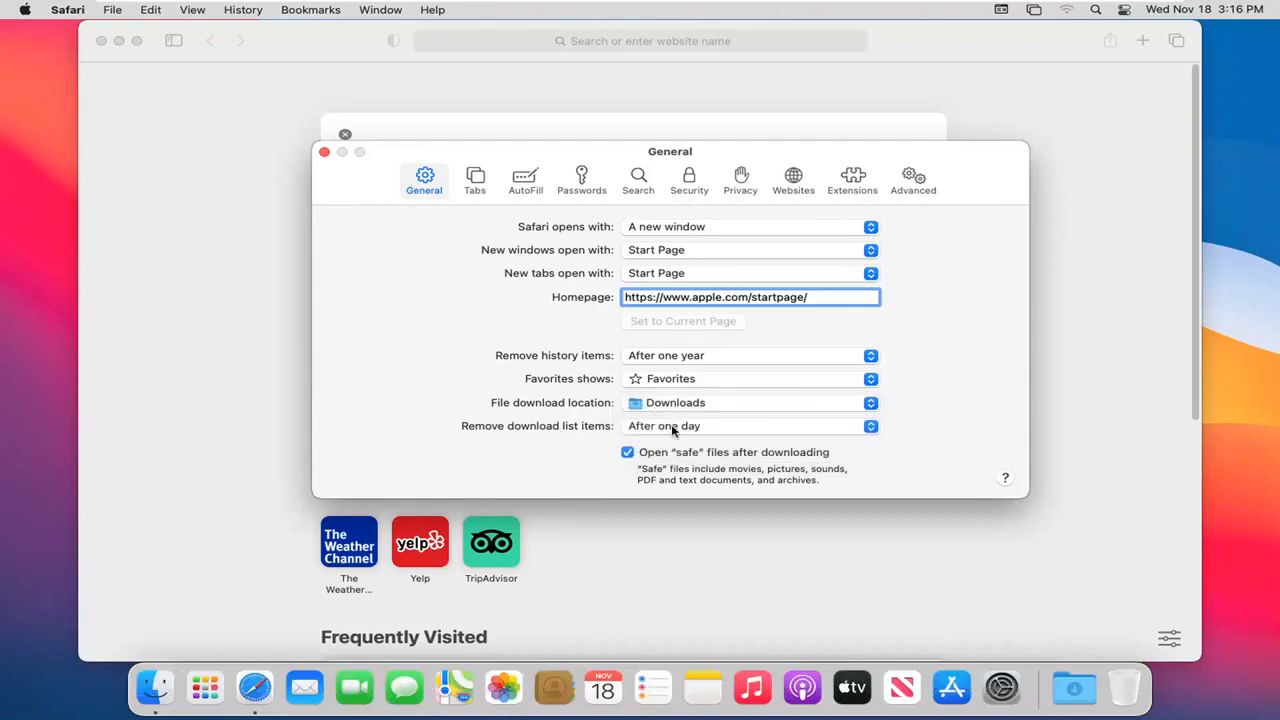
left_click(750, 424)
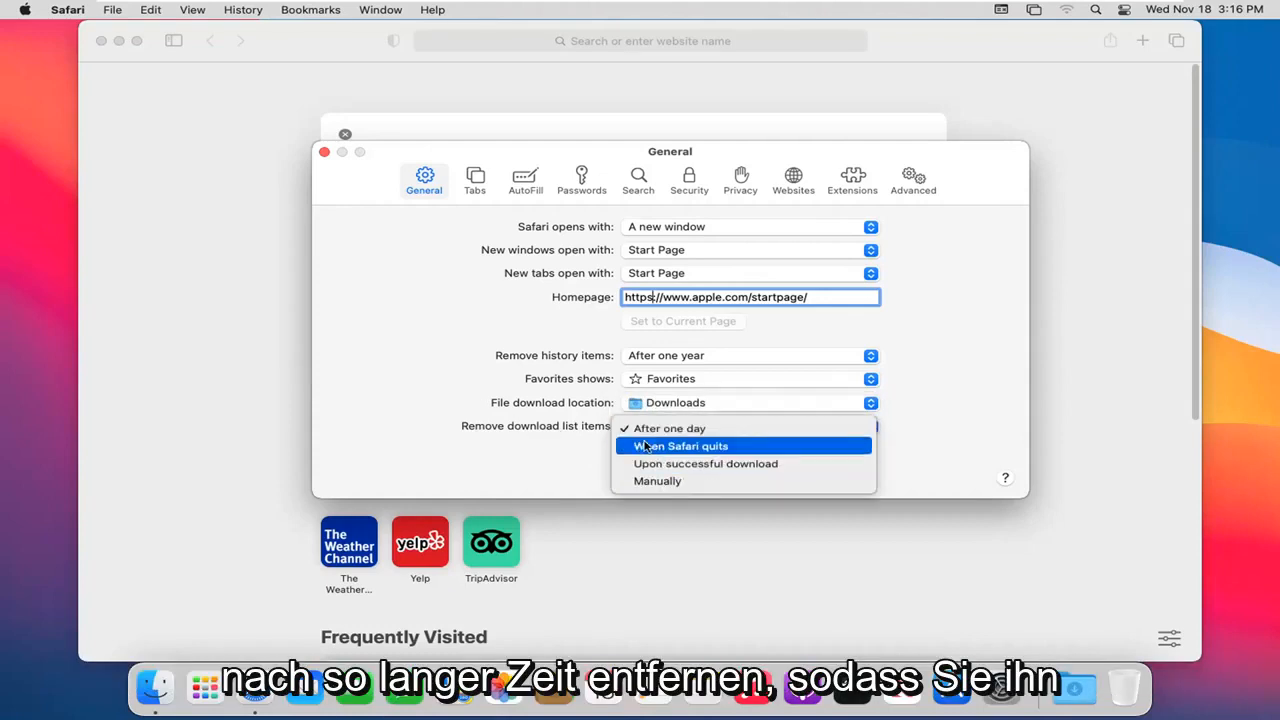
mouse_move(704, 464)
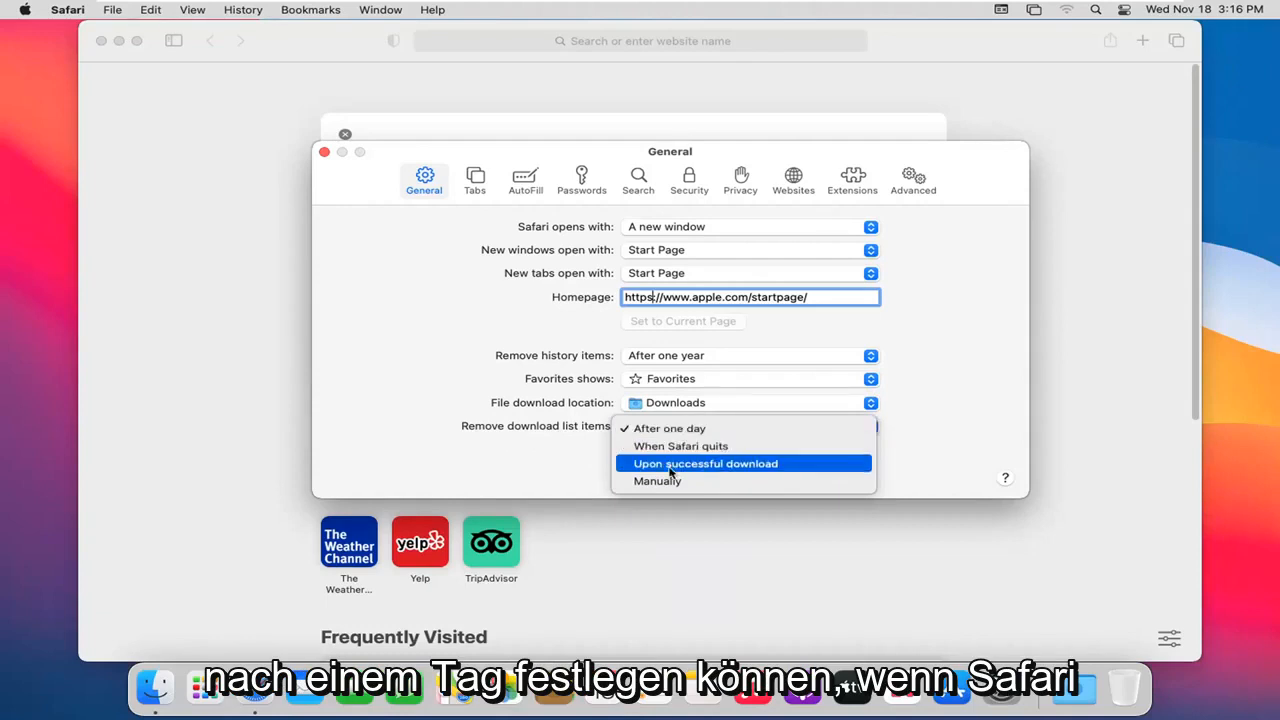
mouse_move(656, 480)
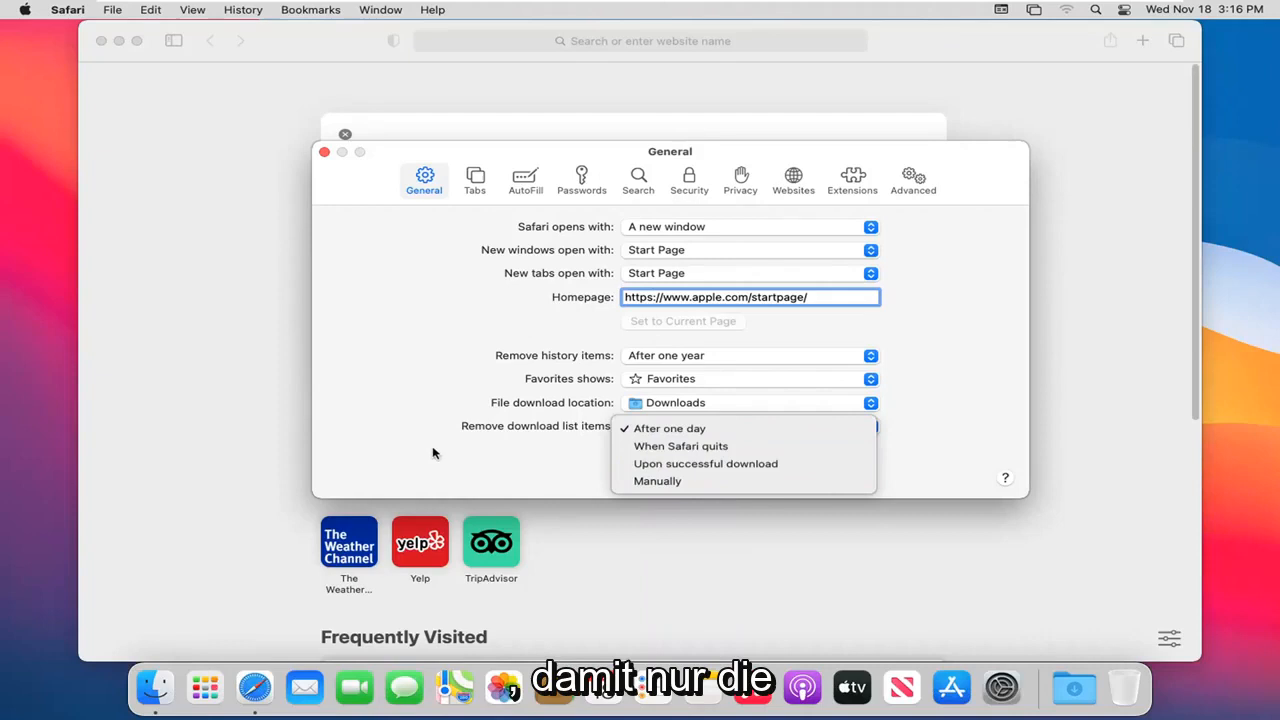
left_click(668, 428)
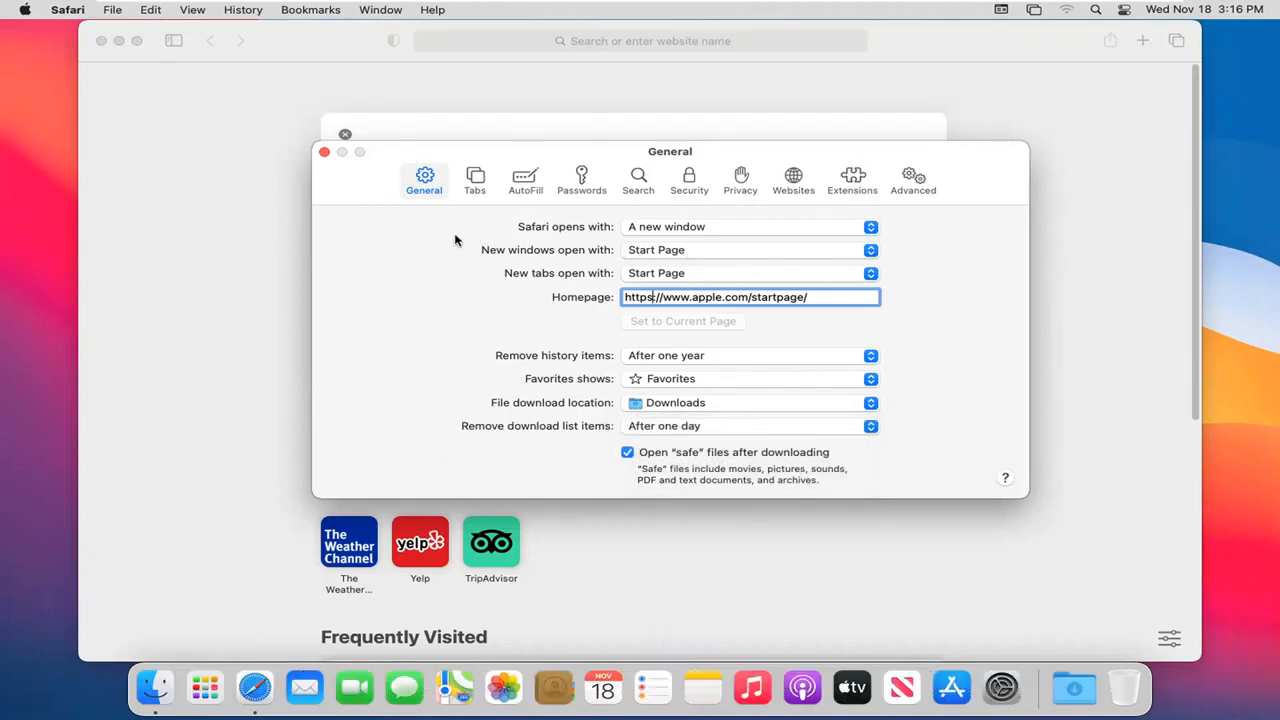
left_click(476, 178)
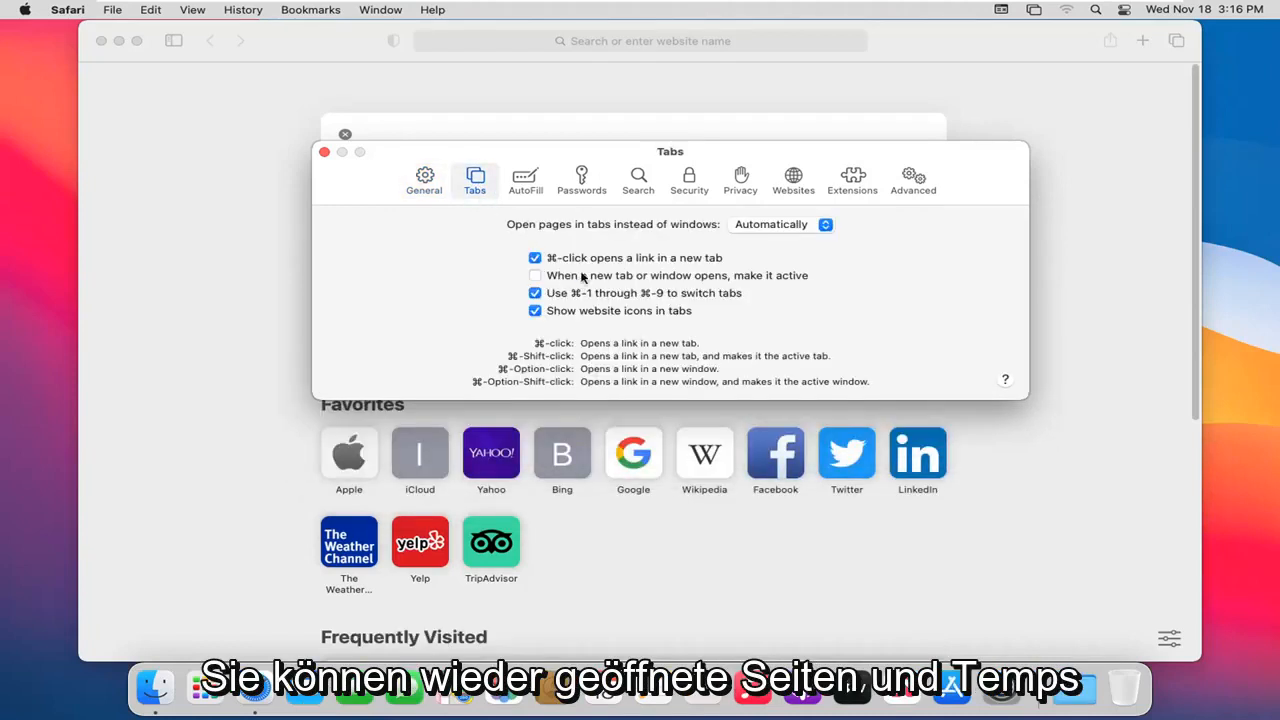
mouse_move(664, 242)
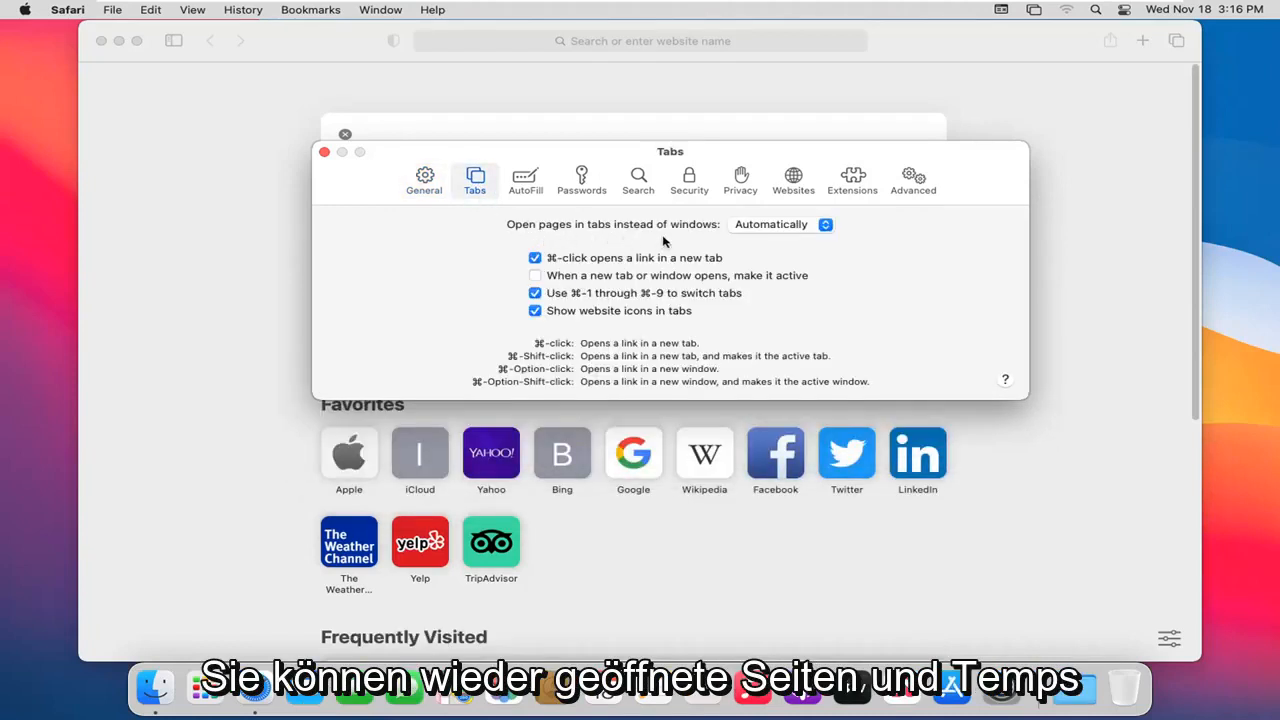
left_click(780, 224)
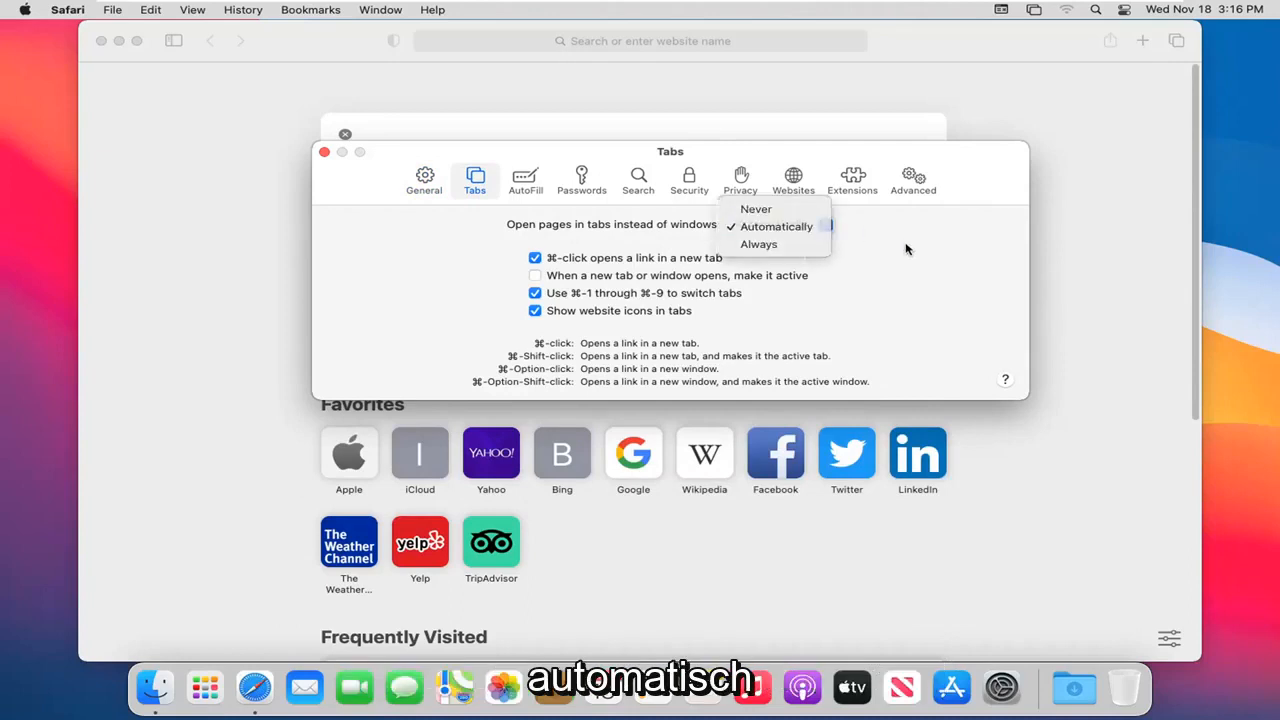
left_click(776, 226)
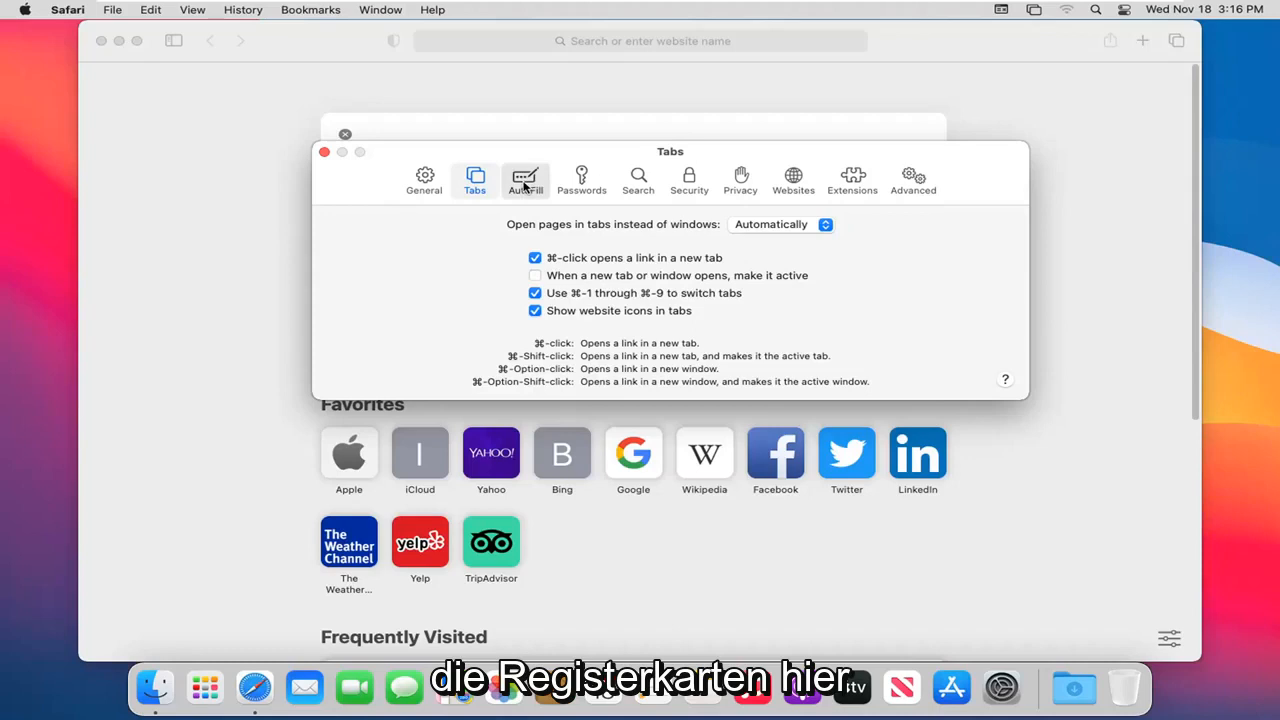
Step: Switch Preferences to the AutoFill pane with all form autofill options enabled
left_click(524, 180)
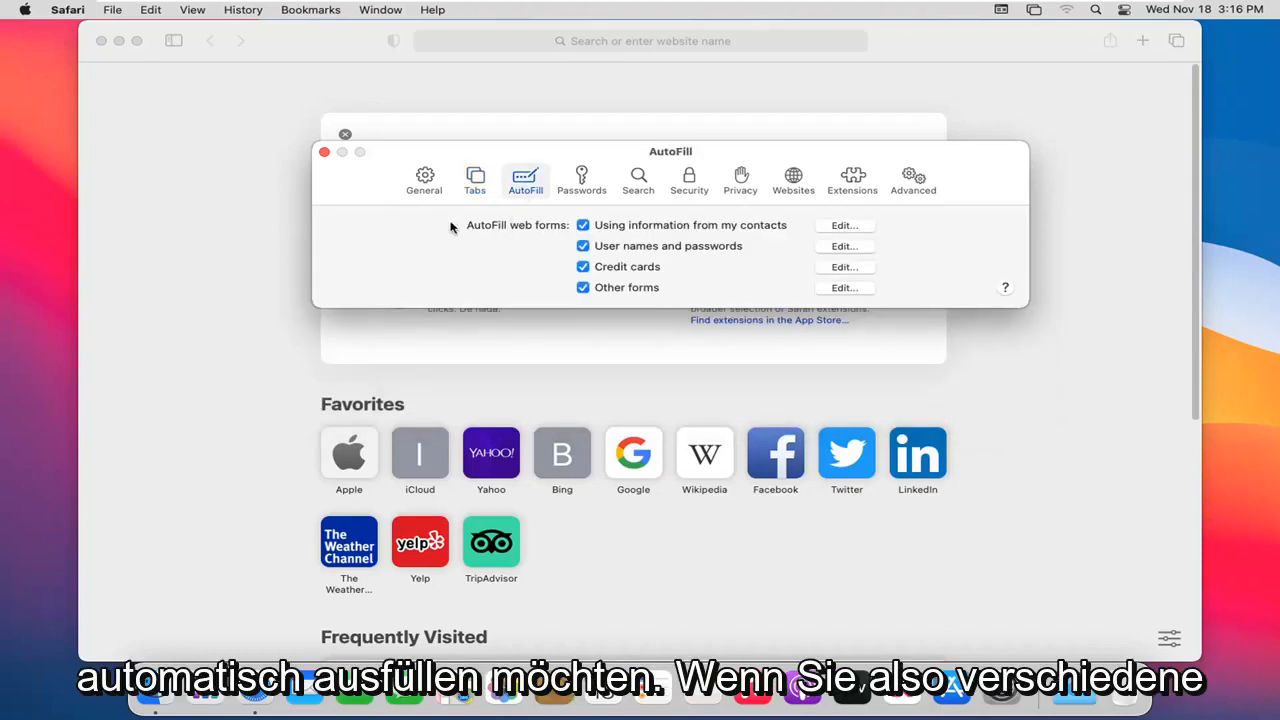
mouse_move(450, 268)
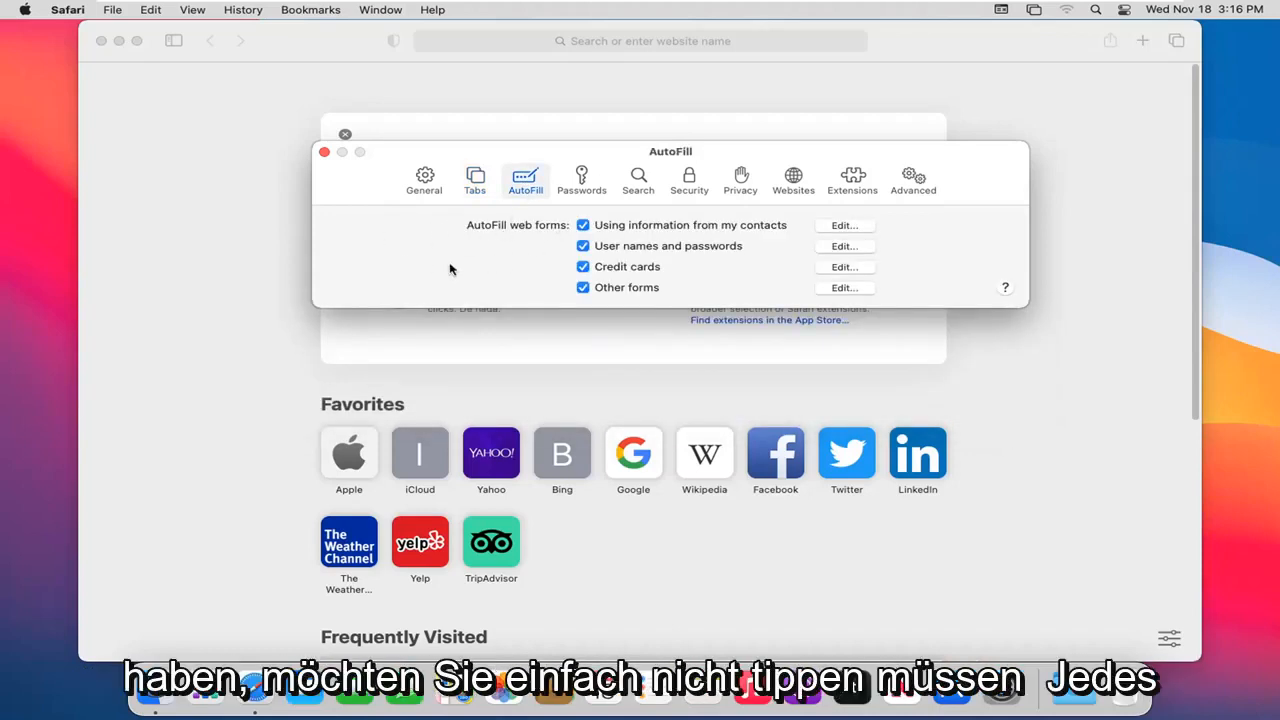
mouse_move(482, 260)
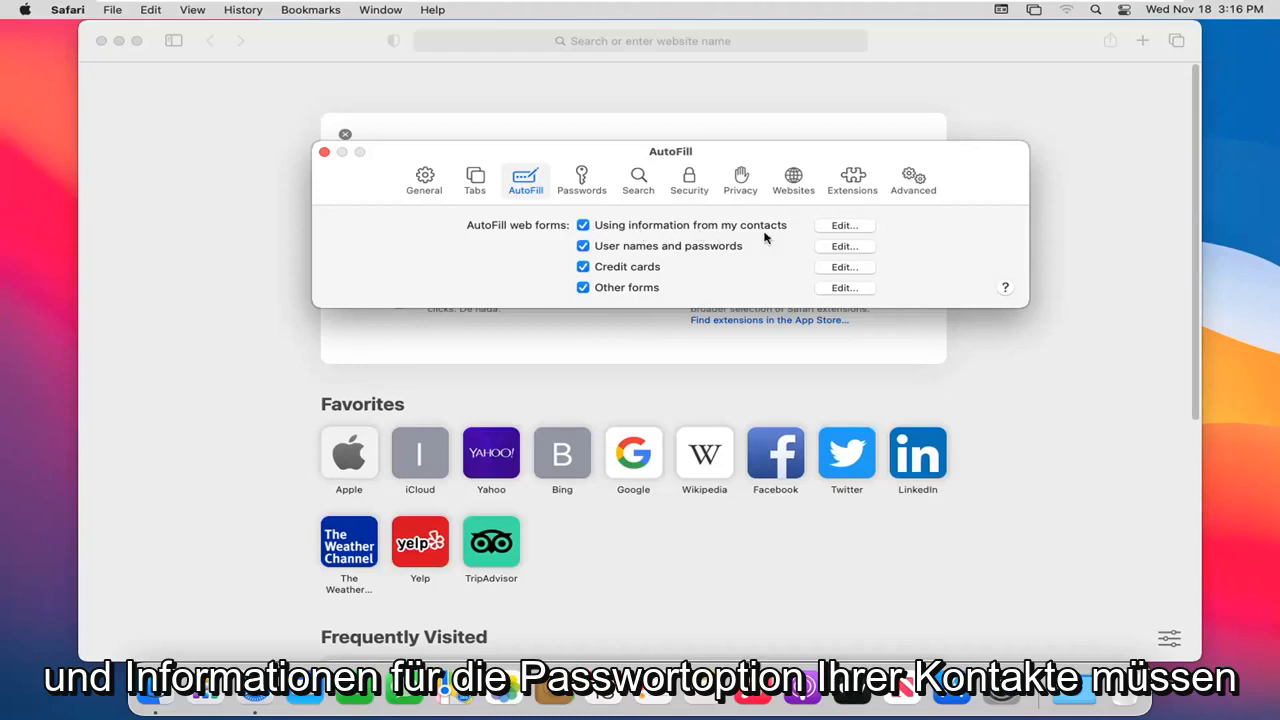
Step: Unlock the Passwords pane with the account password, revealing an empty saved-passwords list
left_click(580, 180)
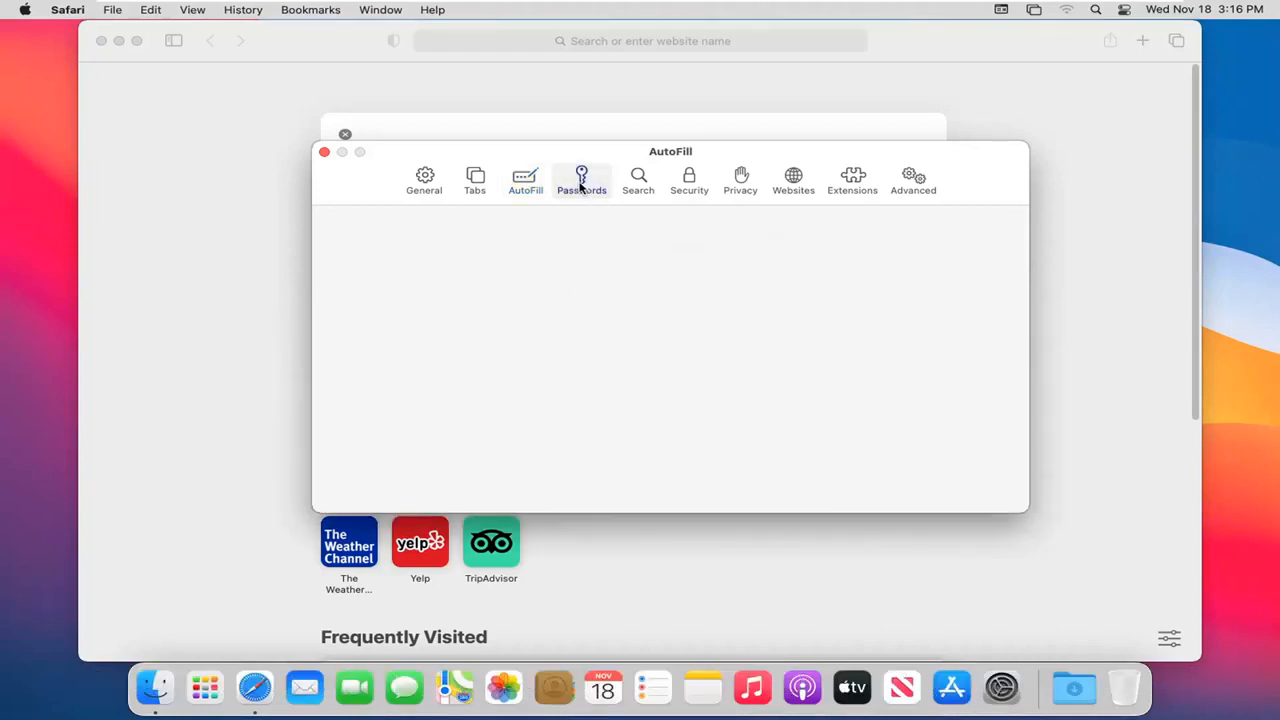
left_click(580, 180)
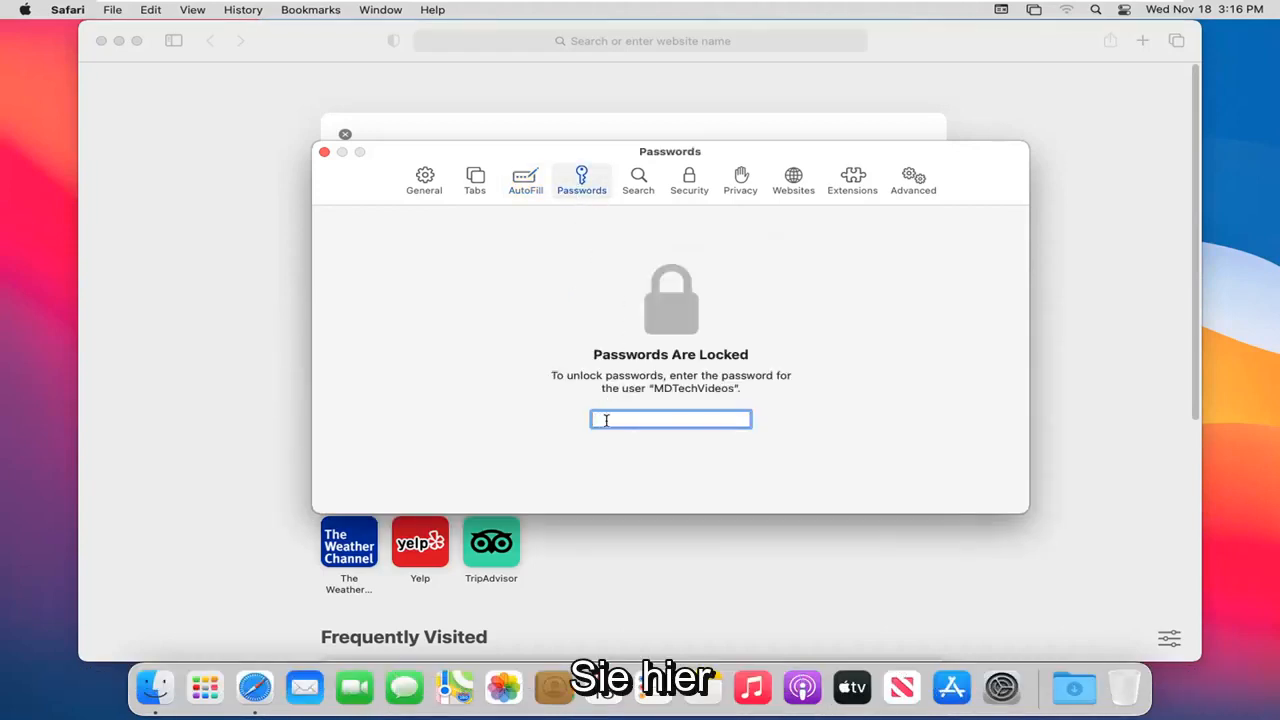
type("password")
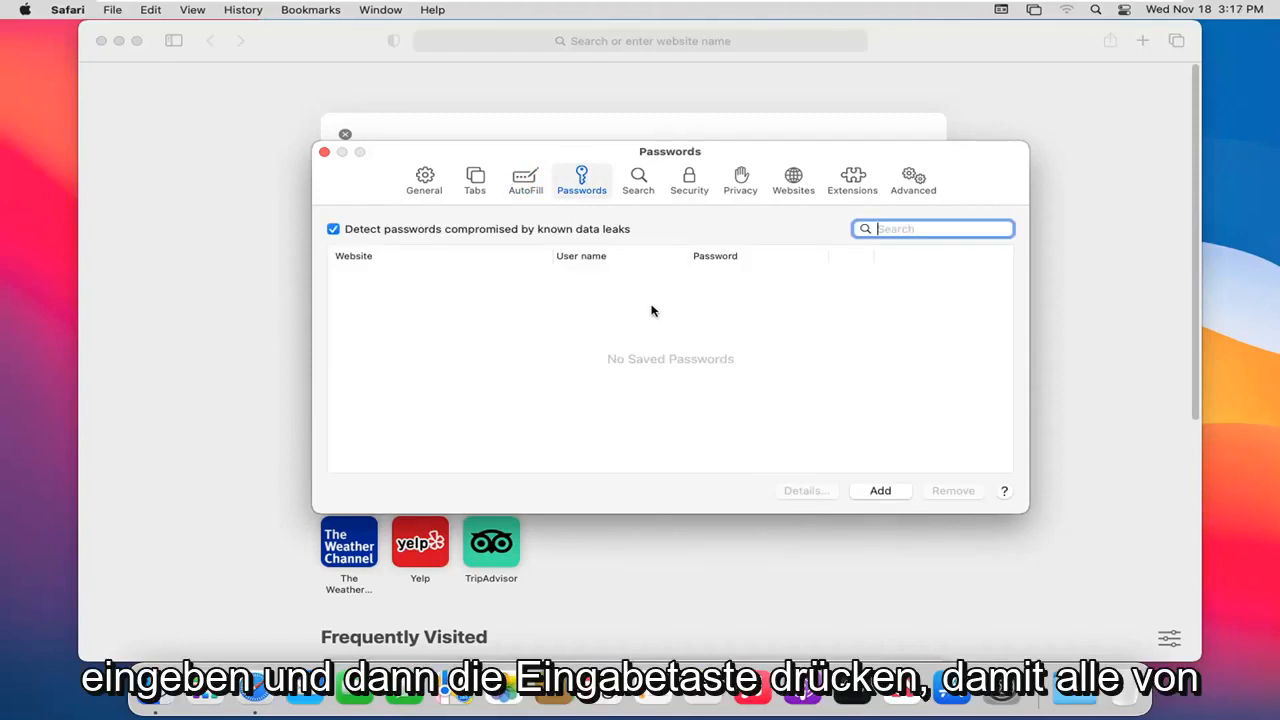
mouse_move(474, 336)
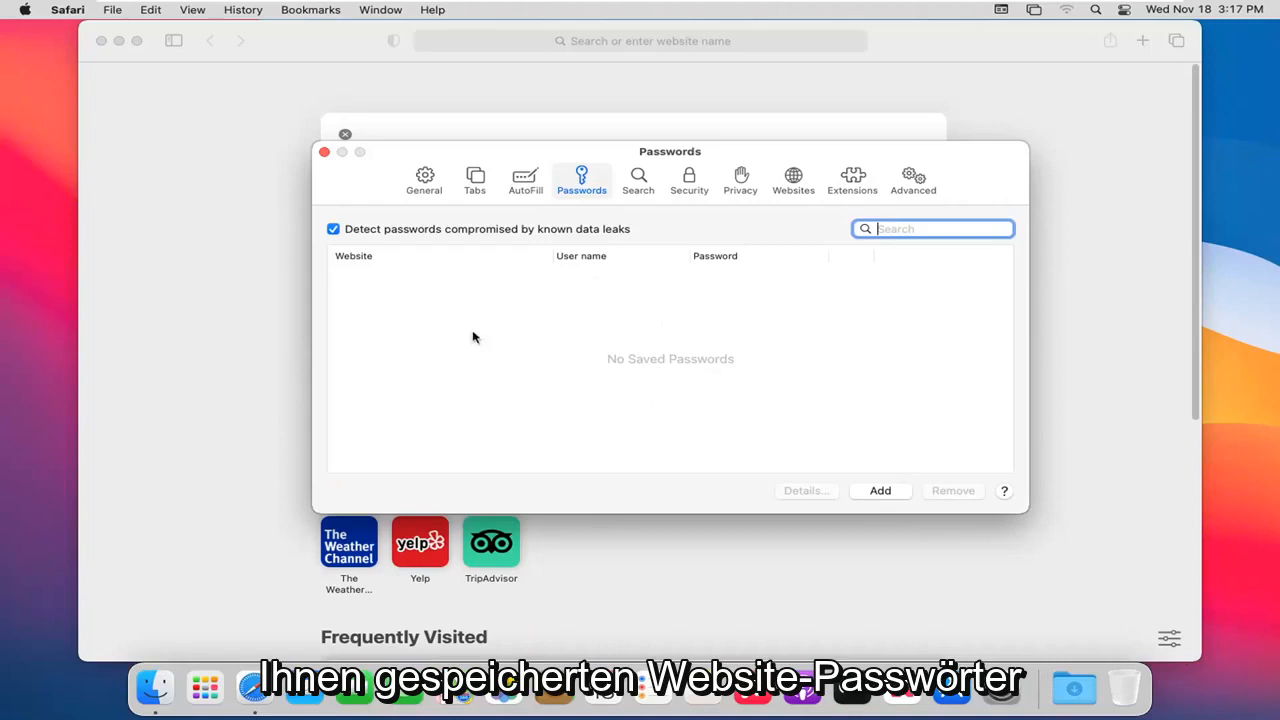
mouse_move(602, 378)
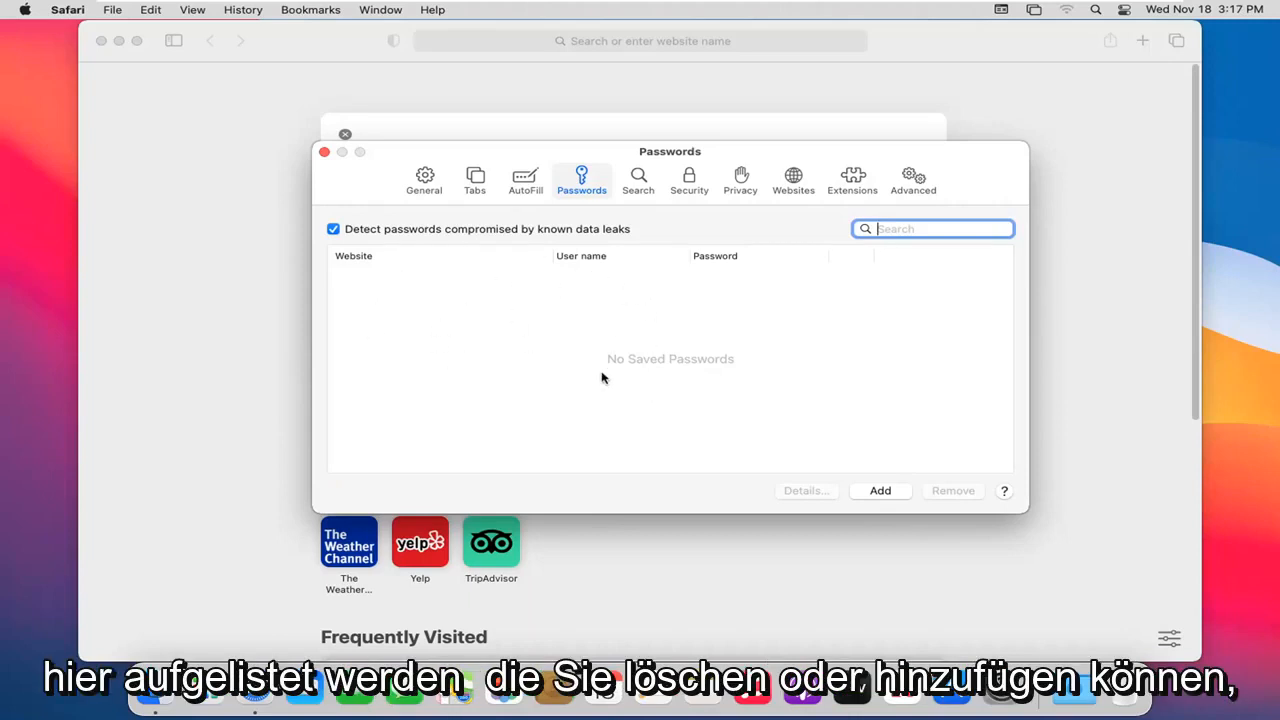
mouse_move(572, 348)
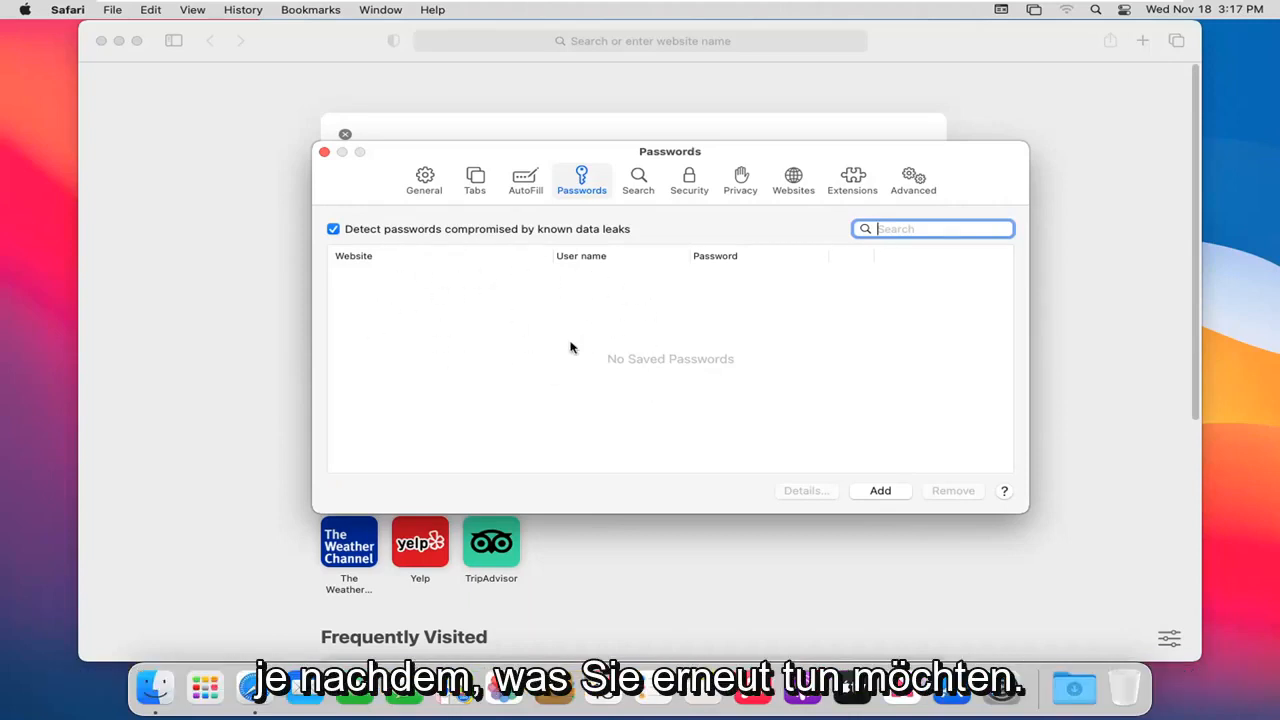
mouse_move(584, 224)
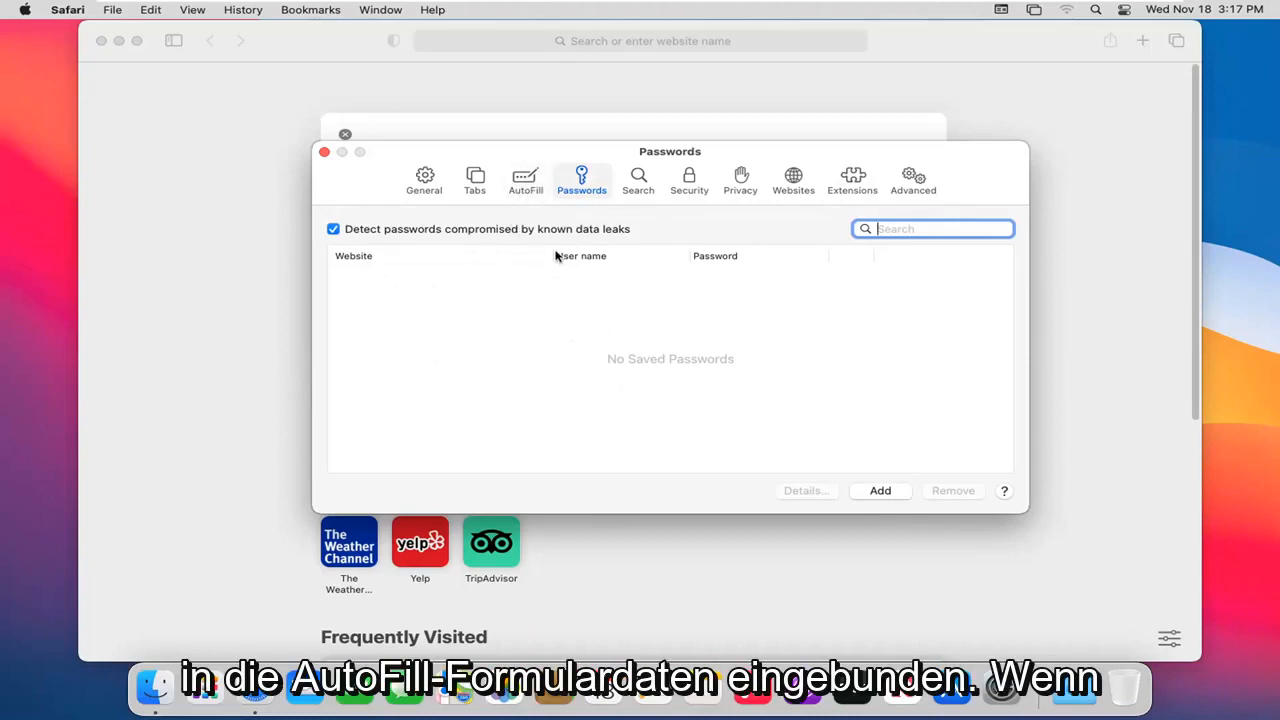
mouse_move(312, 334)
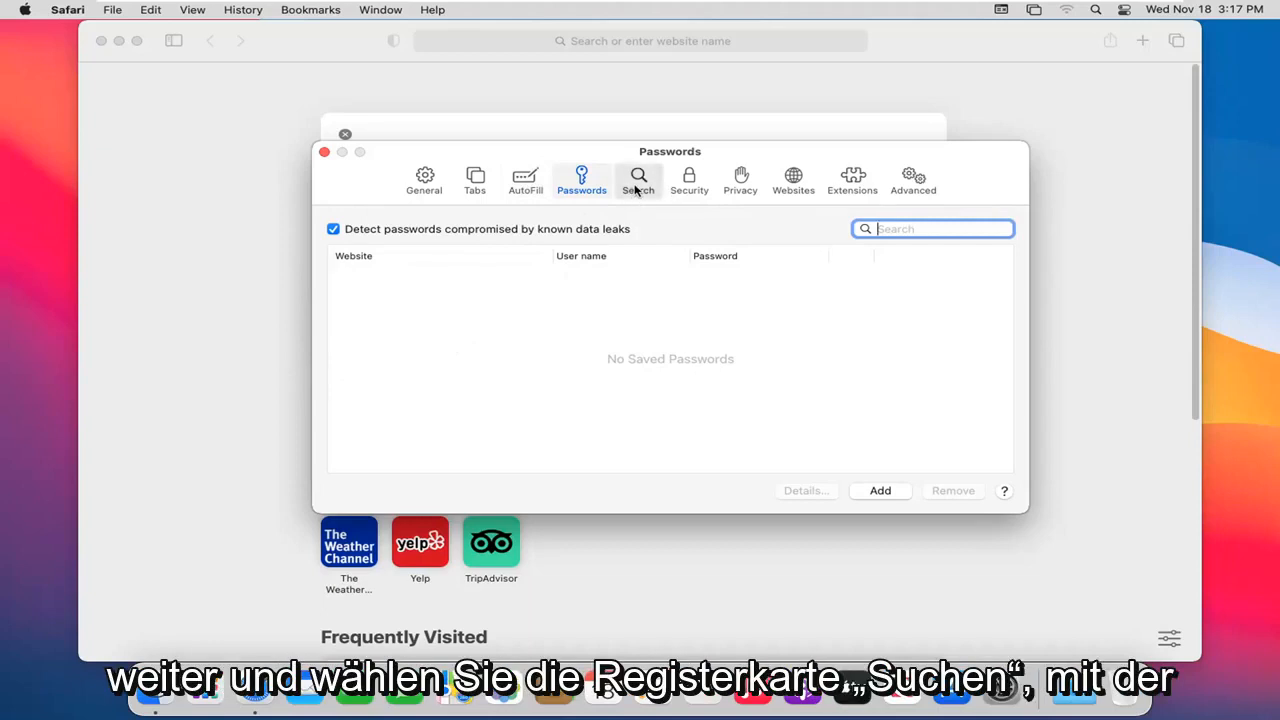
Step: Review the Search pane's engine pop-up and keep Google as the search engine
left_click(638, 180)
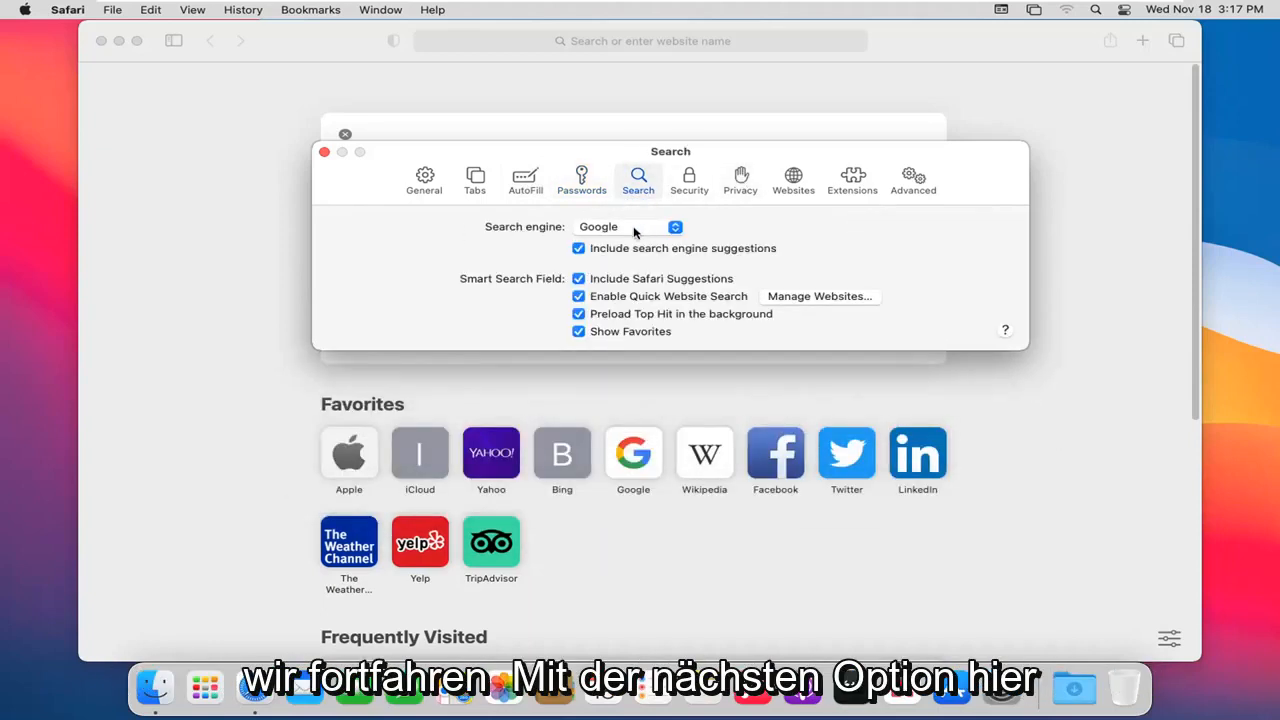
left_click(628, 226)
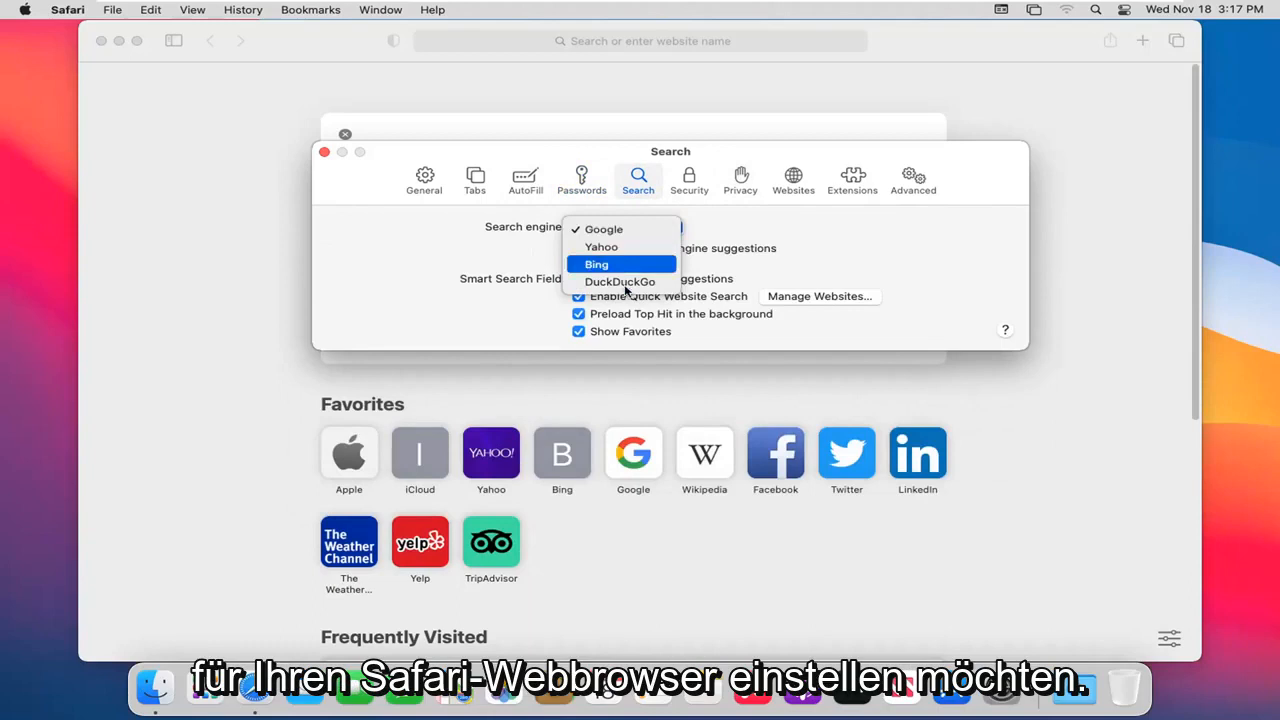
mouse_move(600, 248)
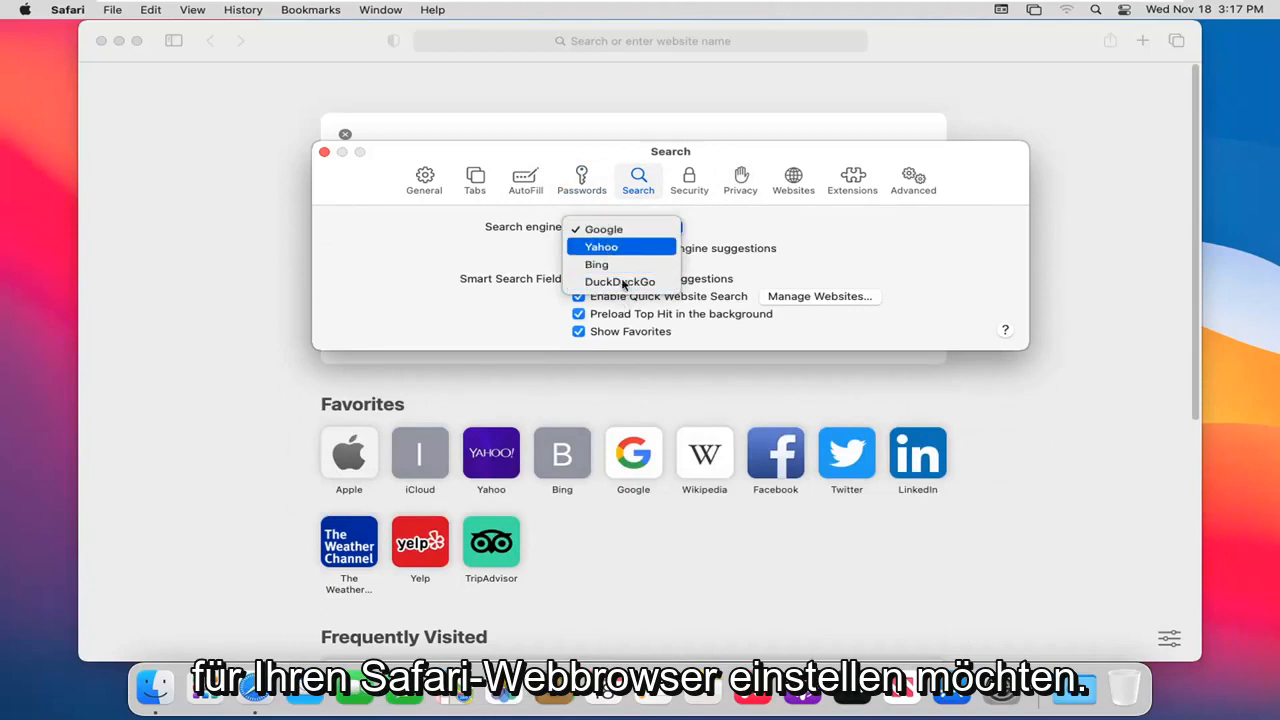
left_click(604, 228)
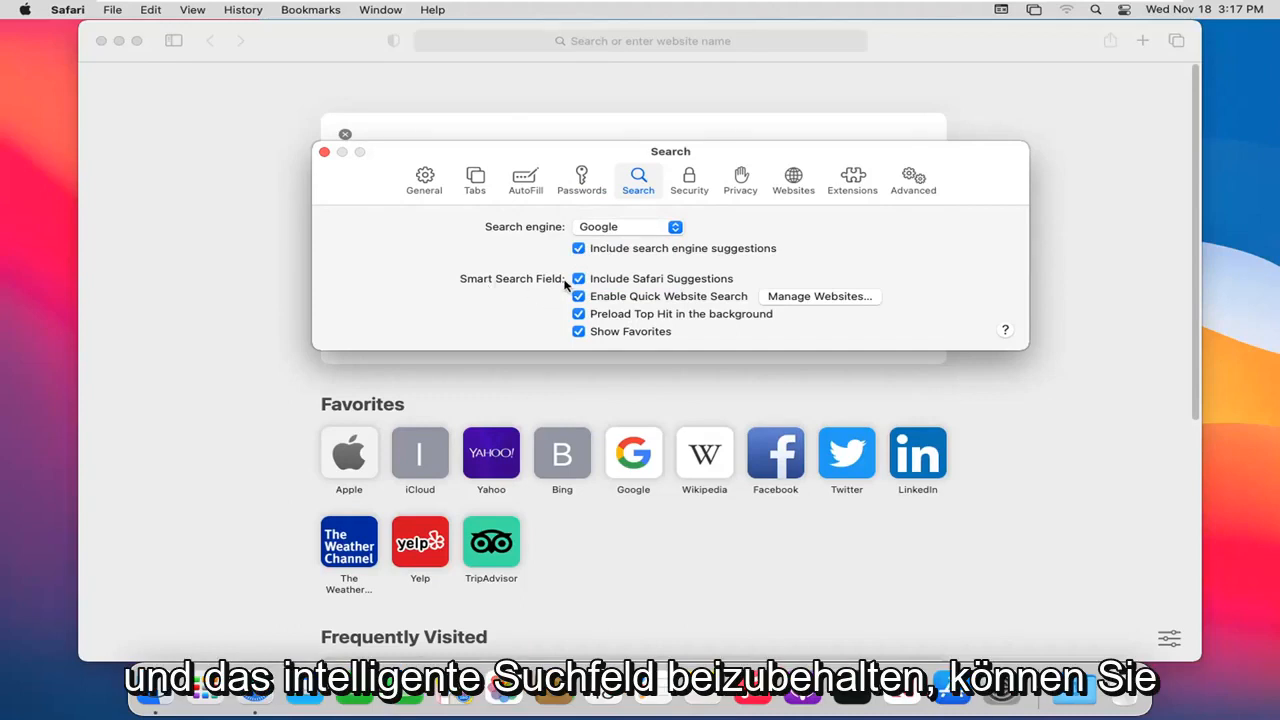
mouse_move(660, 292)
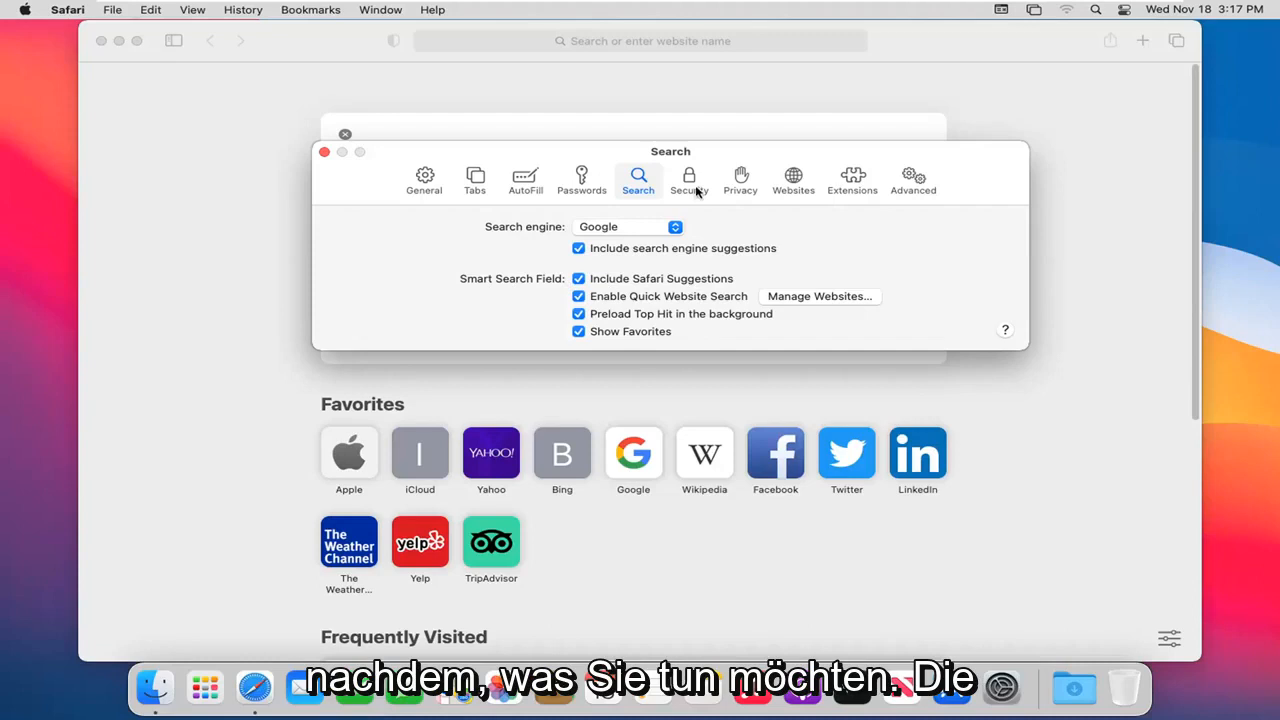
Step: Look over the Security pane, then move to Privacy with cross-site tracking prevention on
left_click(688, 180)
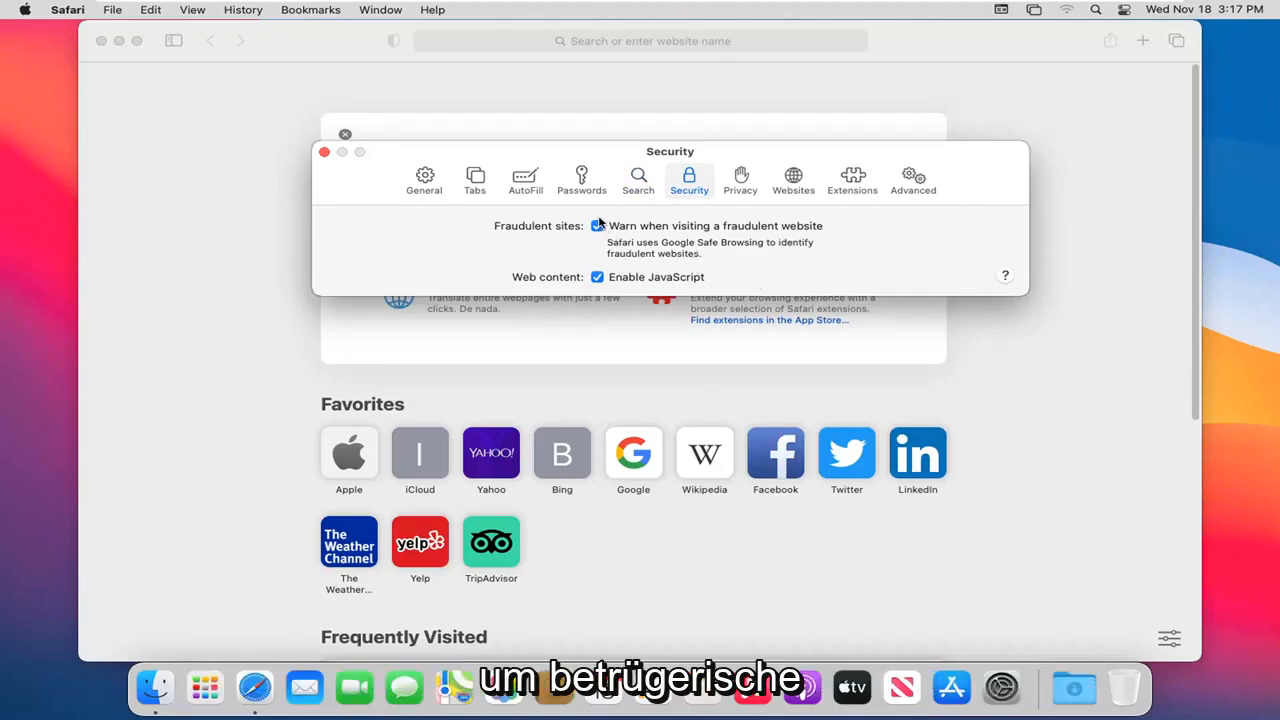
left_click(596, 224)
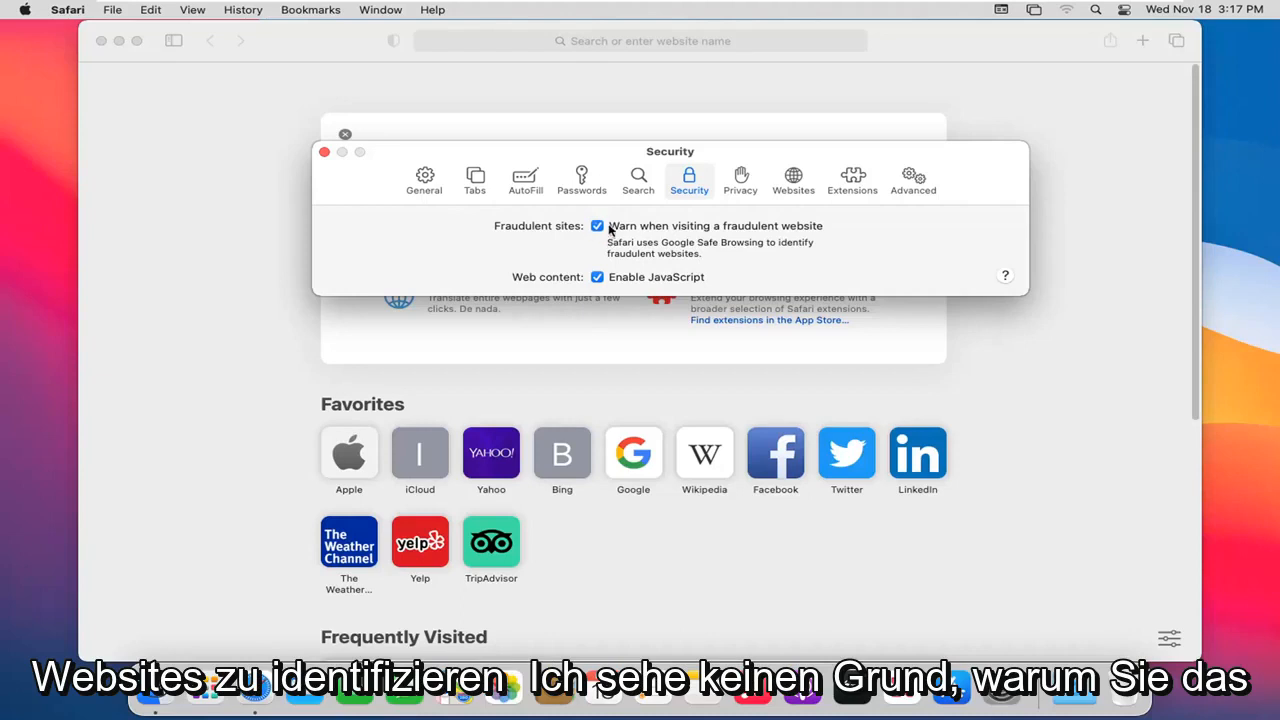
mouse_move(590, 292)
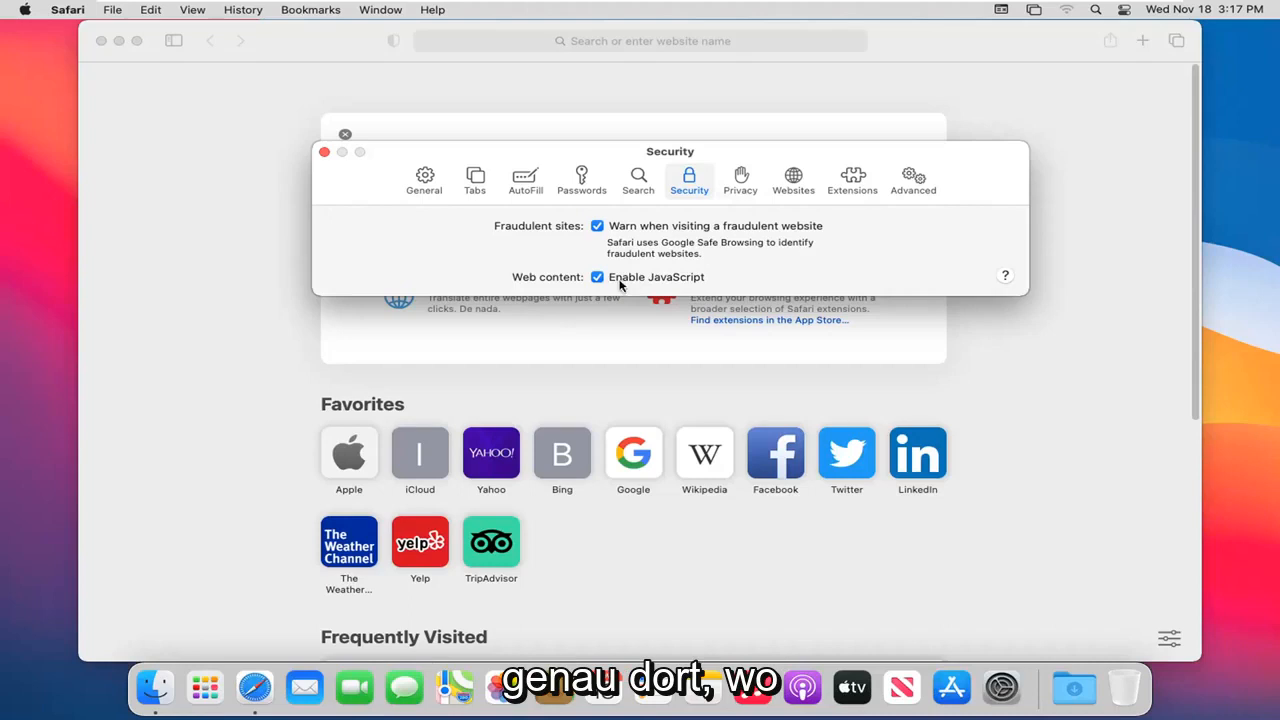
left_click(740, 178)
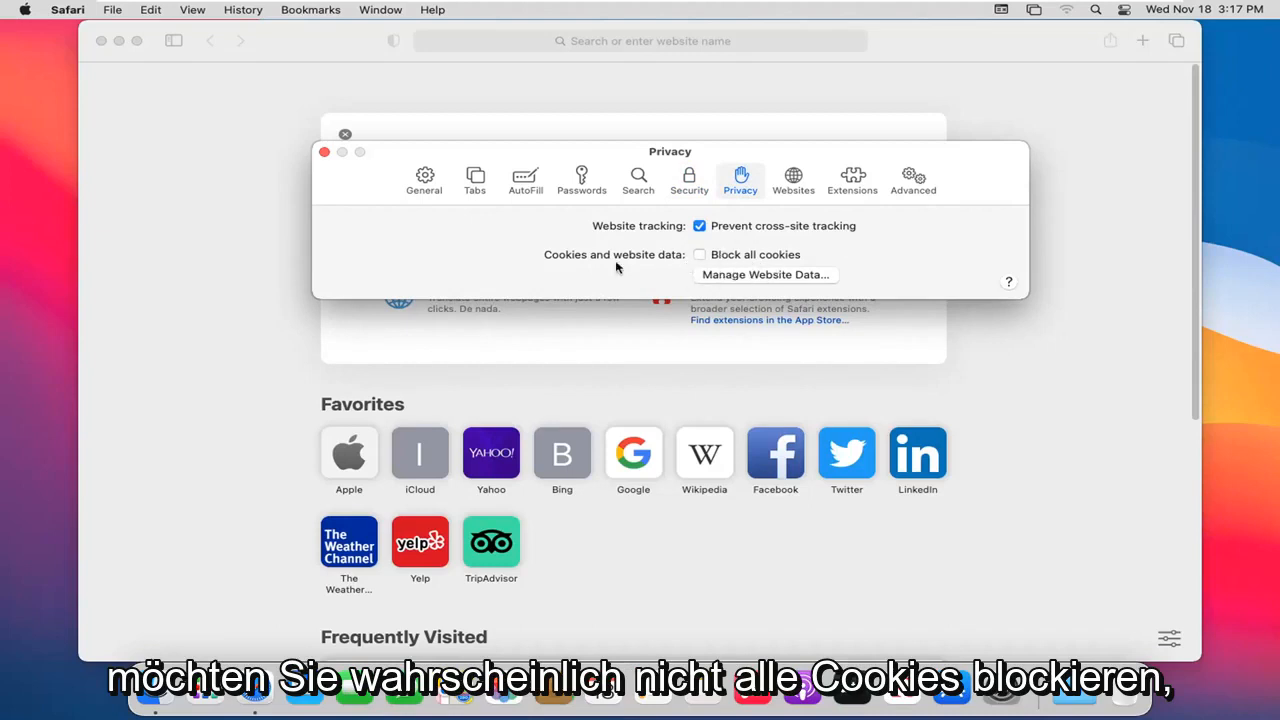
mouse_move(668, 252)
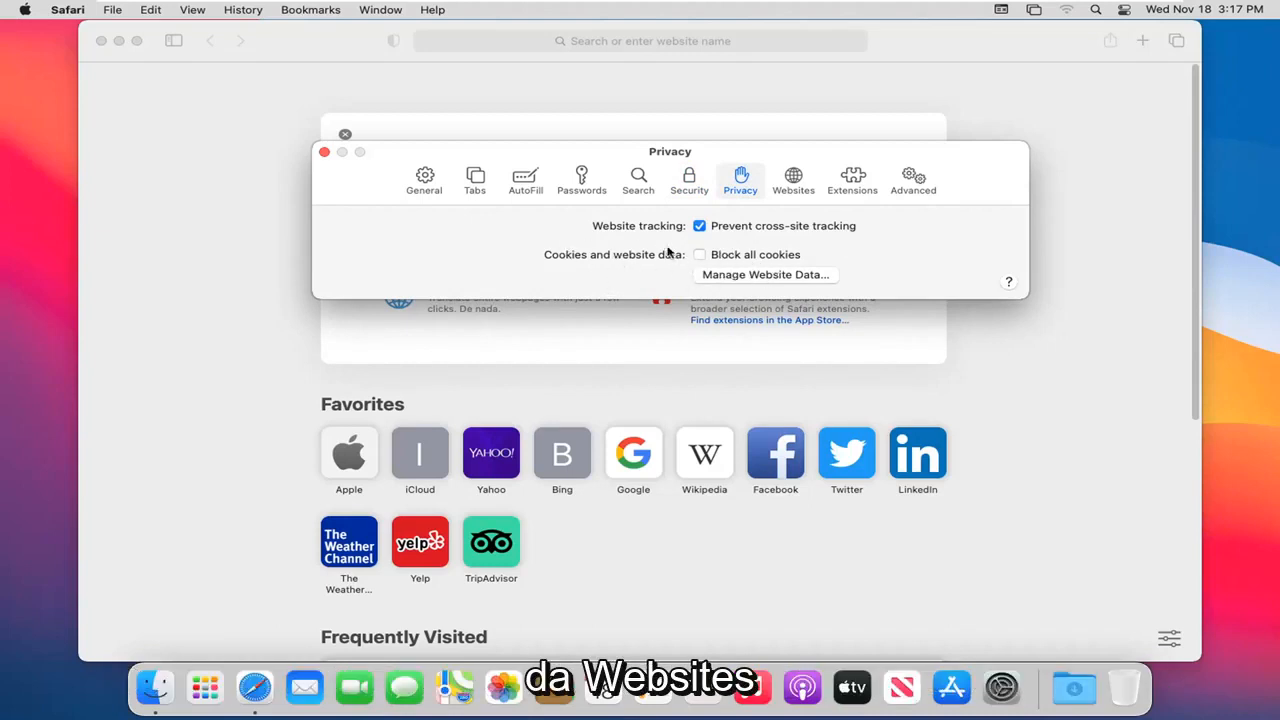
mouse_move(652, 260)
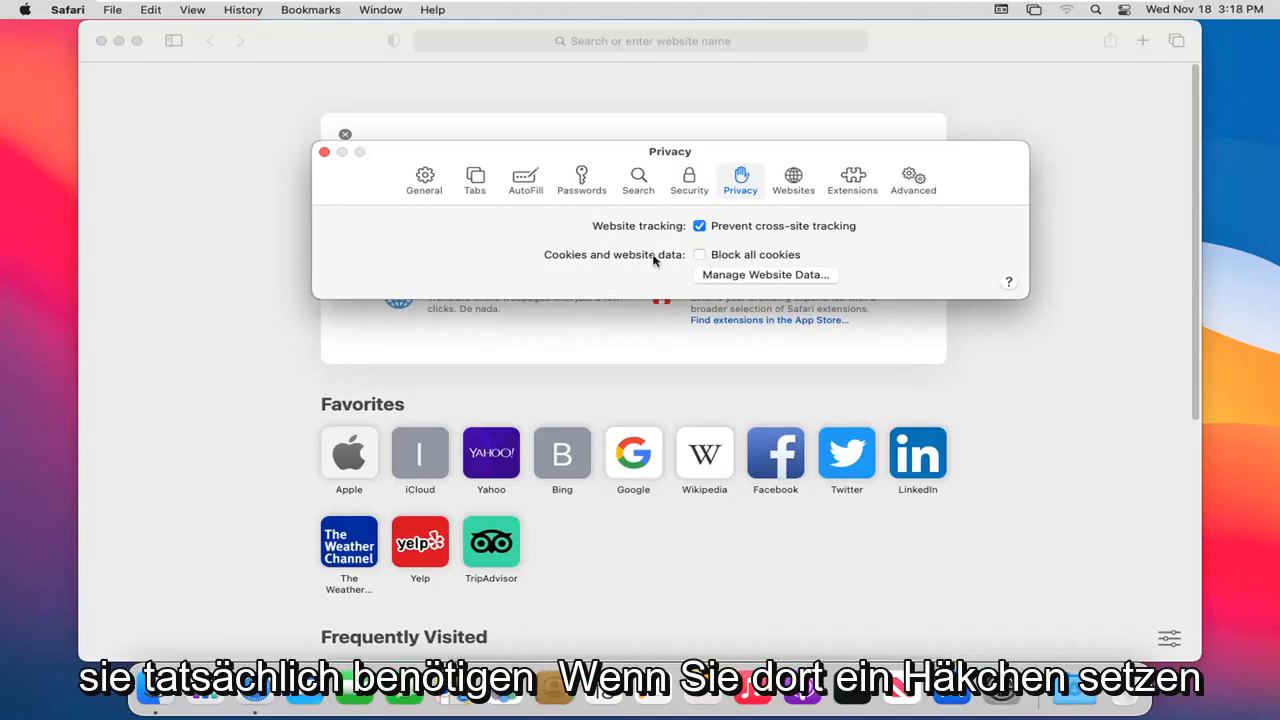
Step: Show the Websites pane listing per-site Reader, Content Blockers, Camera and Microphone settings
left_click(792, 180)
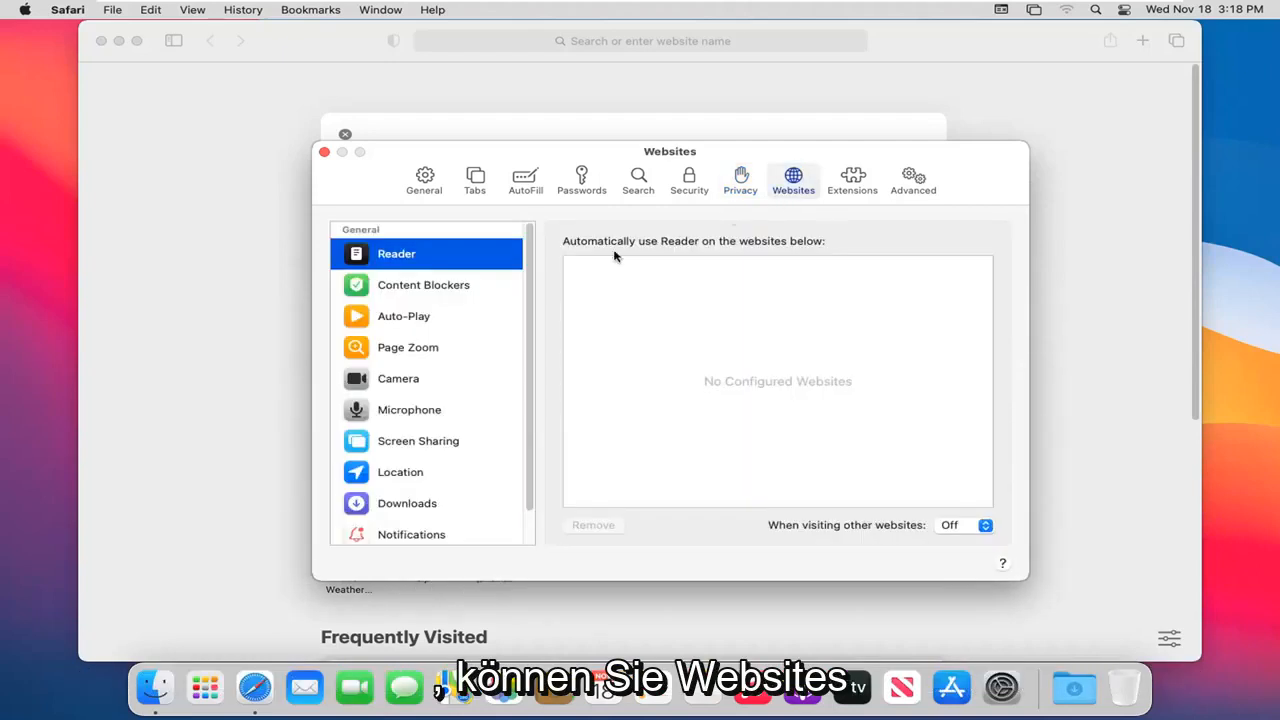
mouse_move(672, 290)
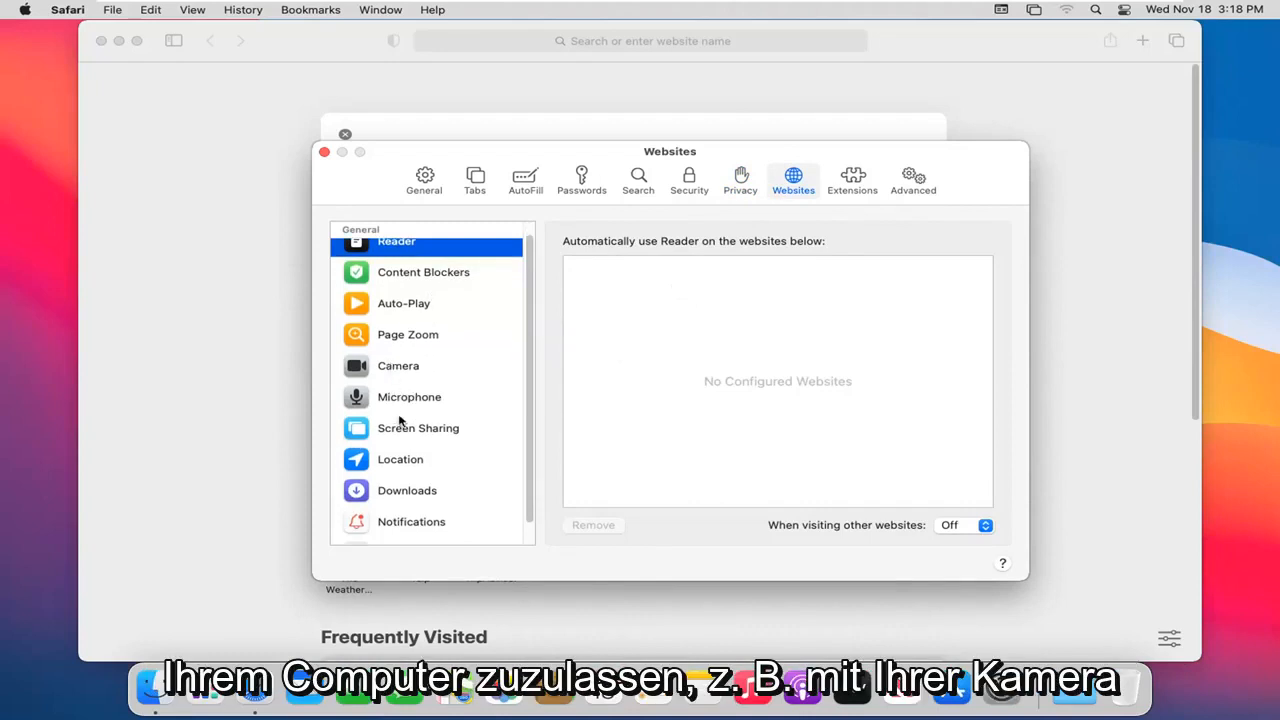
mouse_move(472, 360)
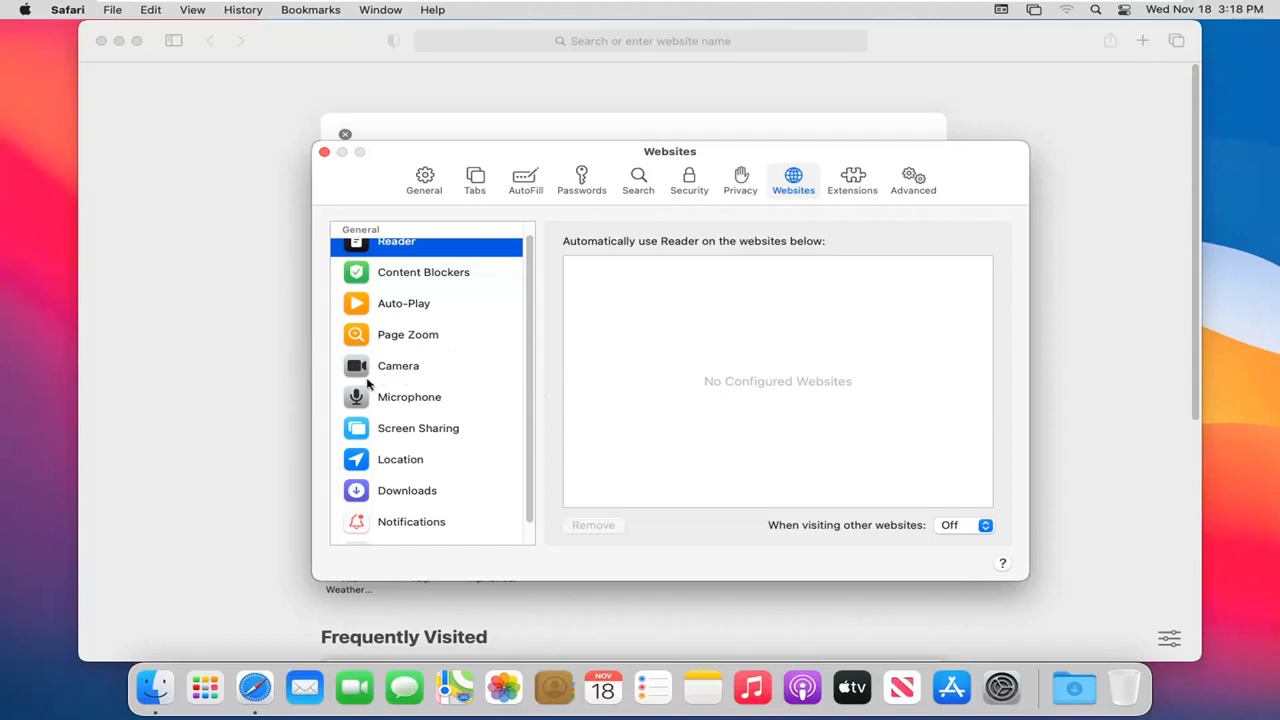
mouse_move(818, 352)
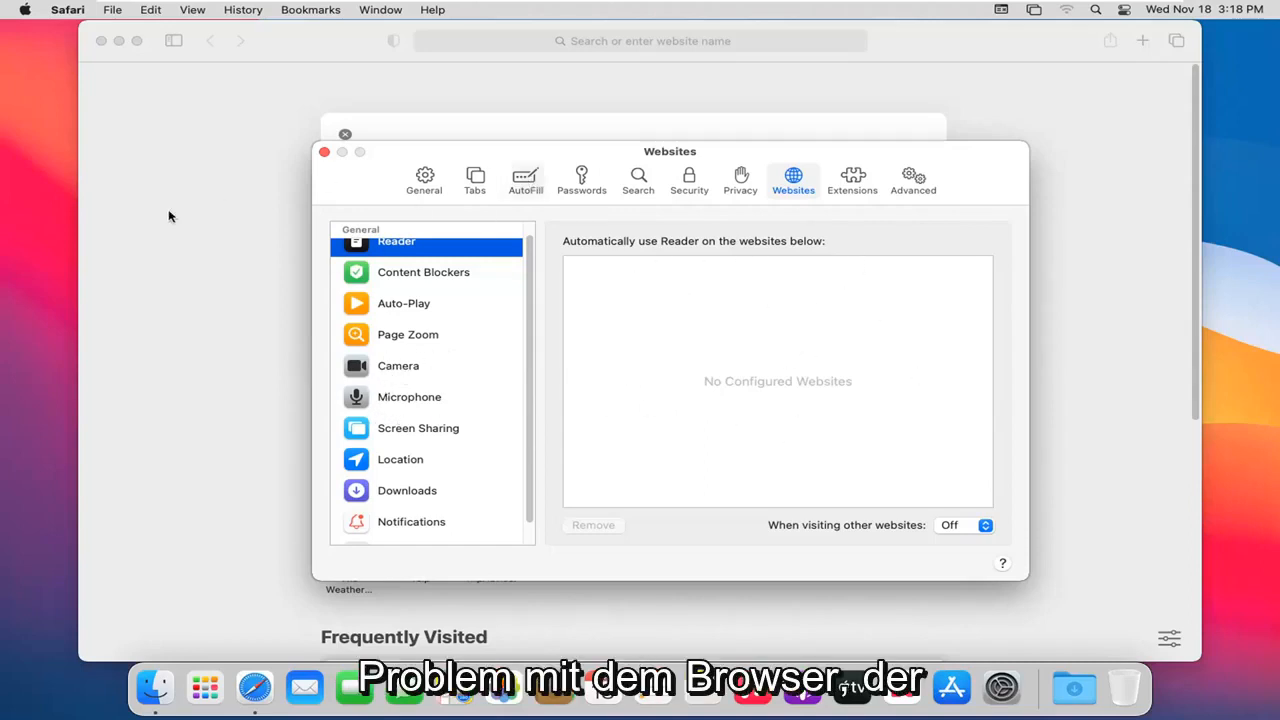
mouse_move(704, 400)
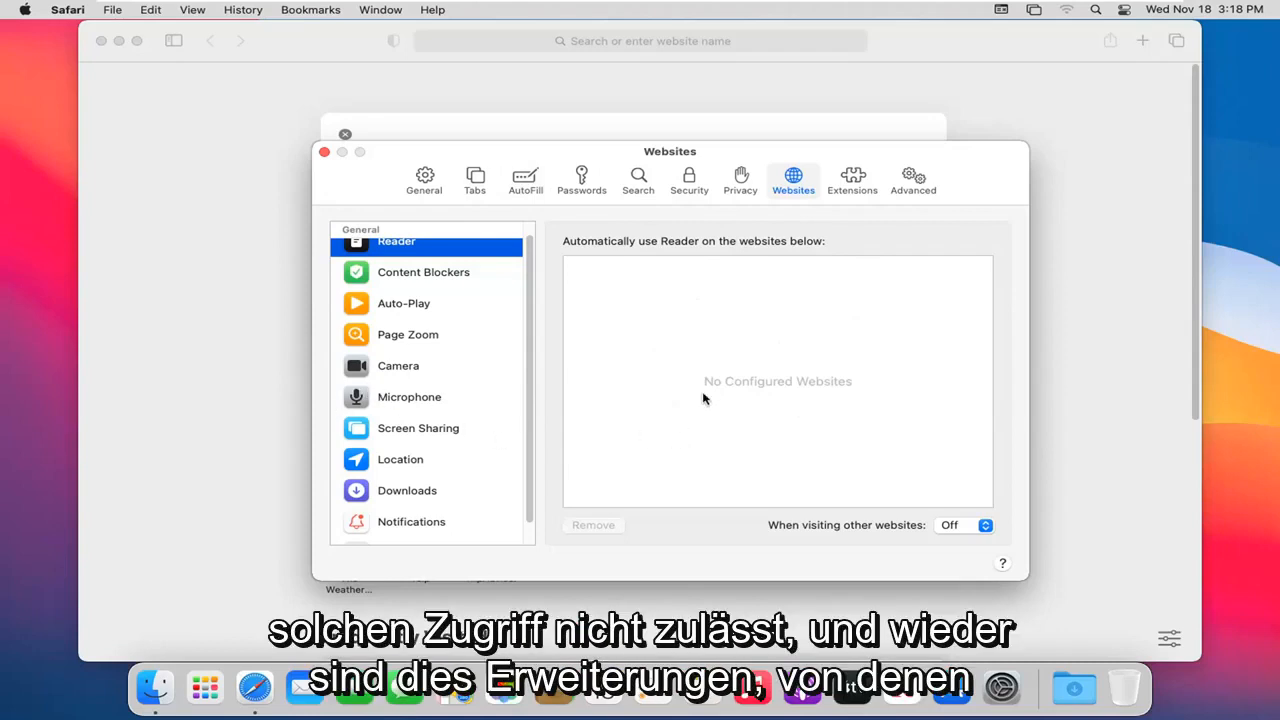
Step: Show the Extensions pane, which lists no installed extensions
left_click(852, 180)
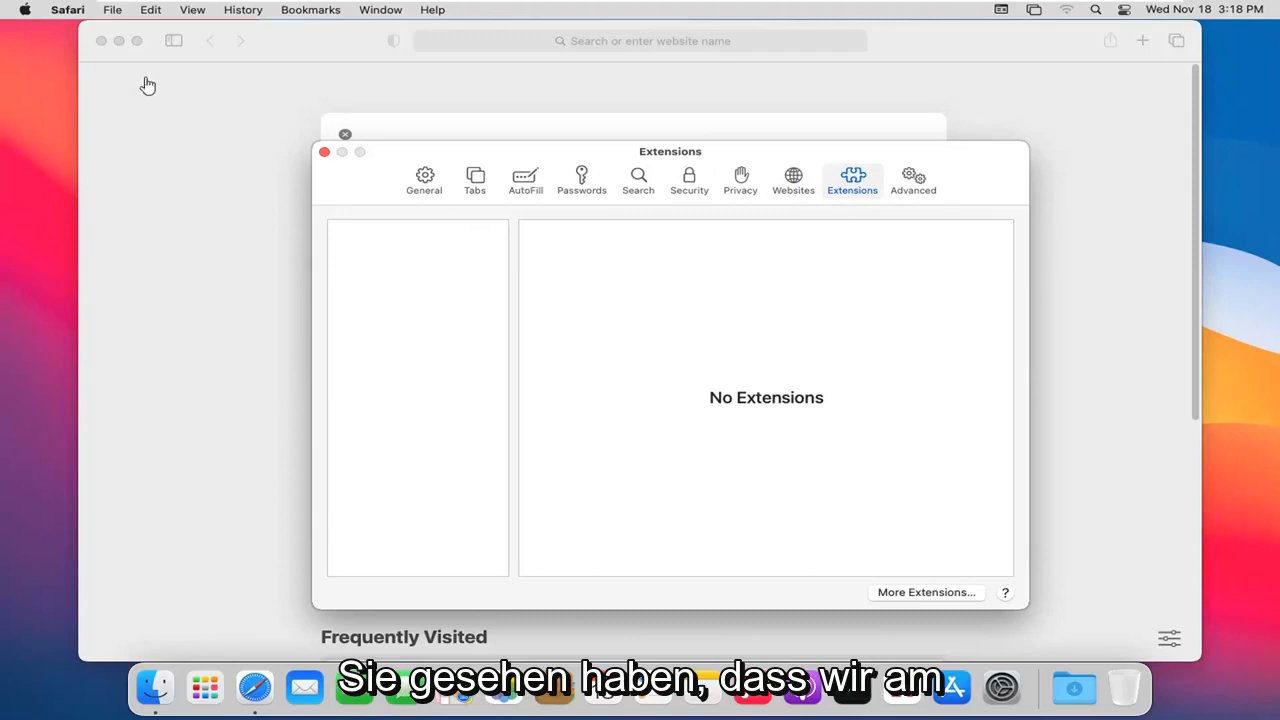
mouse_move(884, 360)
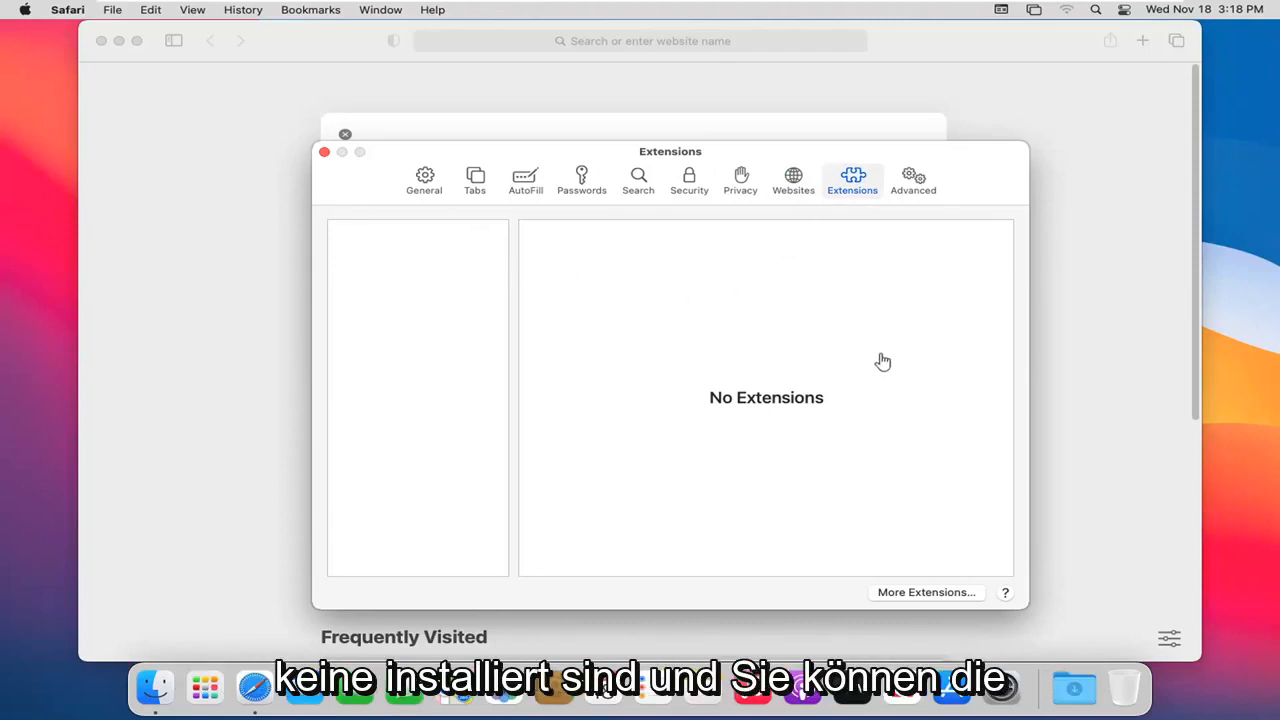
mouse_move(916, 608)
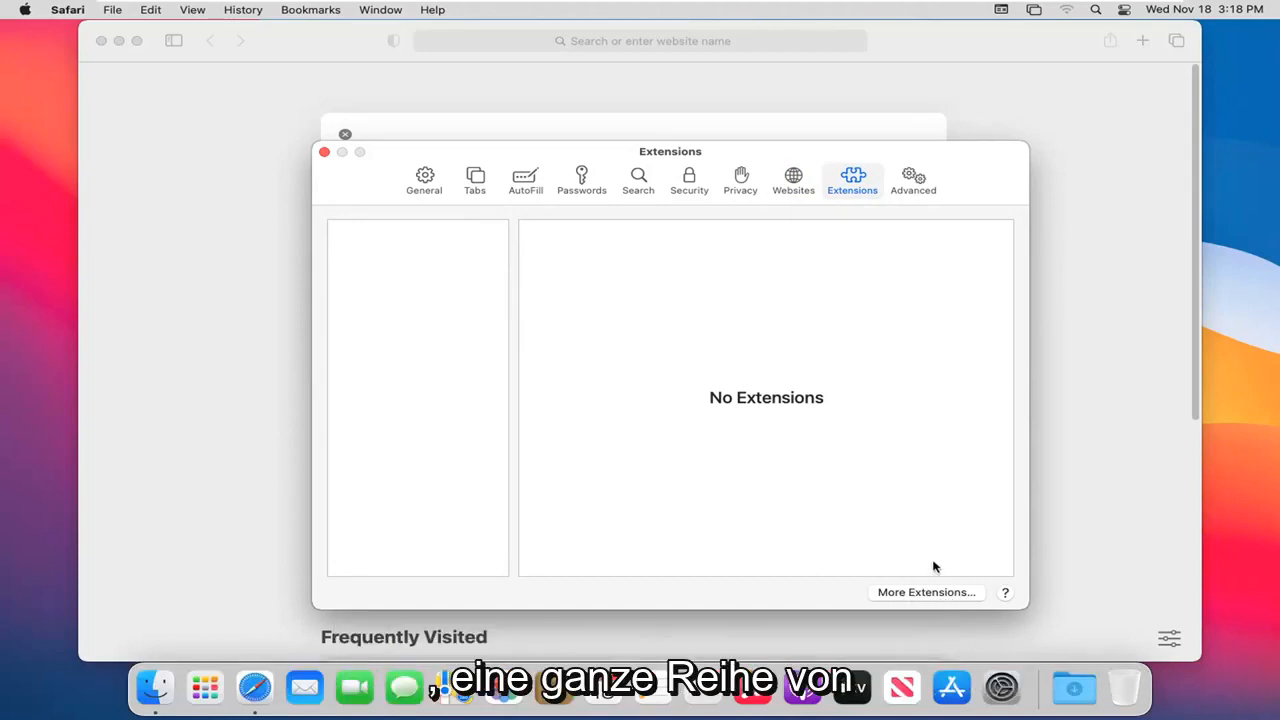
mouse_move(876, 520)
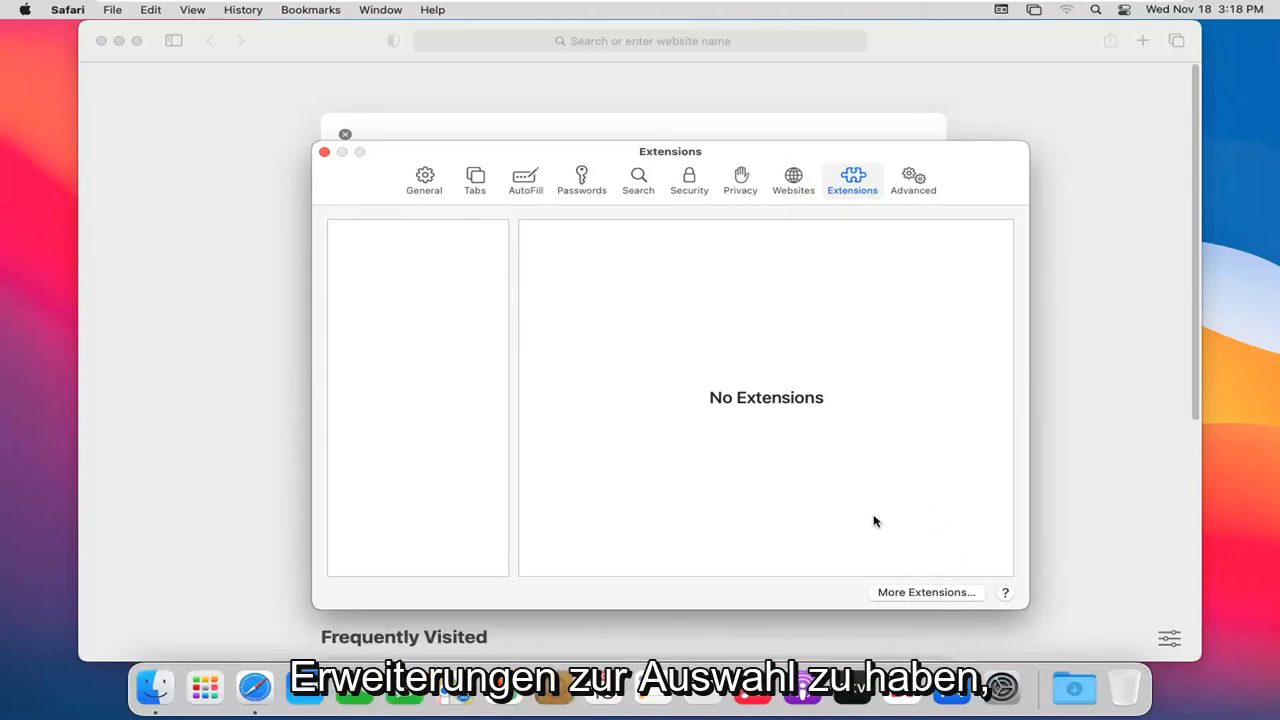
Step: Show the Advanced pane with smart search, accessibility, style sheet, encoding and proxy options
left_click(912, 180)
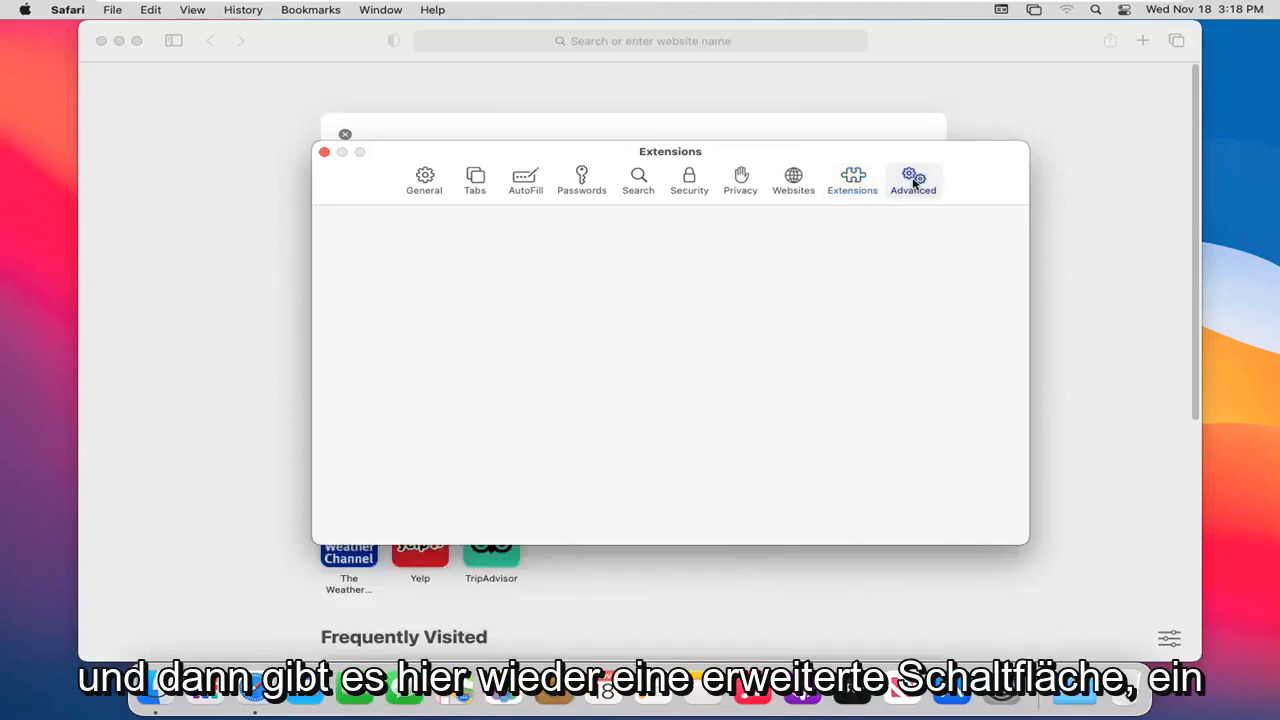
left_click(912, 180)
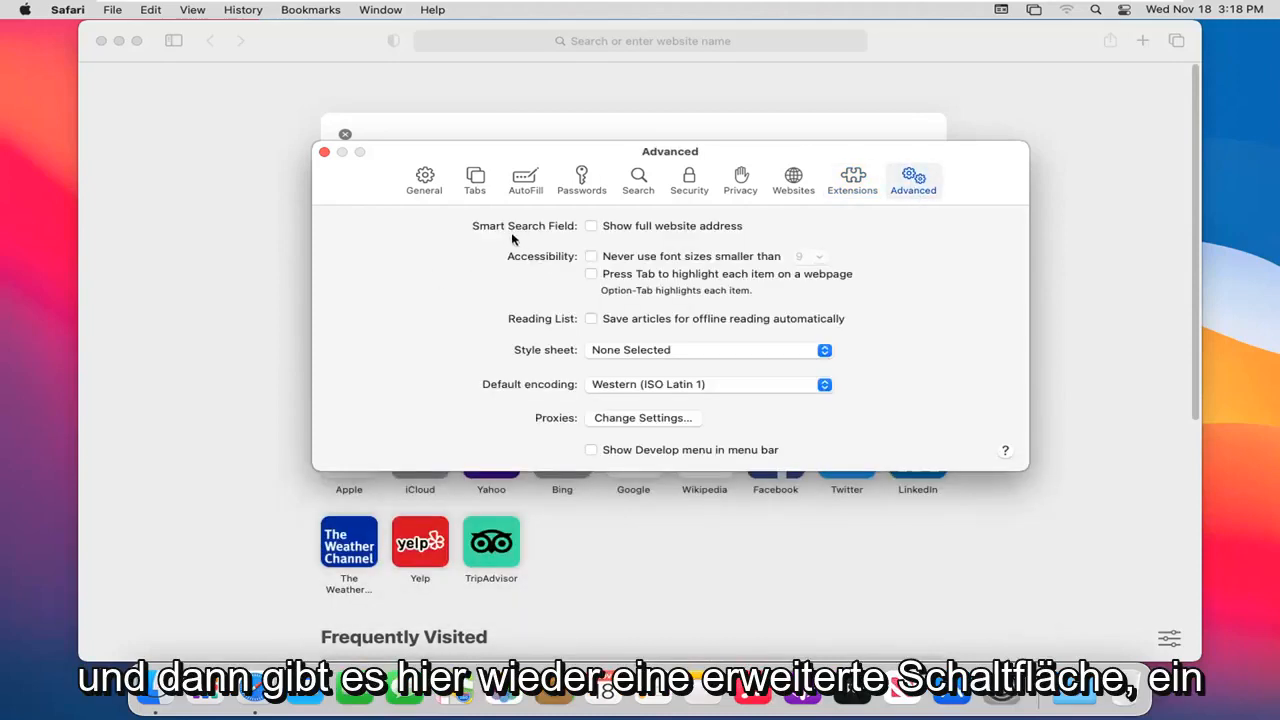
mouse_move(524, 178)
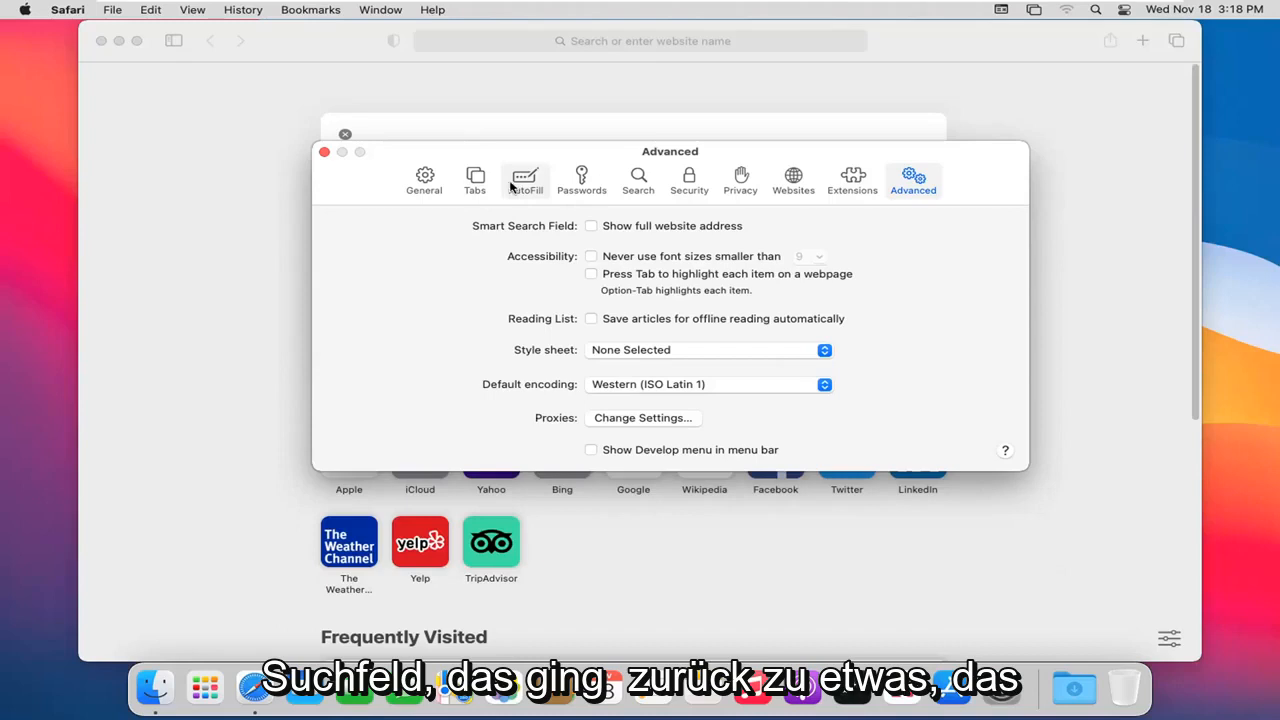
mouse_move(488, 274)
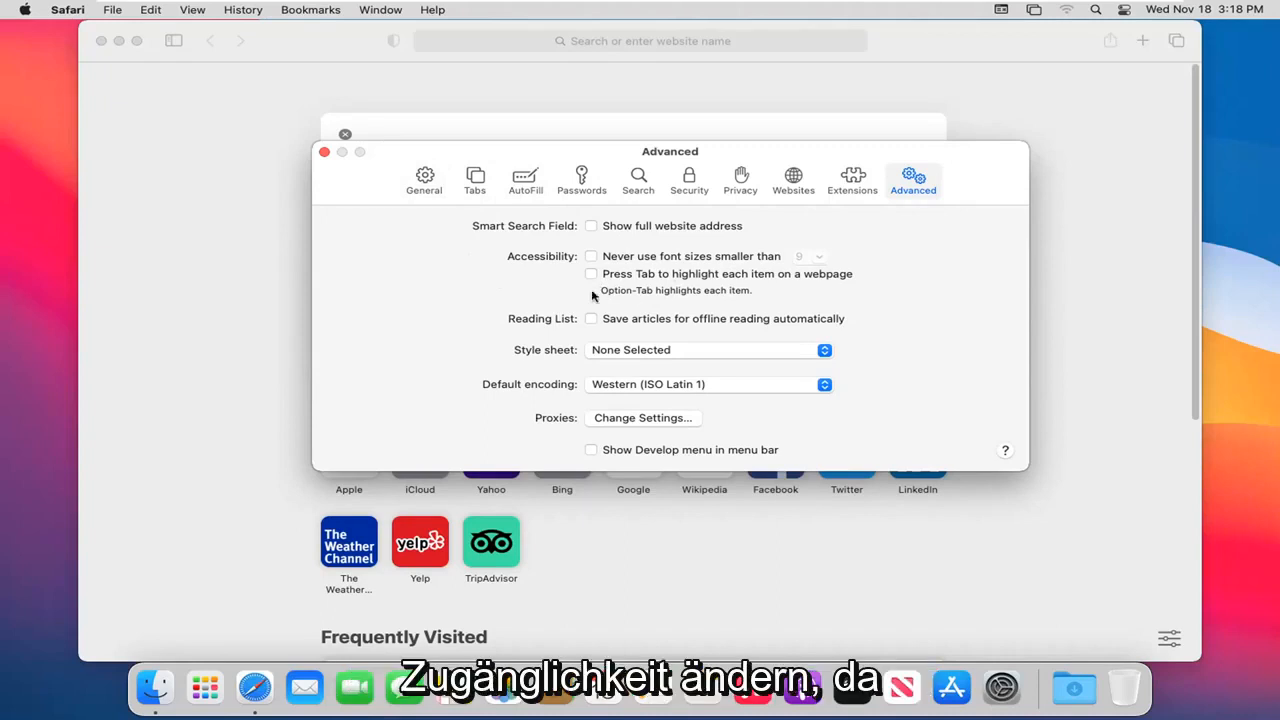
mouse_move(630, 352)
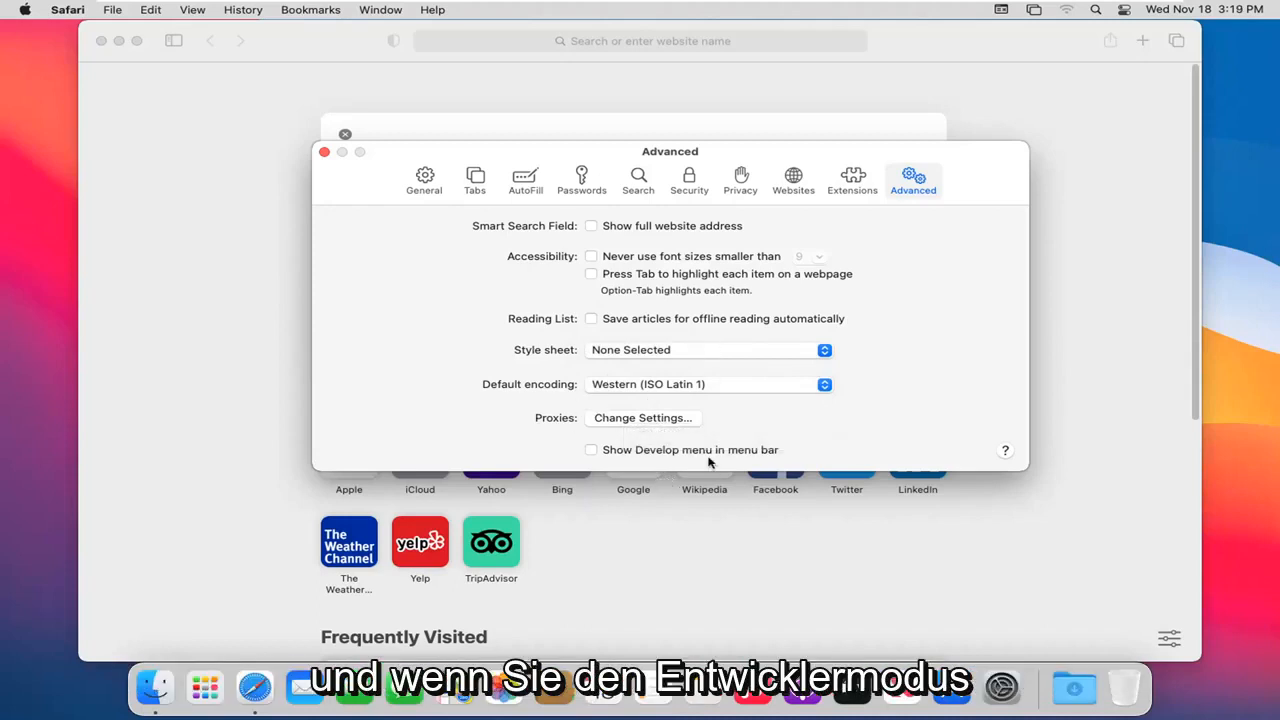
mouse_move(466, 278)
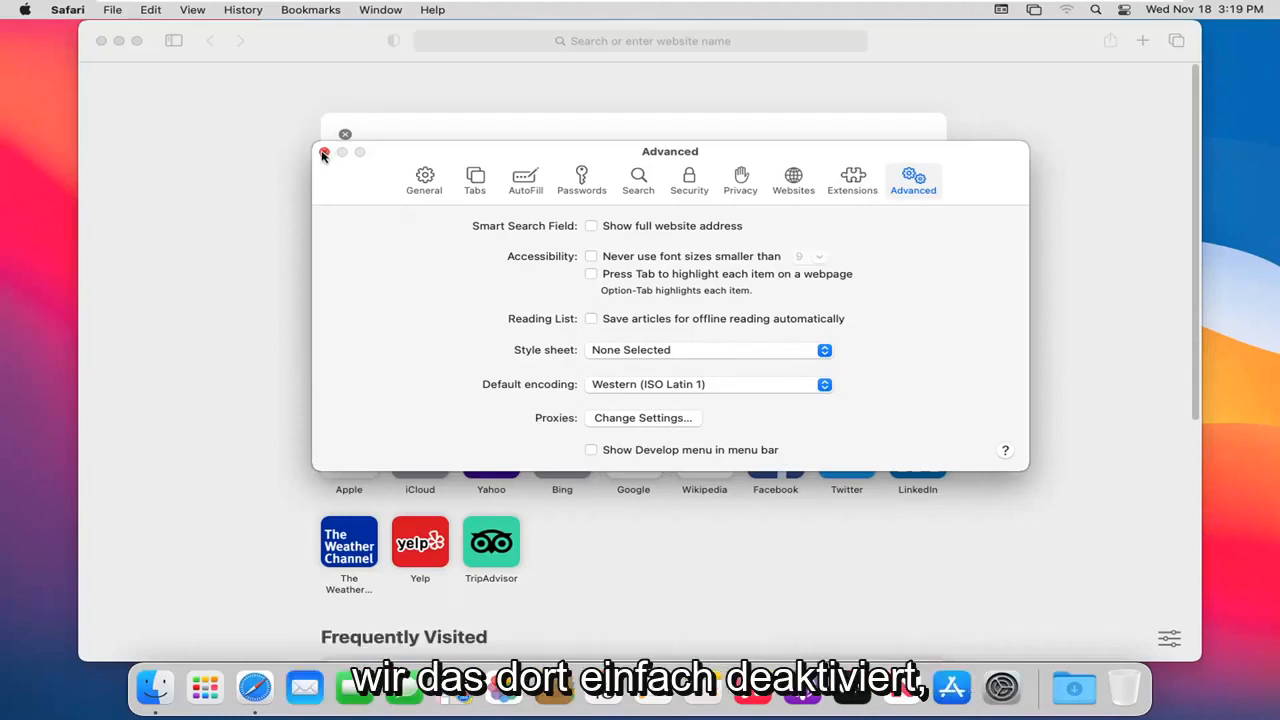
Step: Close Preferences, browse the File menu's commands and dismiss it back to the start page
left_click(112, 8)
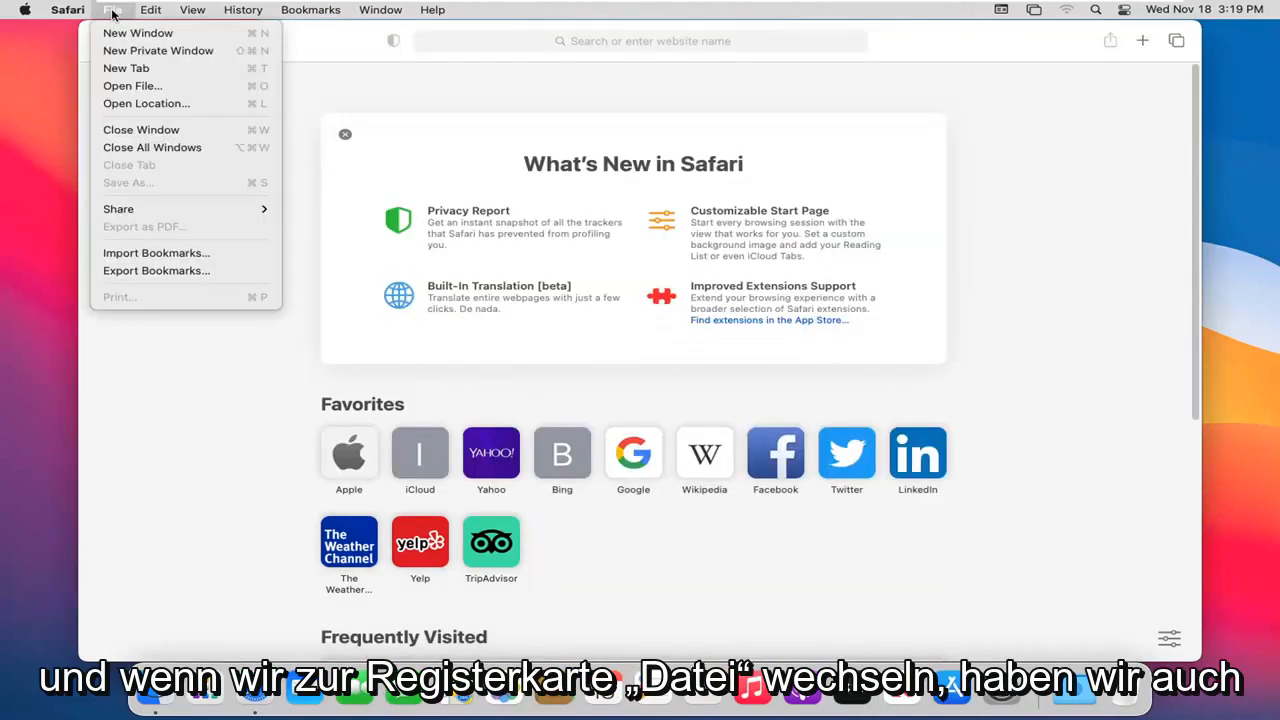
mouse_move(116, 68)
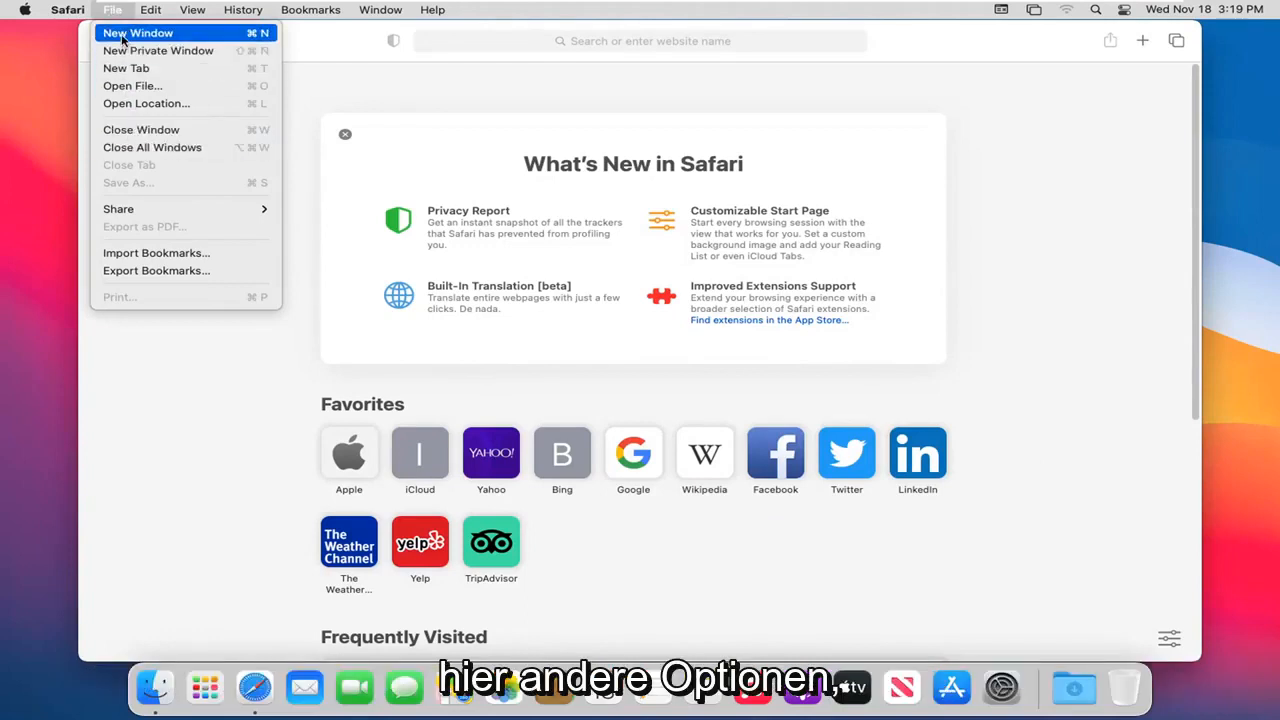
mouse_move(150, 50)
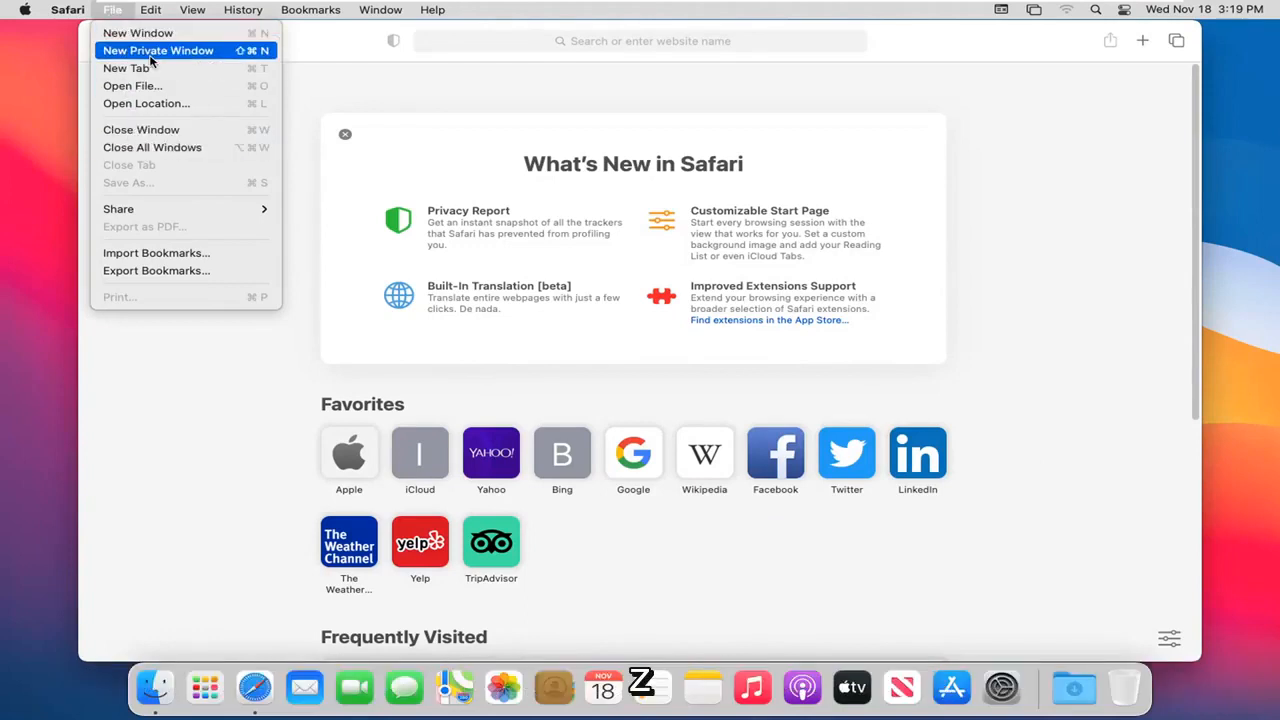
mouse_move(132, 84)
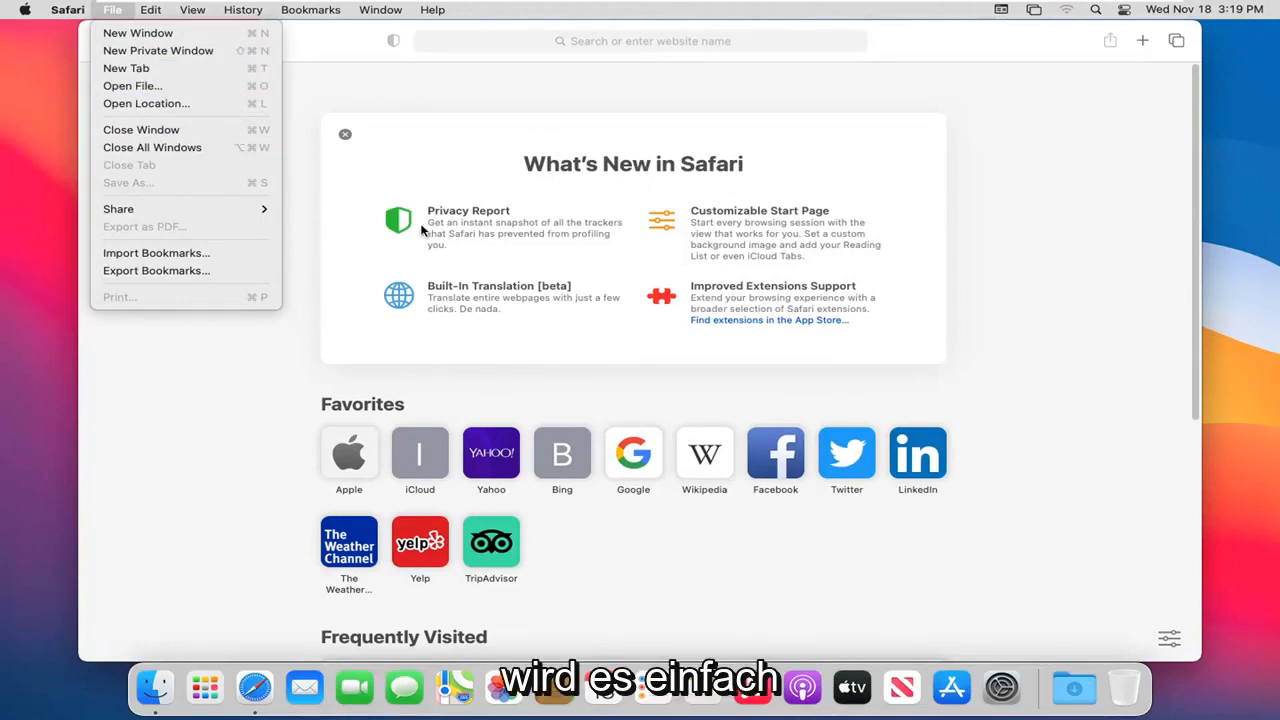
mouse_move(304, 260)
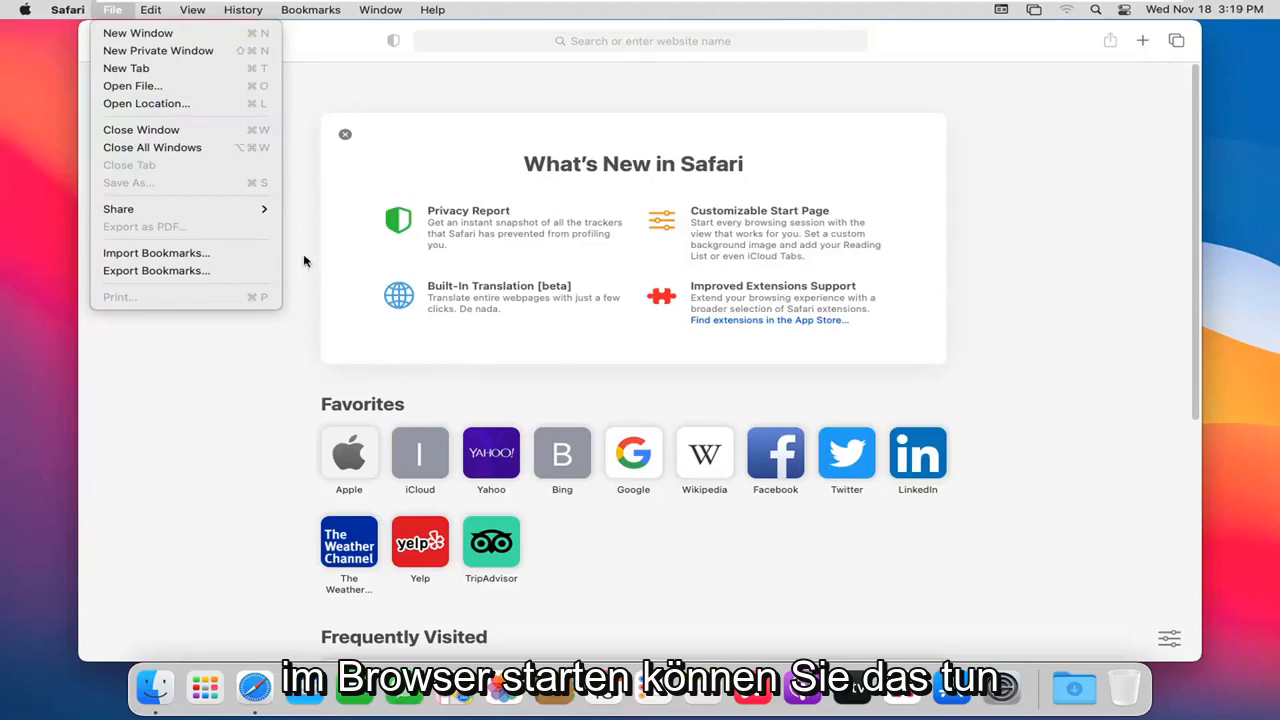
mouse_move(164, 122)
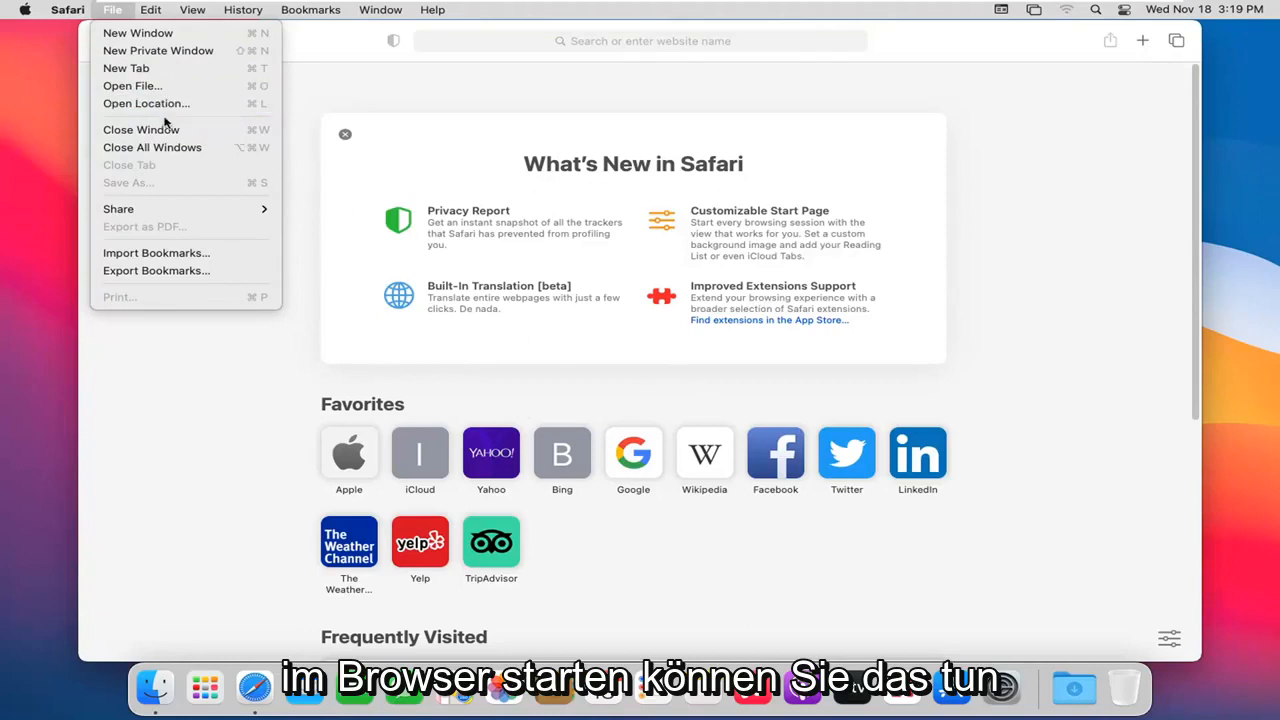
mouse_move(140, 128)
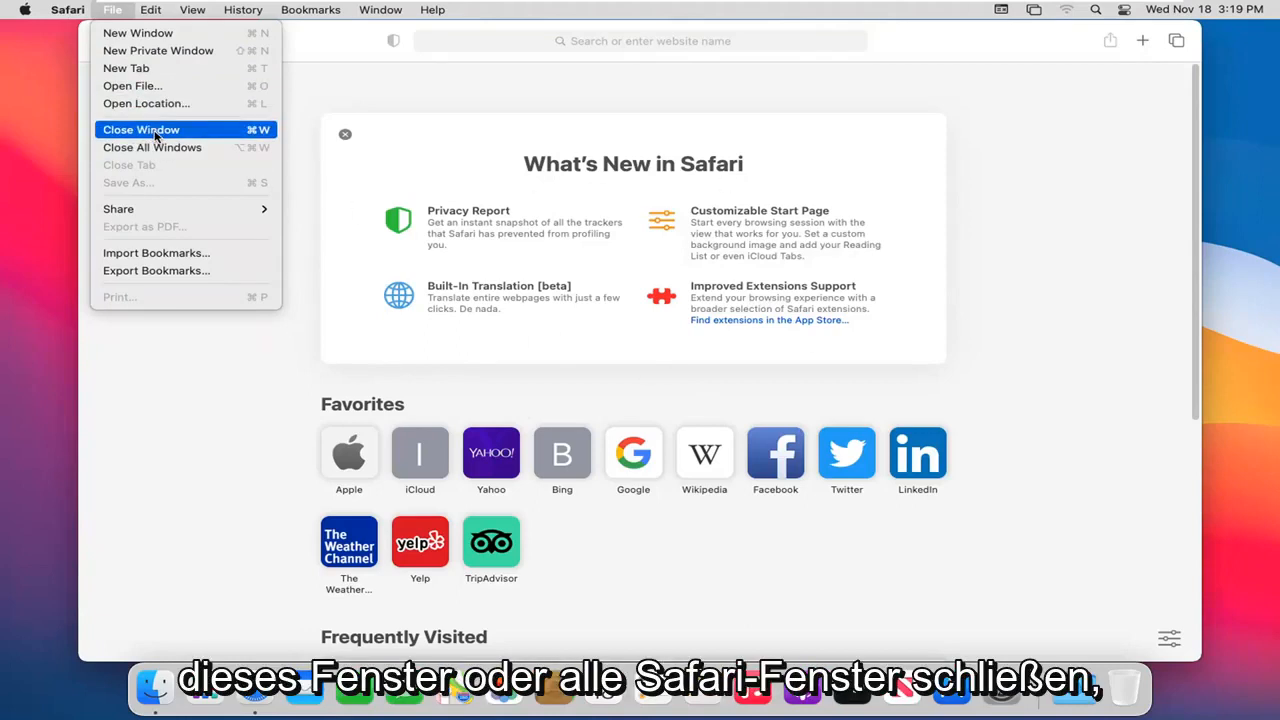
mouse_move(152, 148)
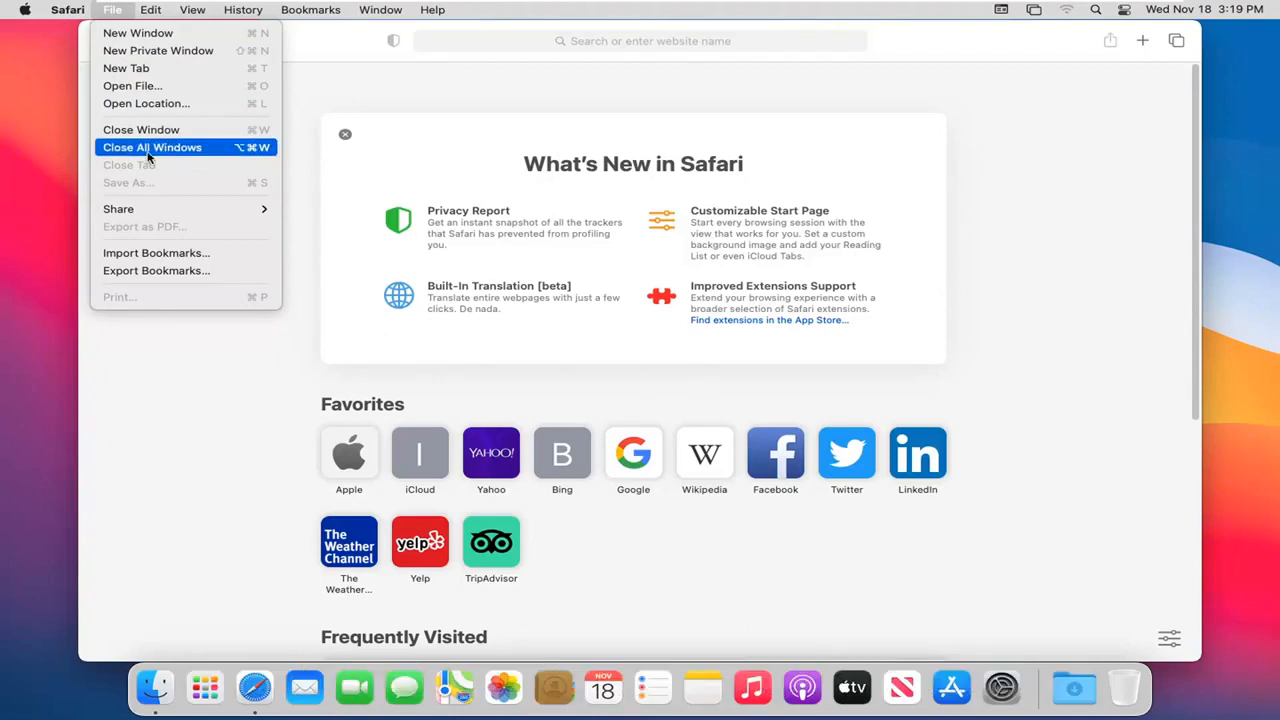
mouse_move(156, 270)
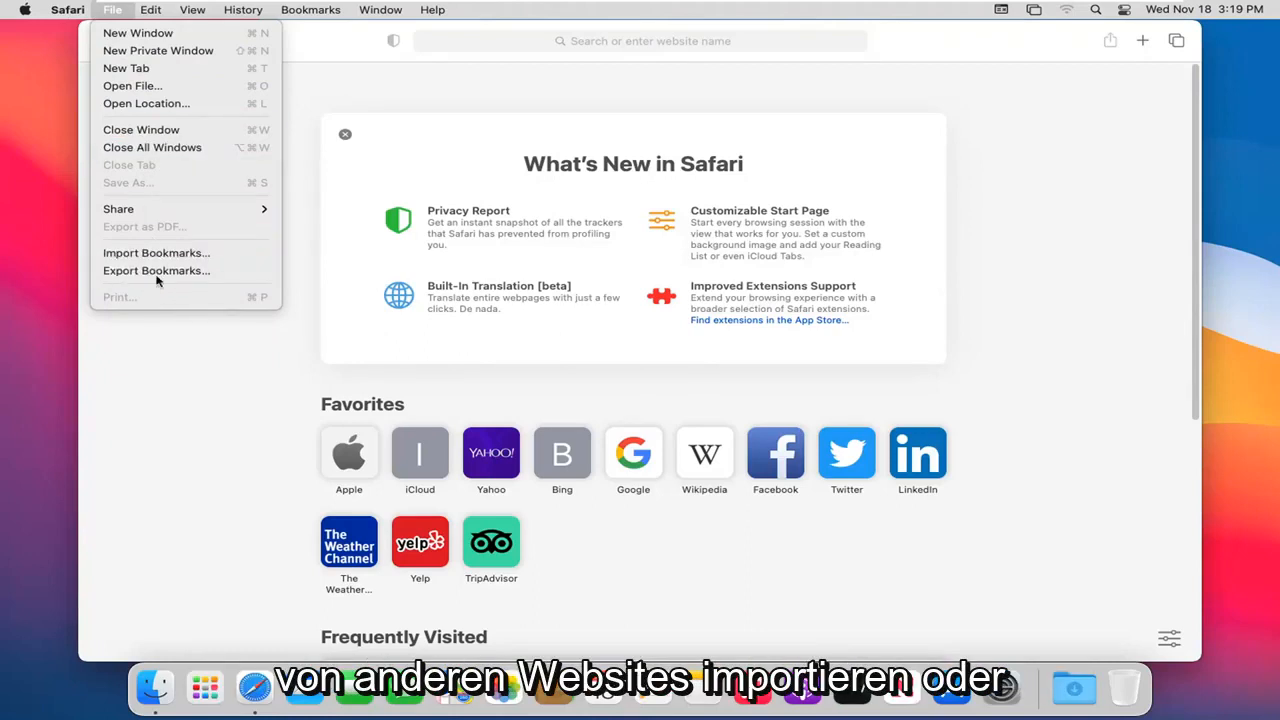
left_click(152, 8)
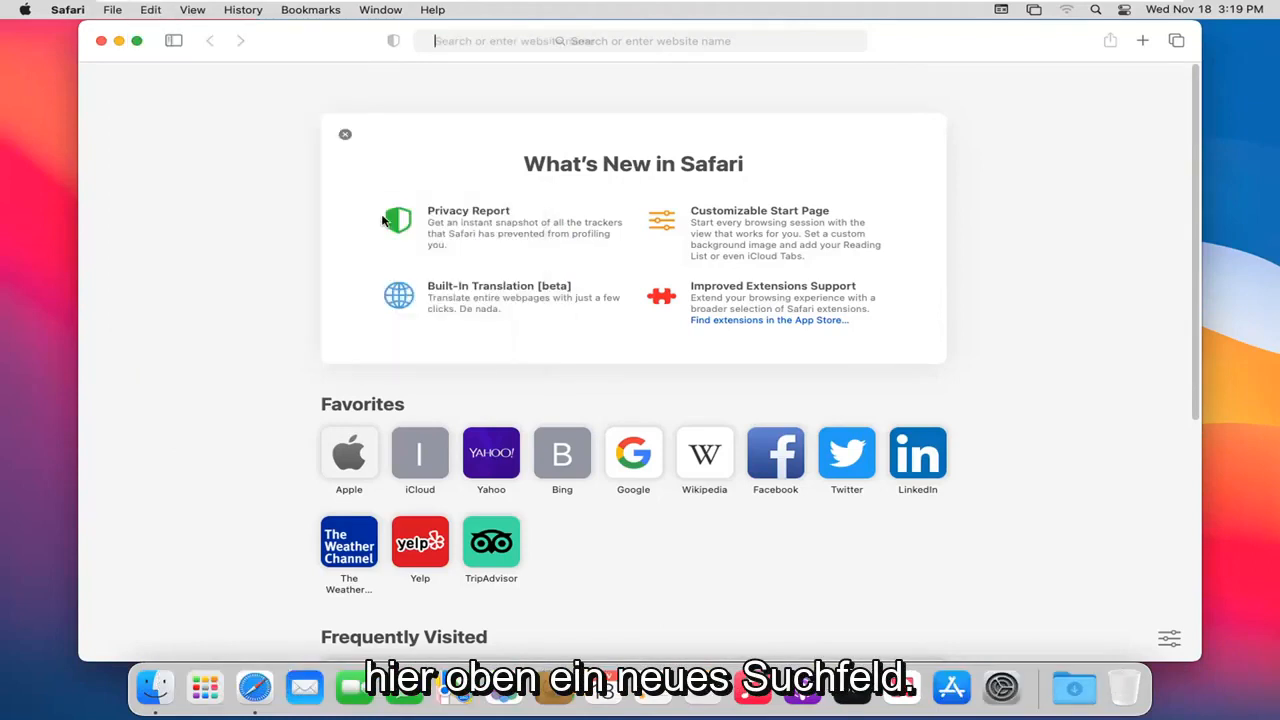
Step: Show the Smart Search Field's suggestions notice, then bring up the File menu again
left_click(640, 40)
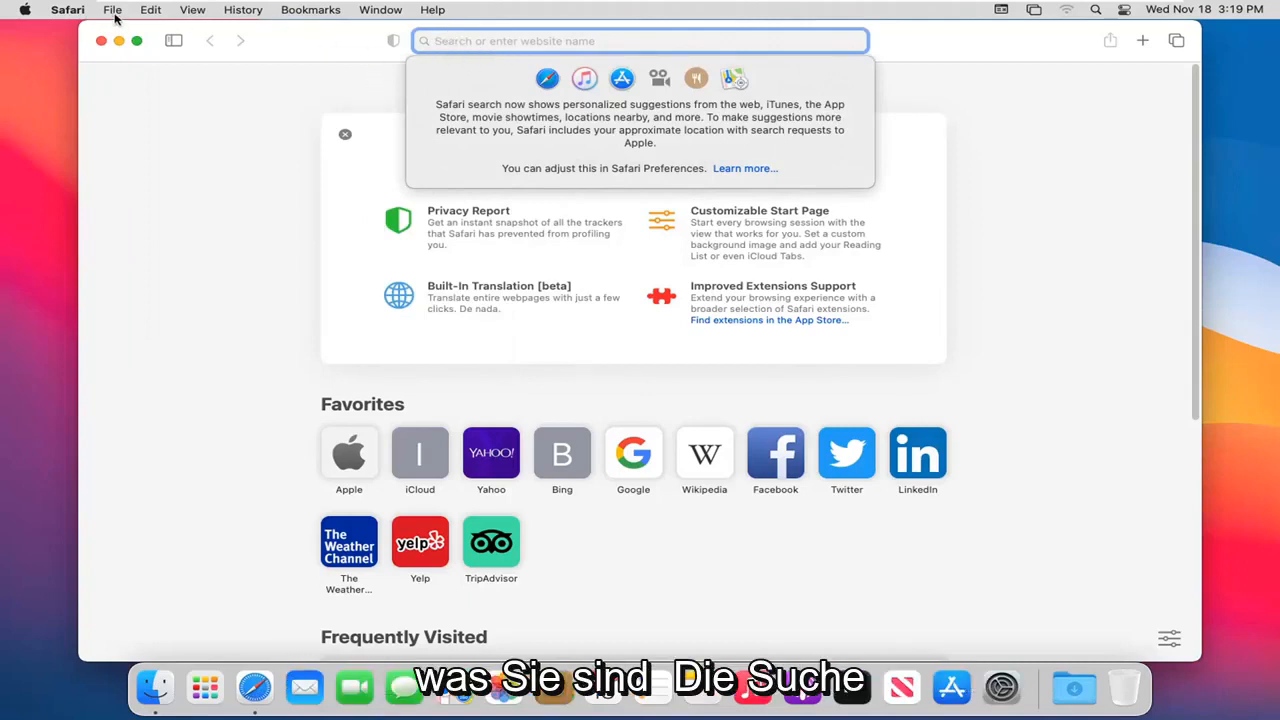
left_click(112, 8)
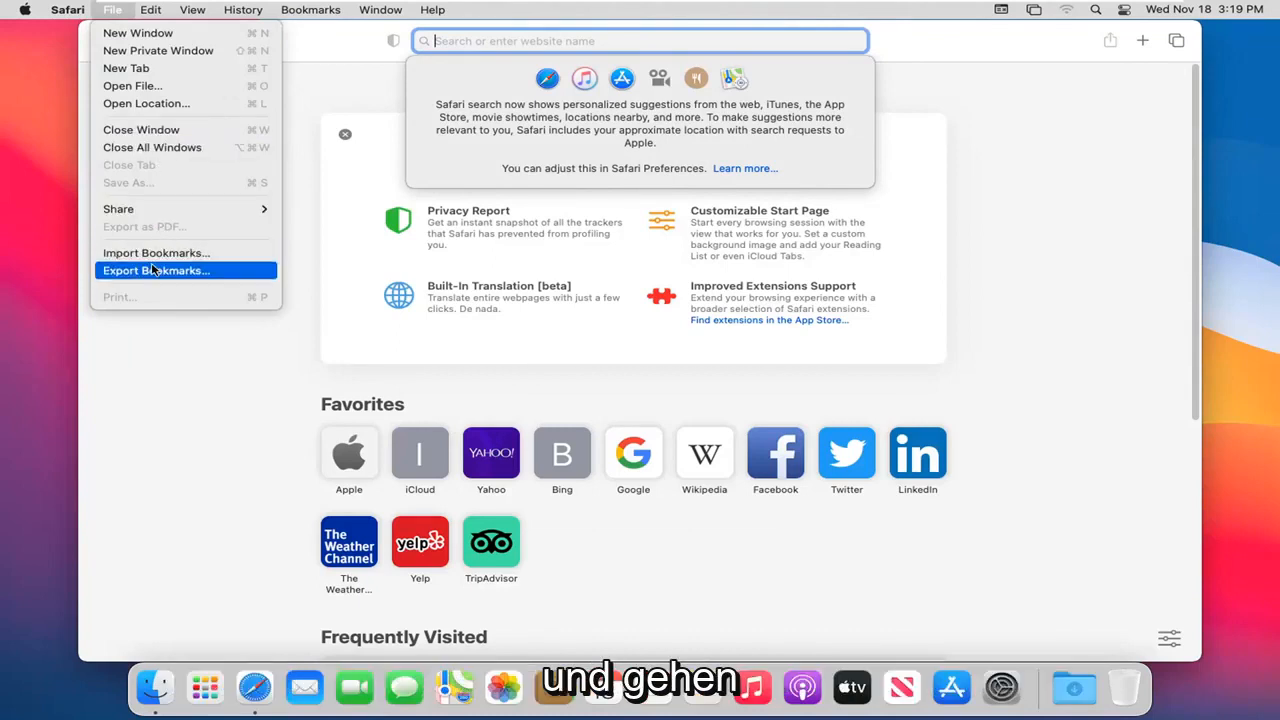
left_click(152, 8)
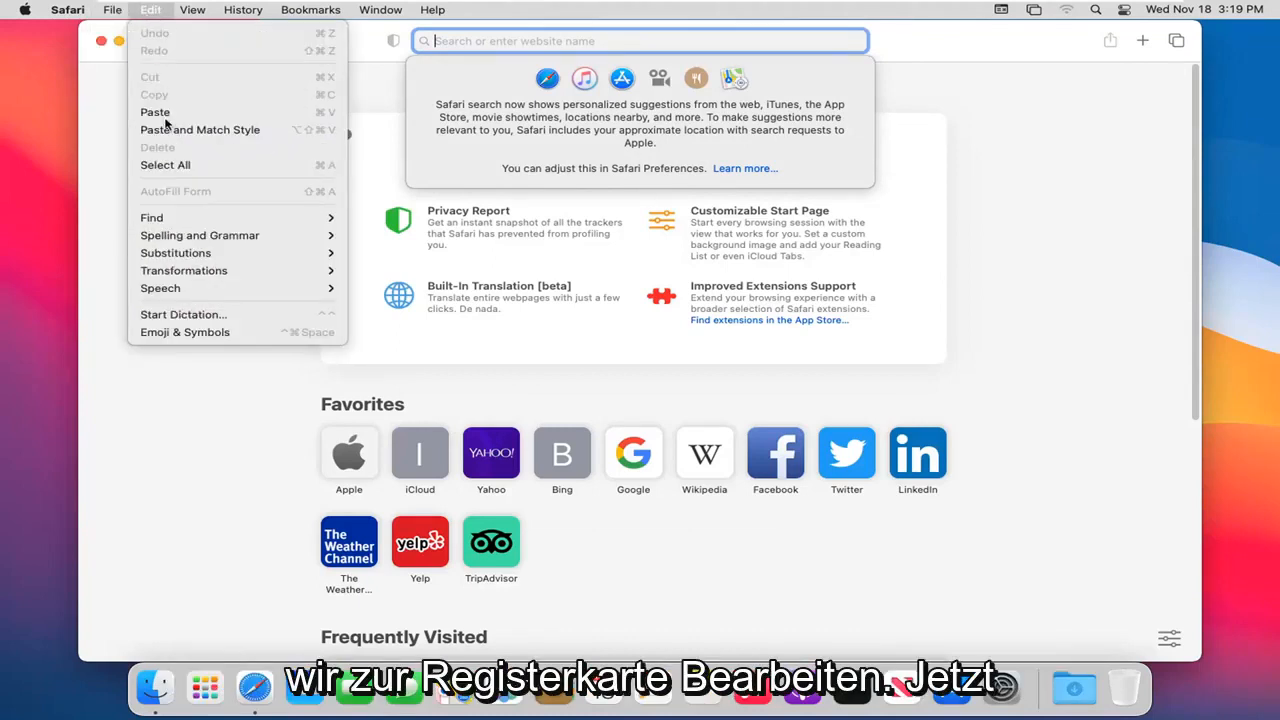
mouse_move(200, 128)
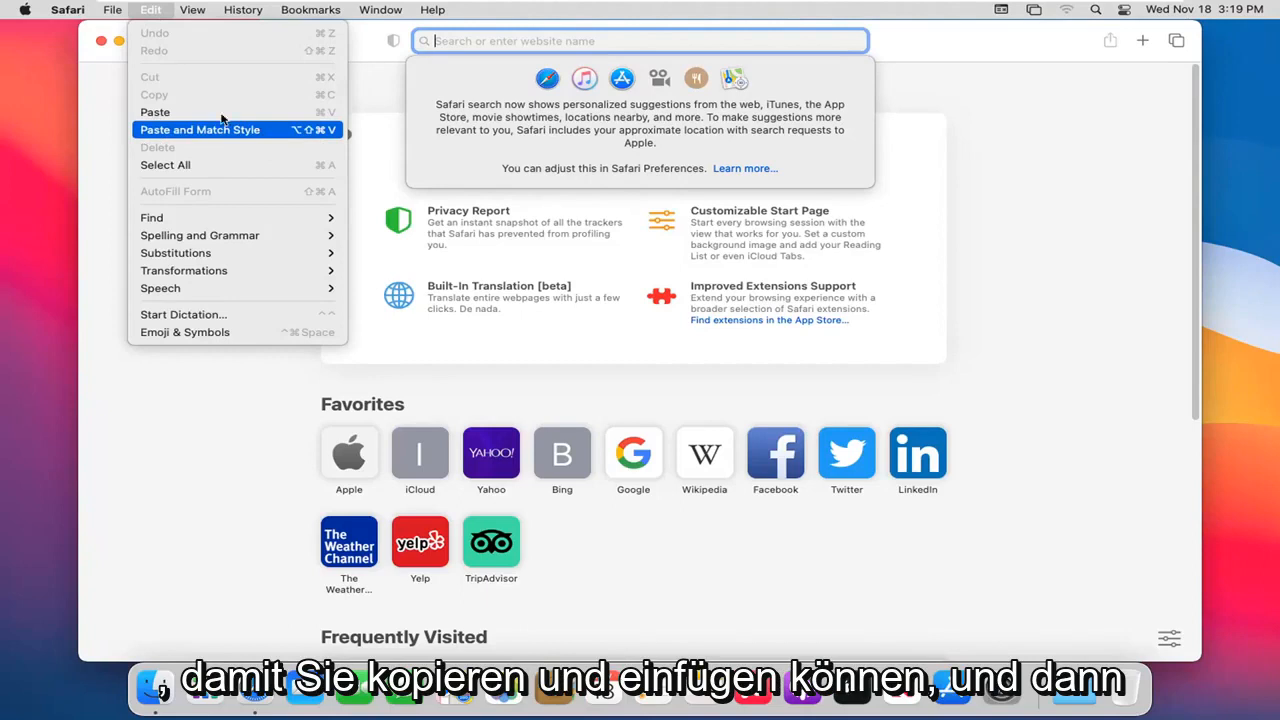
mouse_move(152, 12)
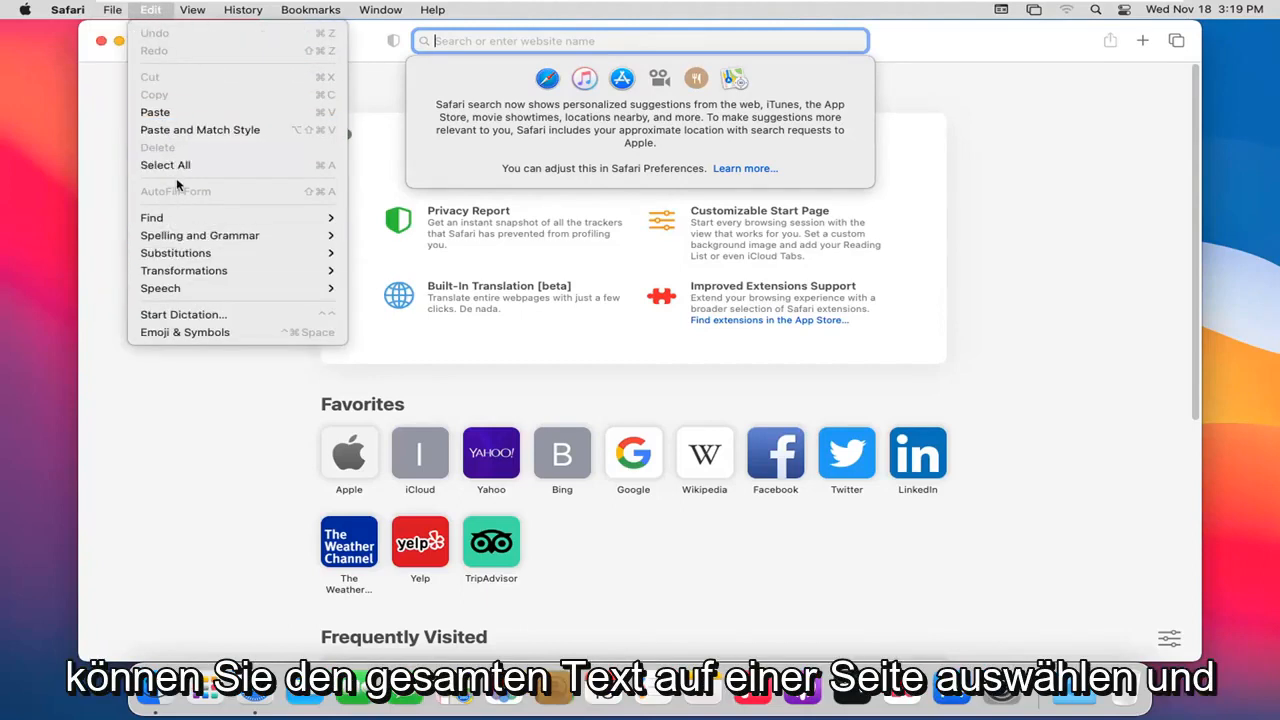
mouse_move(152, 216)
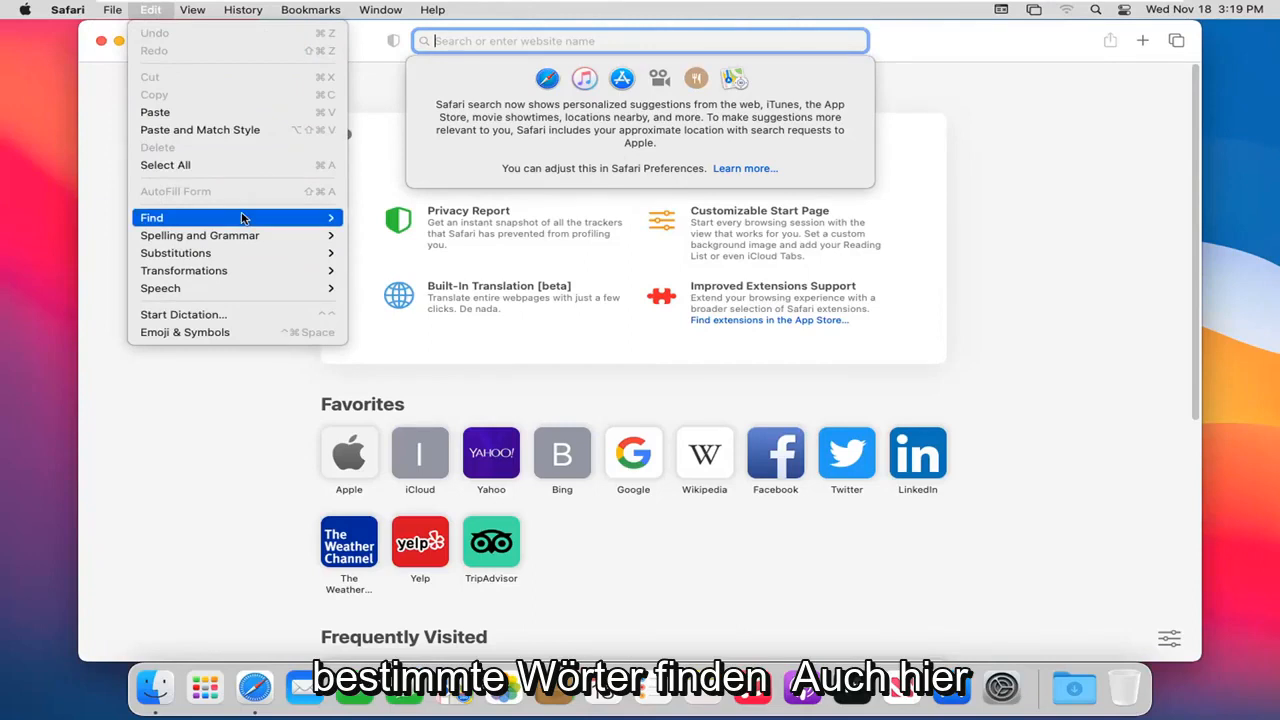
mouse_move(210, 314)
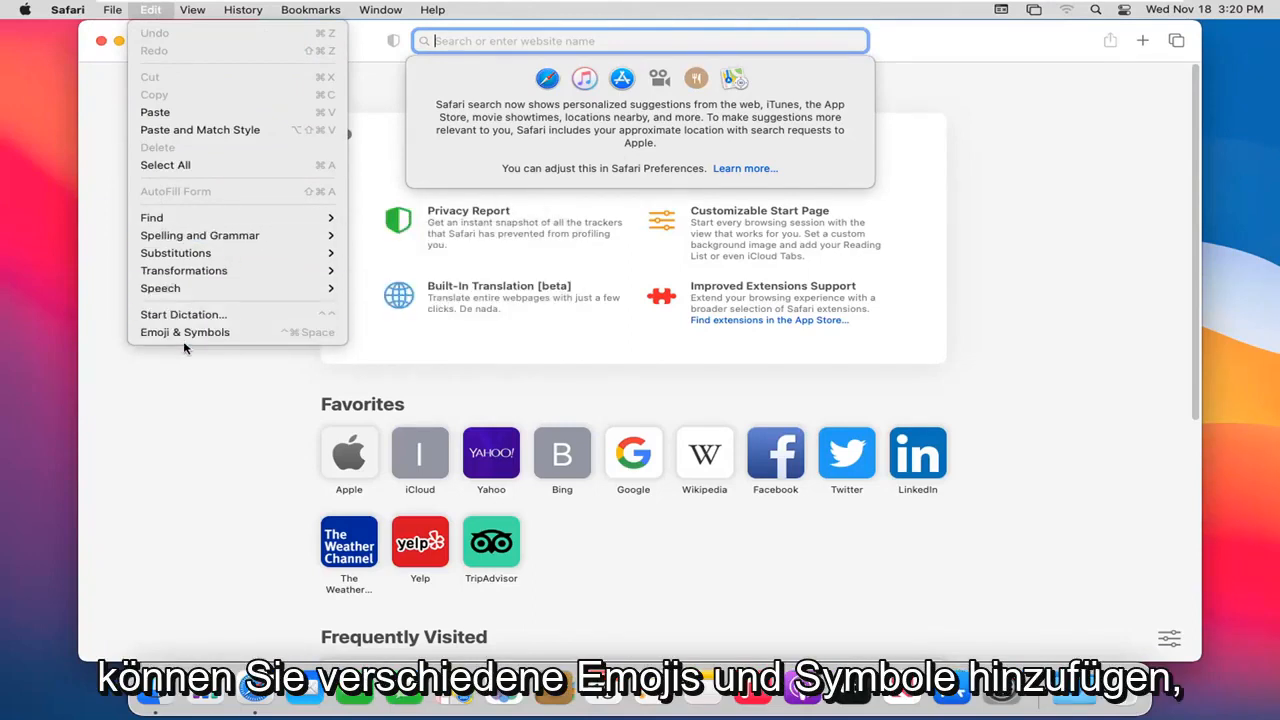
mouse_move(184, 332)
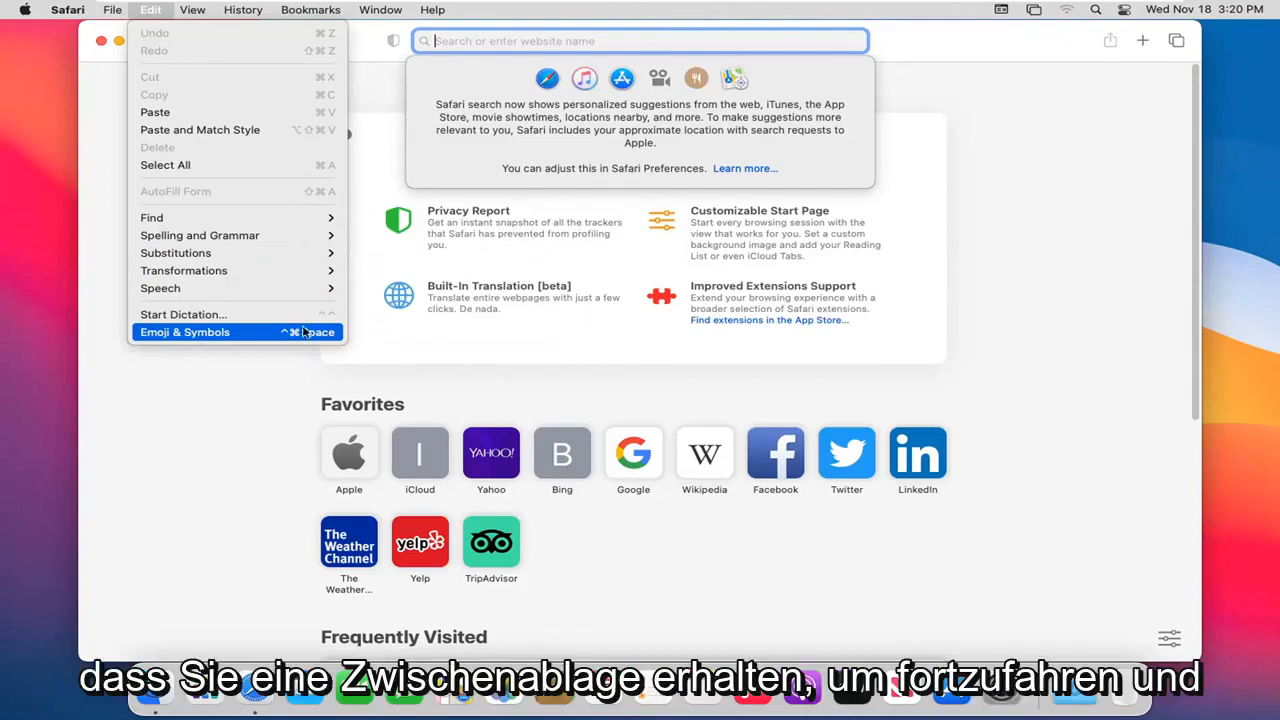
mouse_move(160, 288)
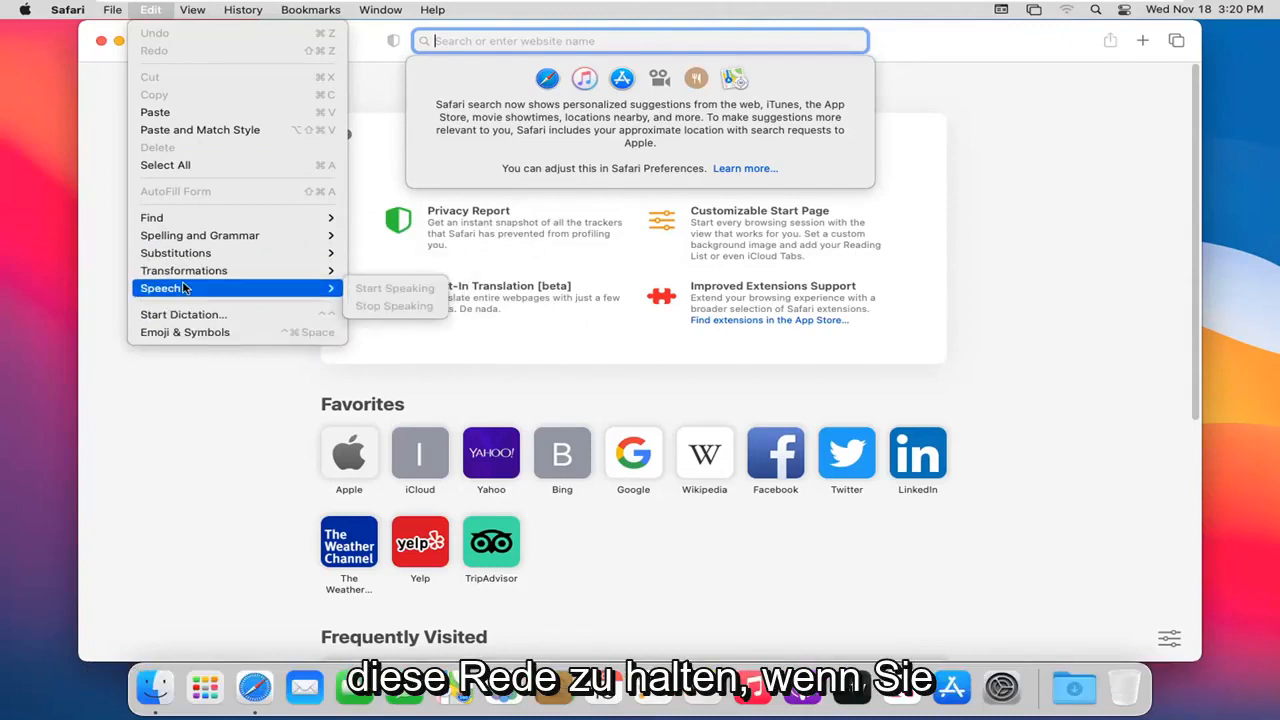
mouse_move(168, 292)
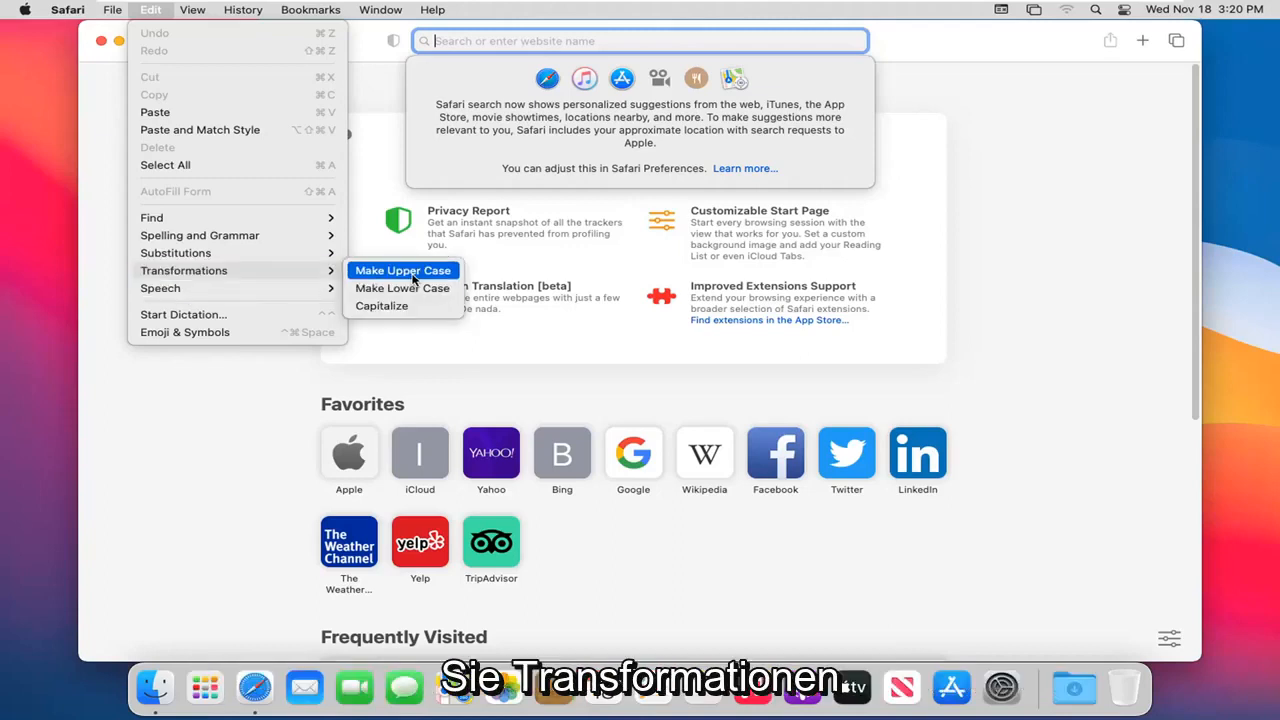
mouse_move(402, 288)
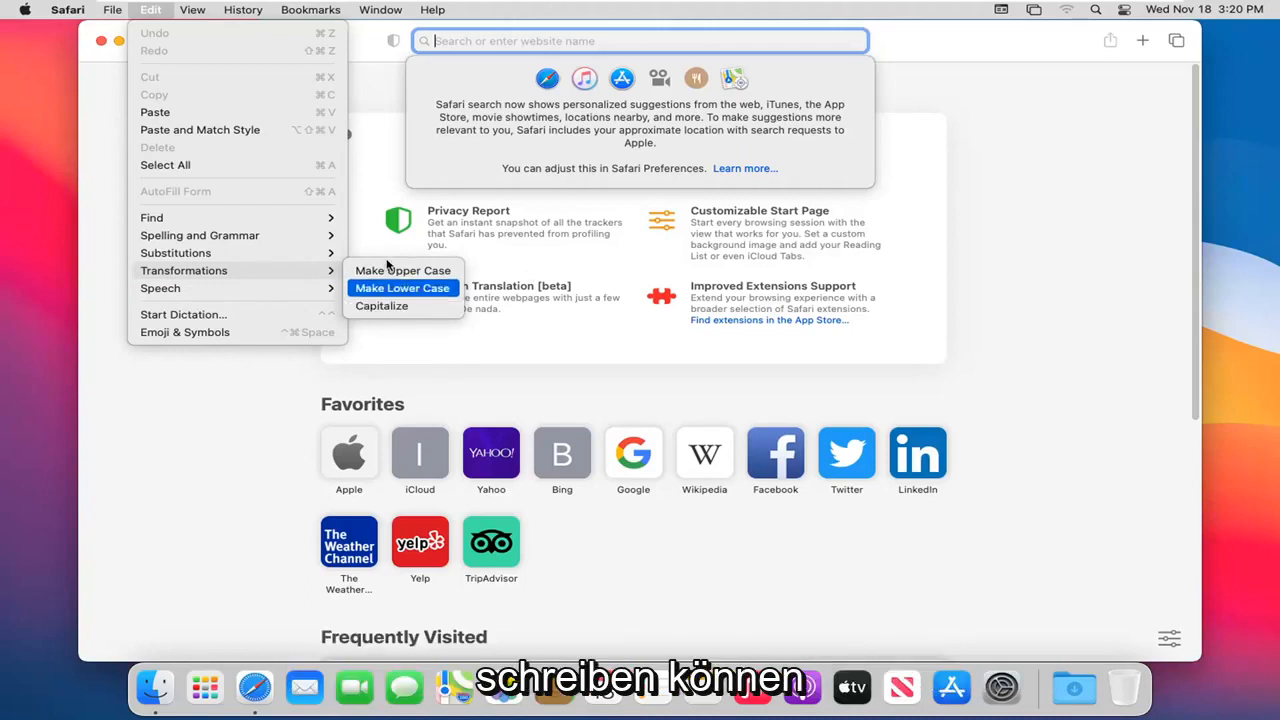
mouse_move(404, 270)
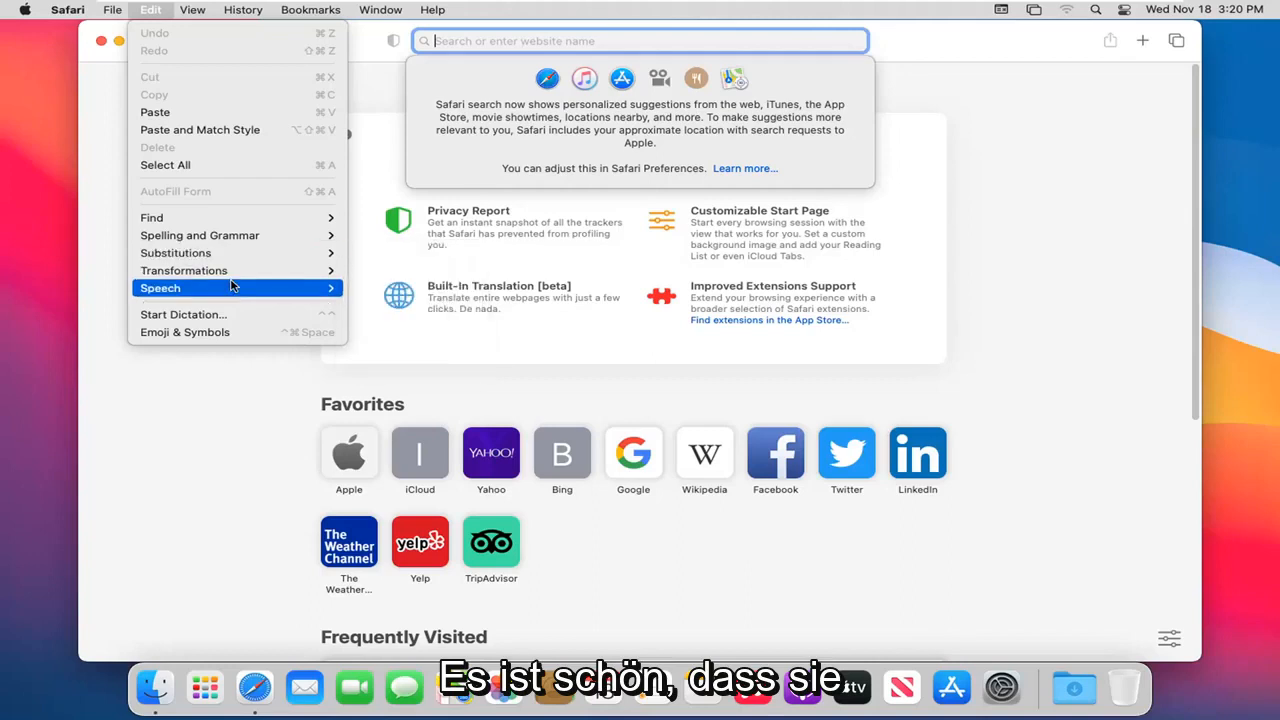
mouse_move(184, 270)
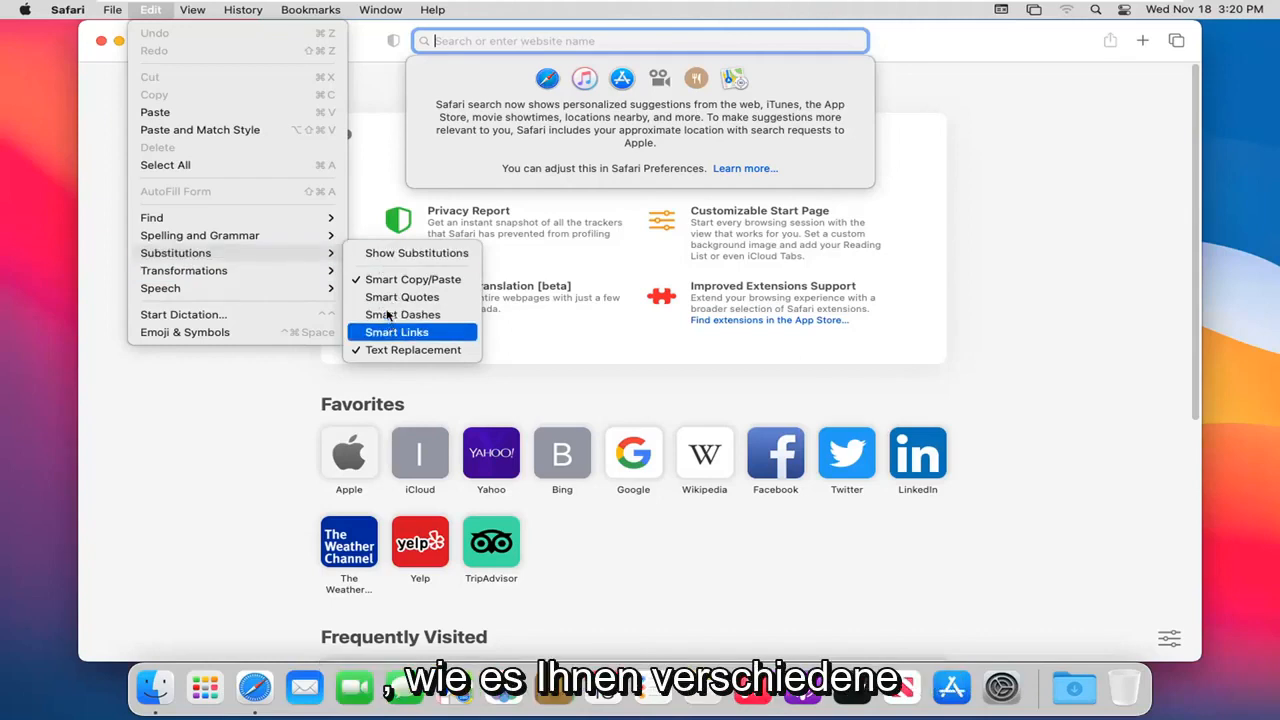
mouse_move(236, 252)
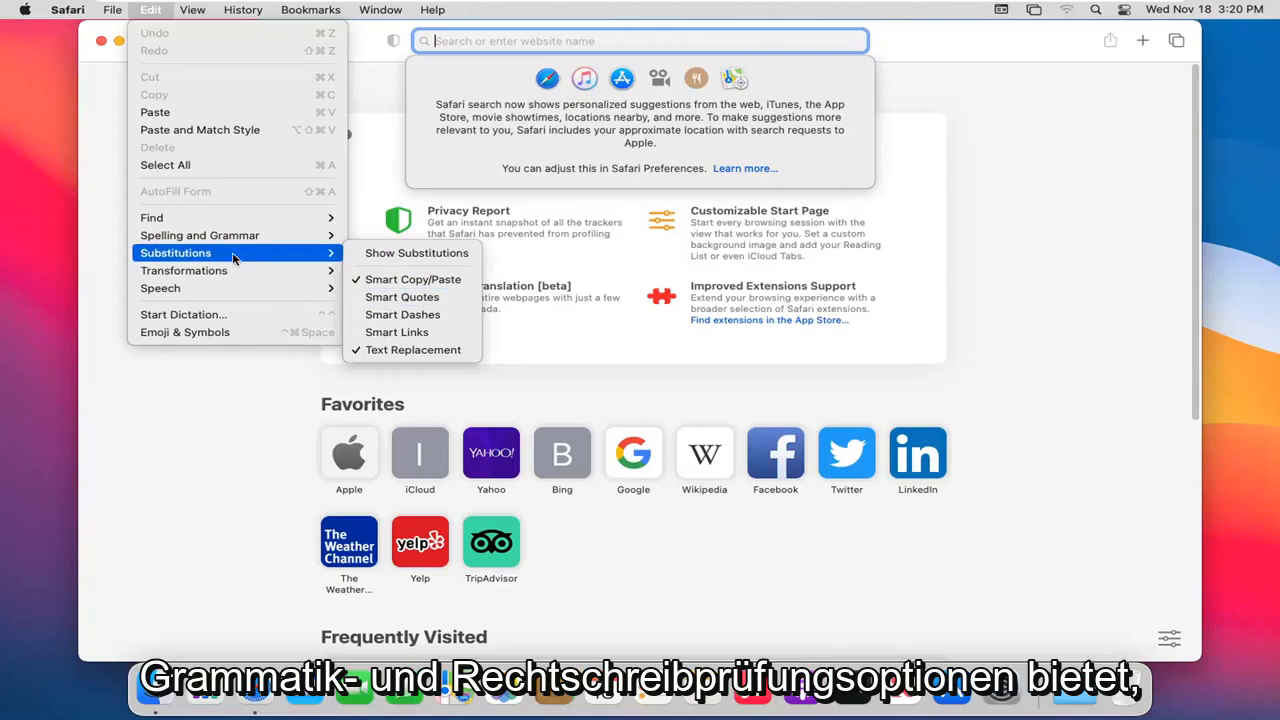
Step: Browse the View menu and its Text Encoding list, then switch to the History menu
left_click(192, 8)
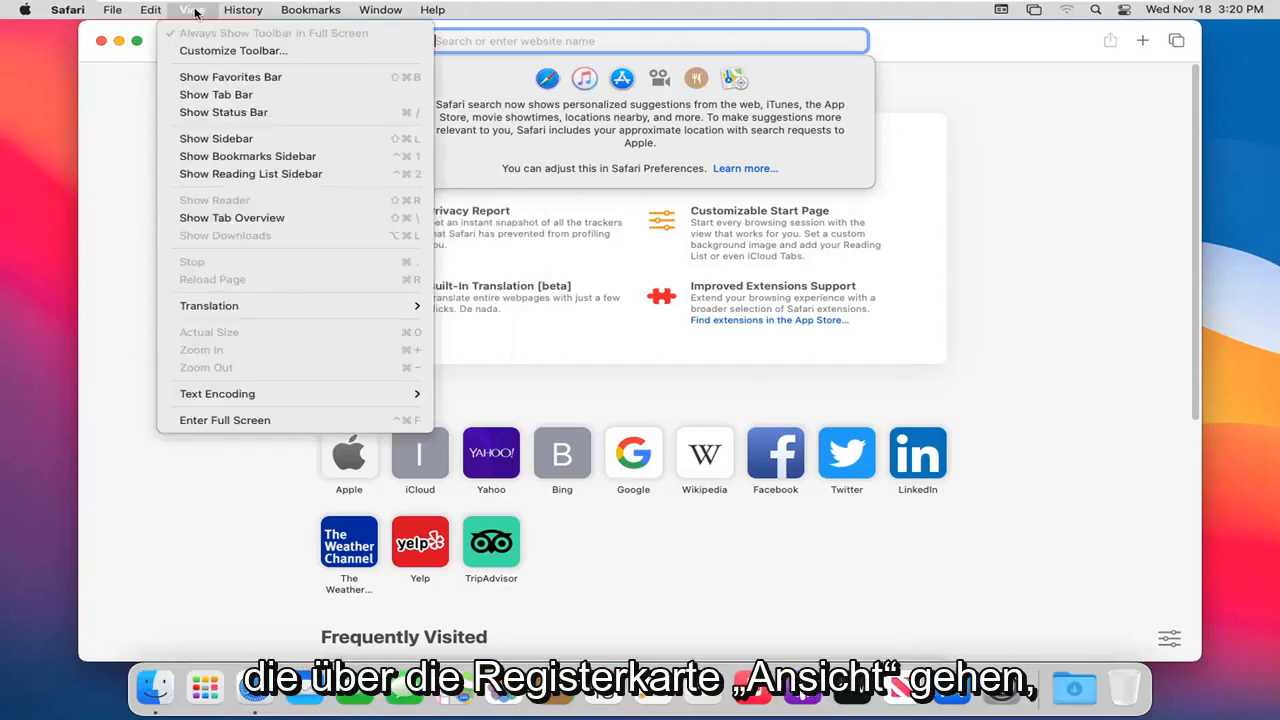
mouse_move(216, 94)
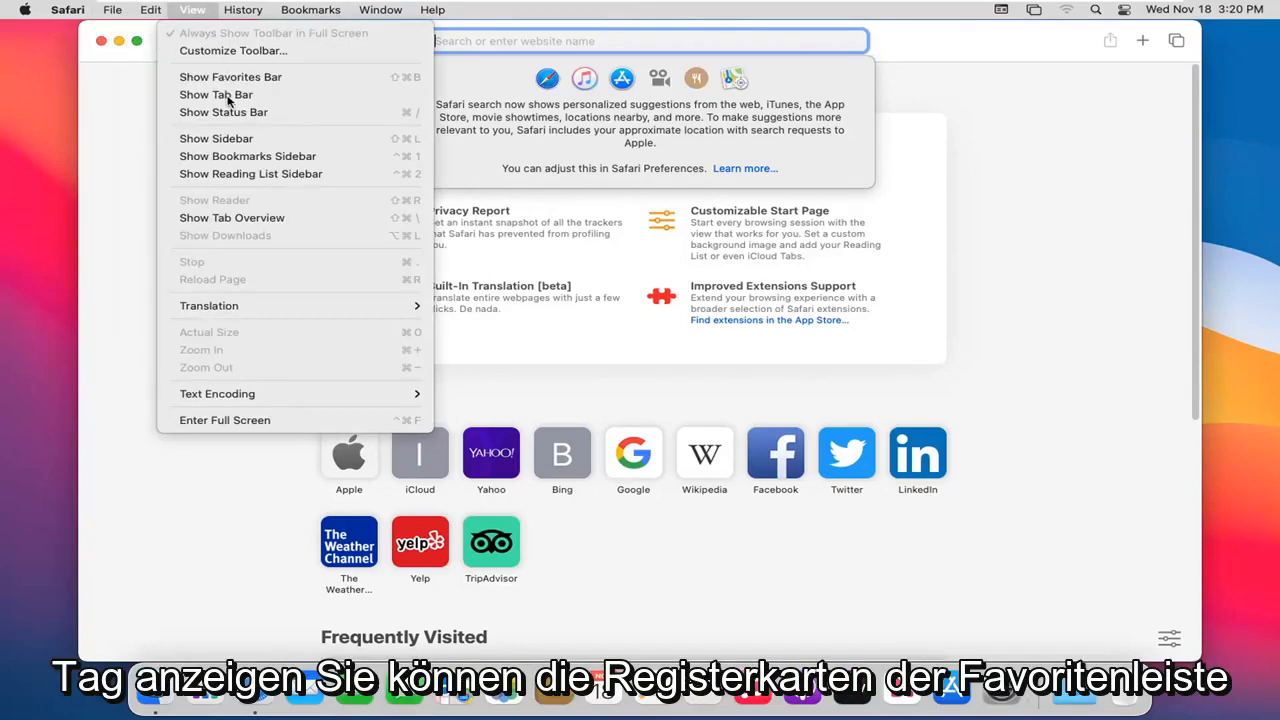
mouse_move(224, 112)
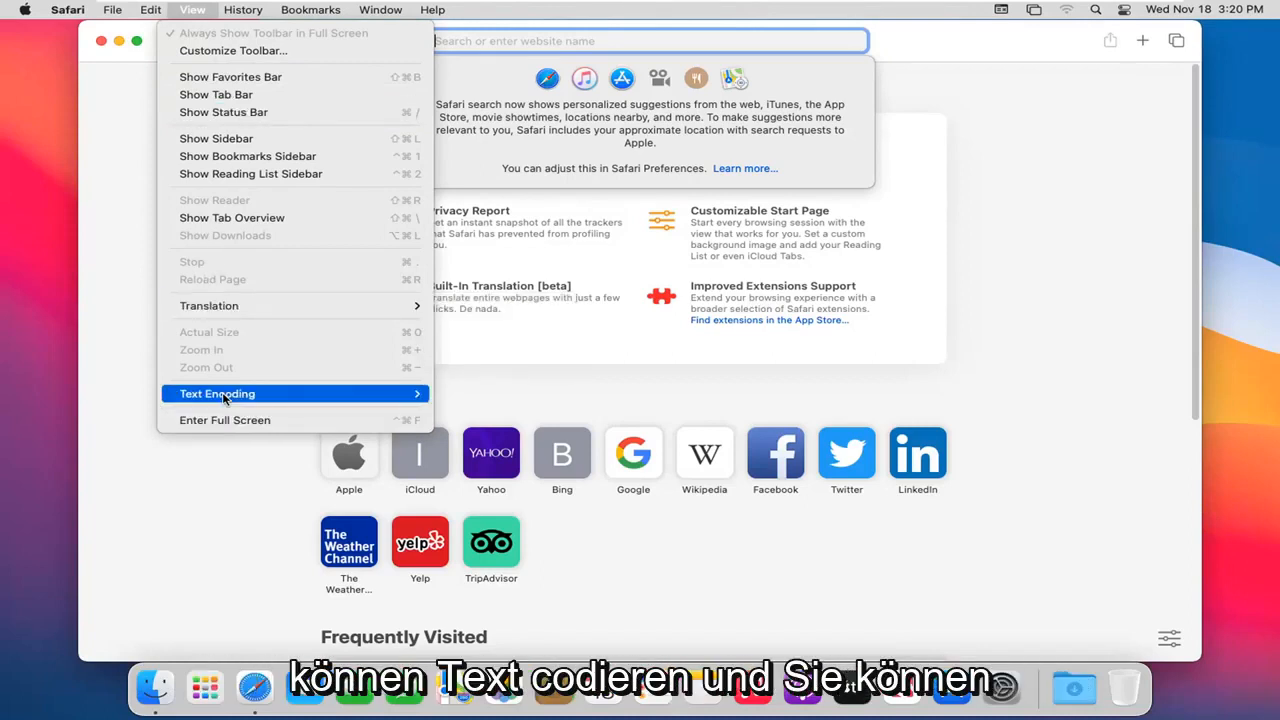
left_click(216, 392)
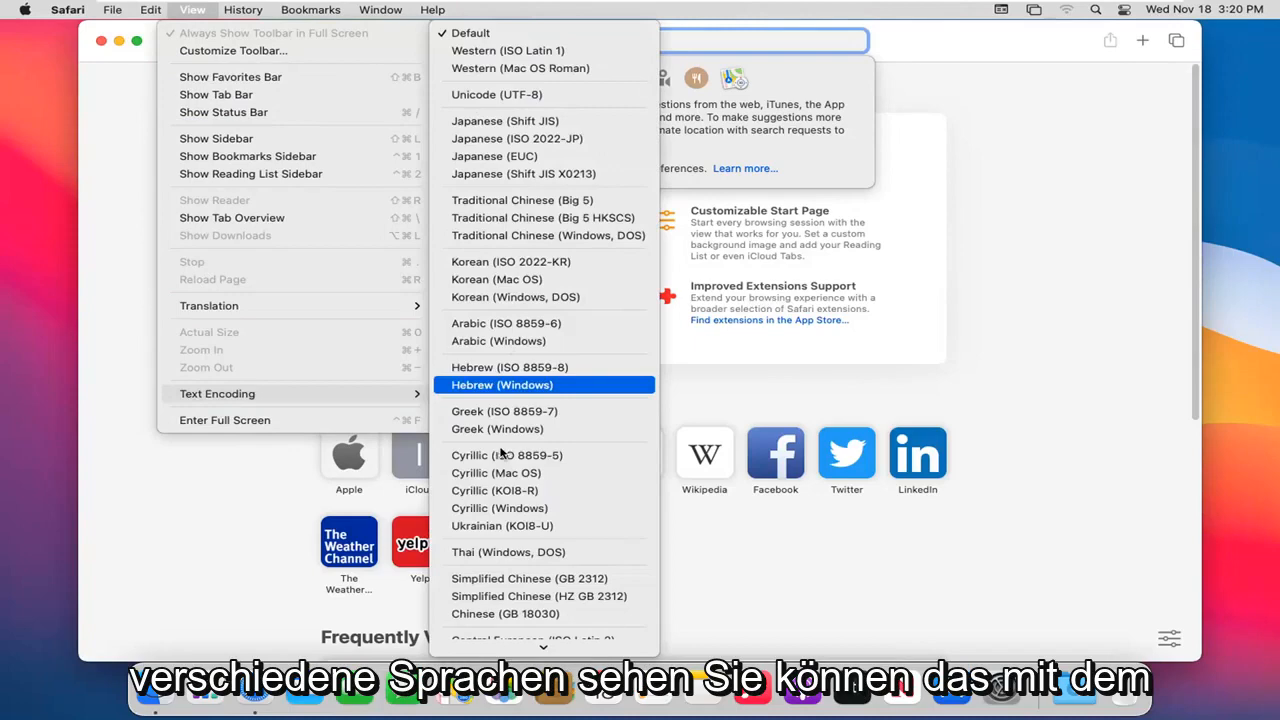
left_click(244, 8)
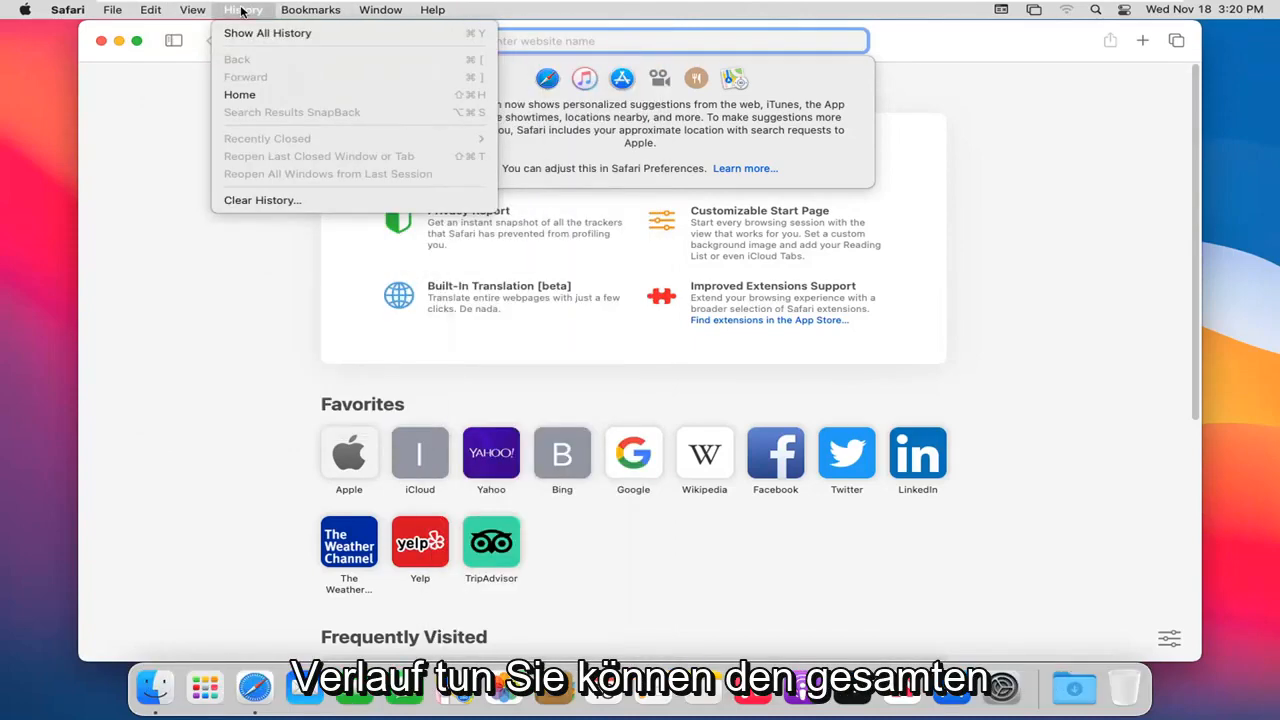
mouse_move(268, 32)
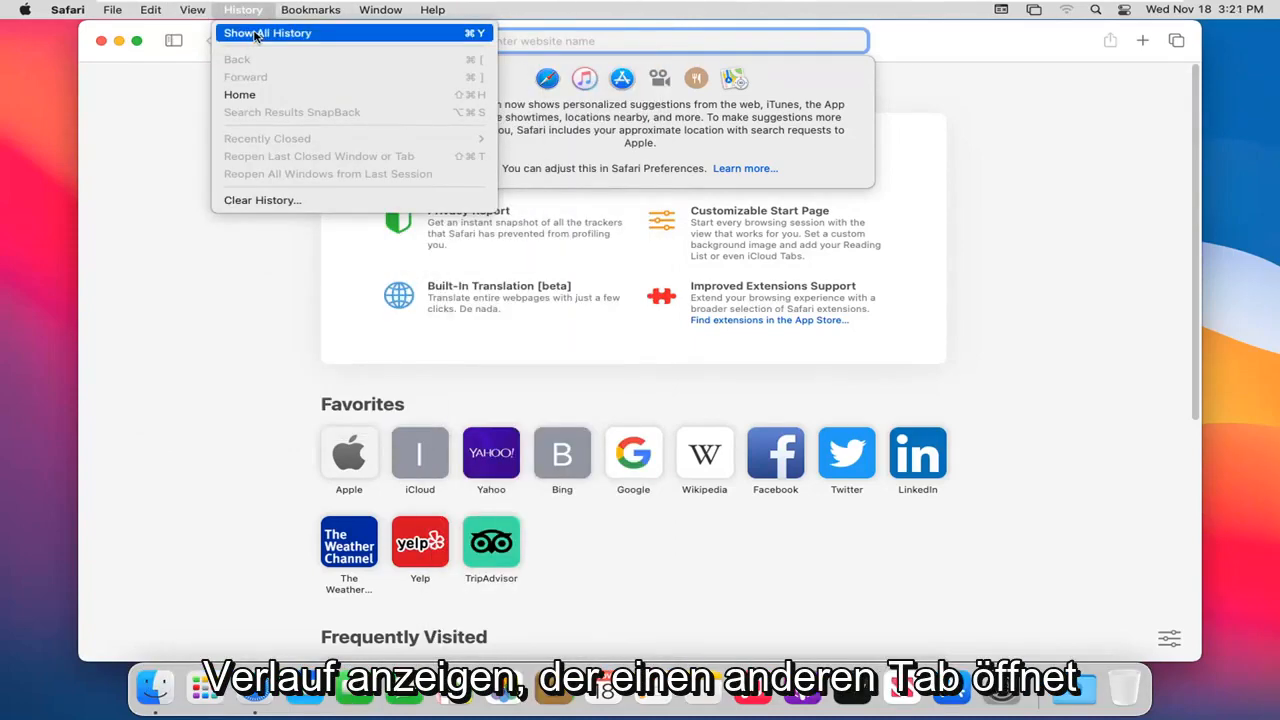
mouse_move(262, 200)
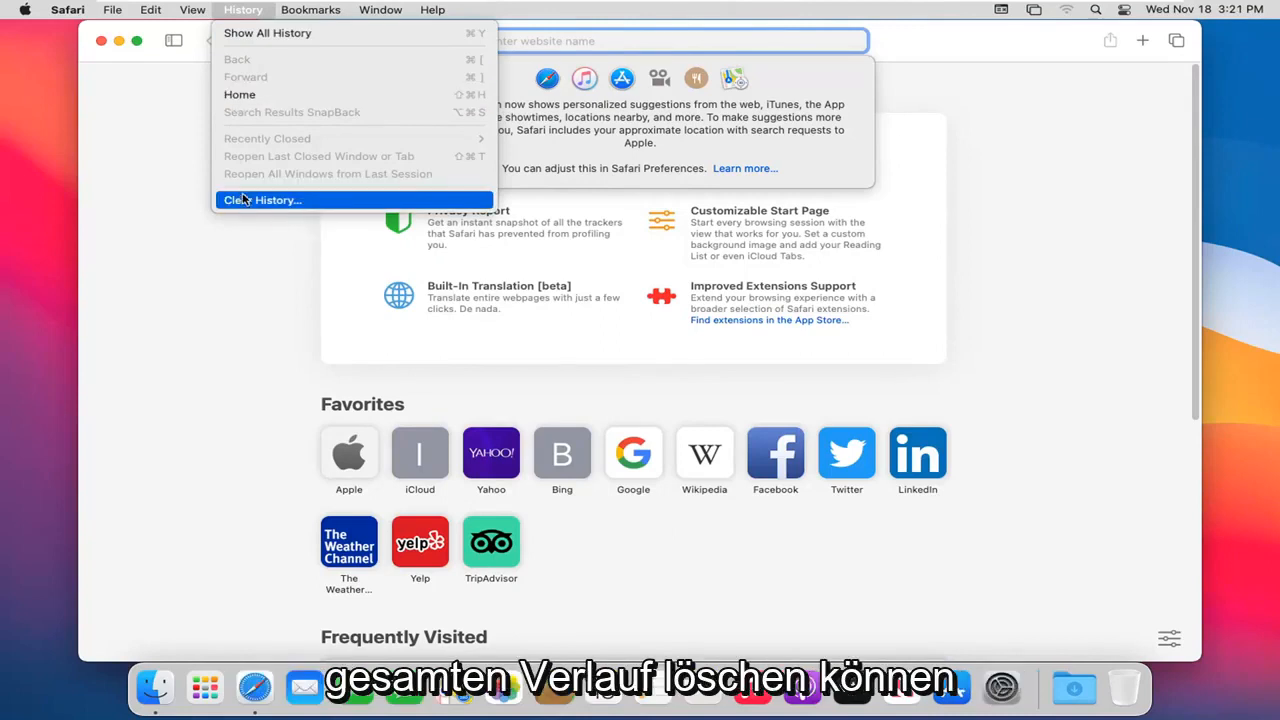
Step: Switch from the History menu to the Bookmarks menu over the start page
left_click(312, 8)
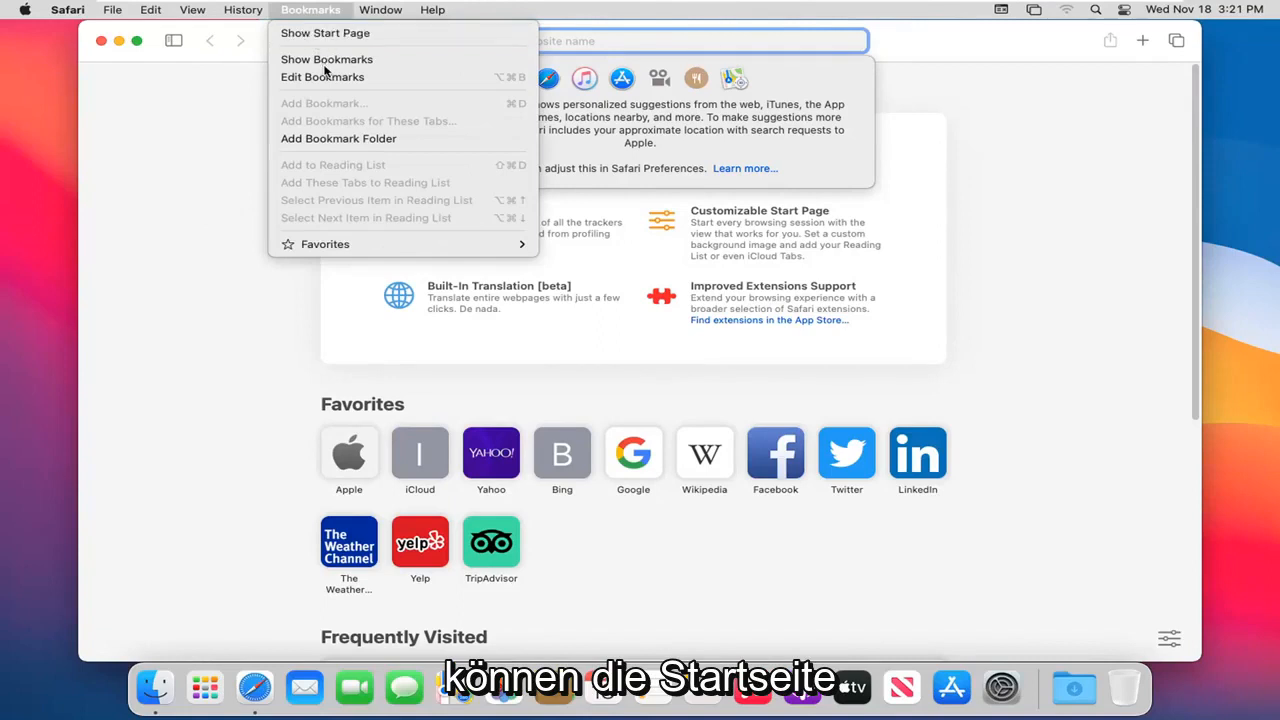
mouse_move(338, 138)
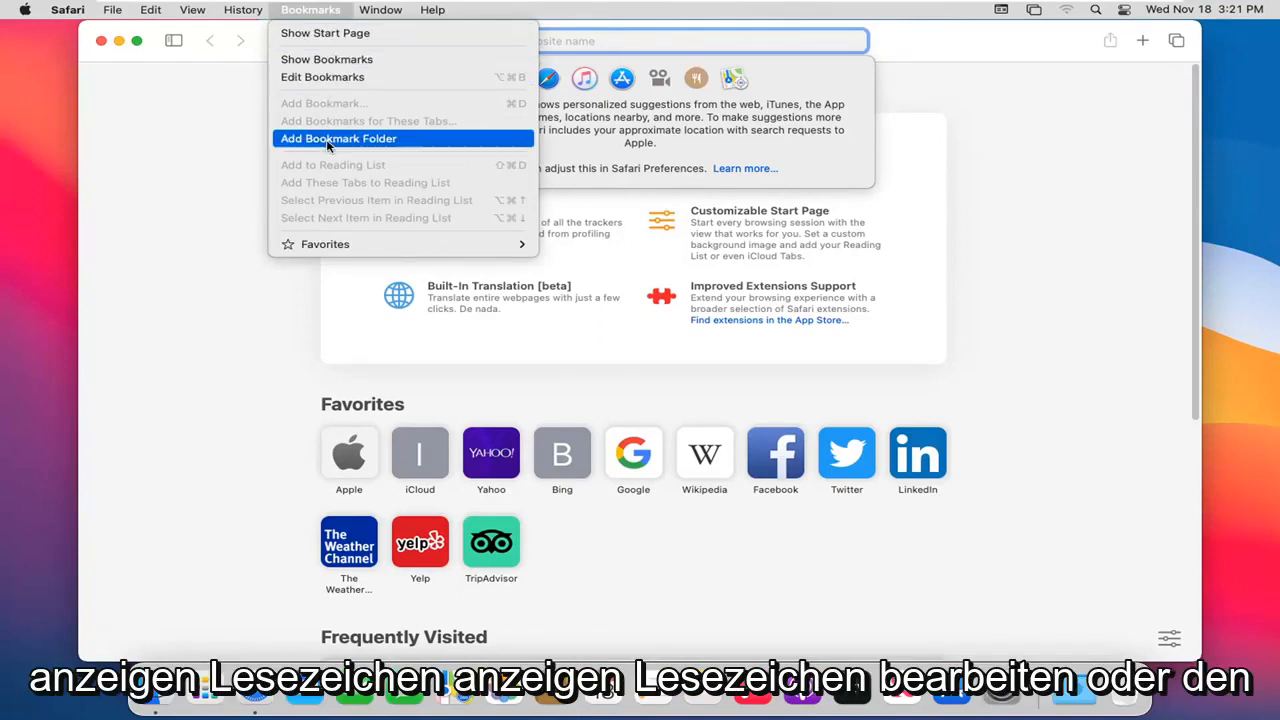
mouse_move(928, 52)
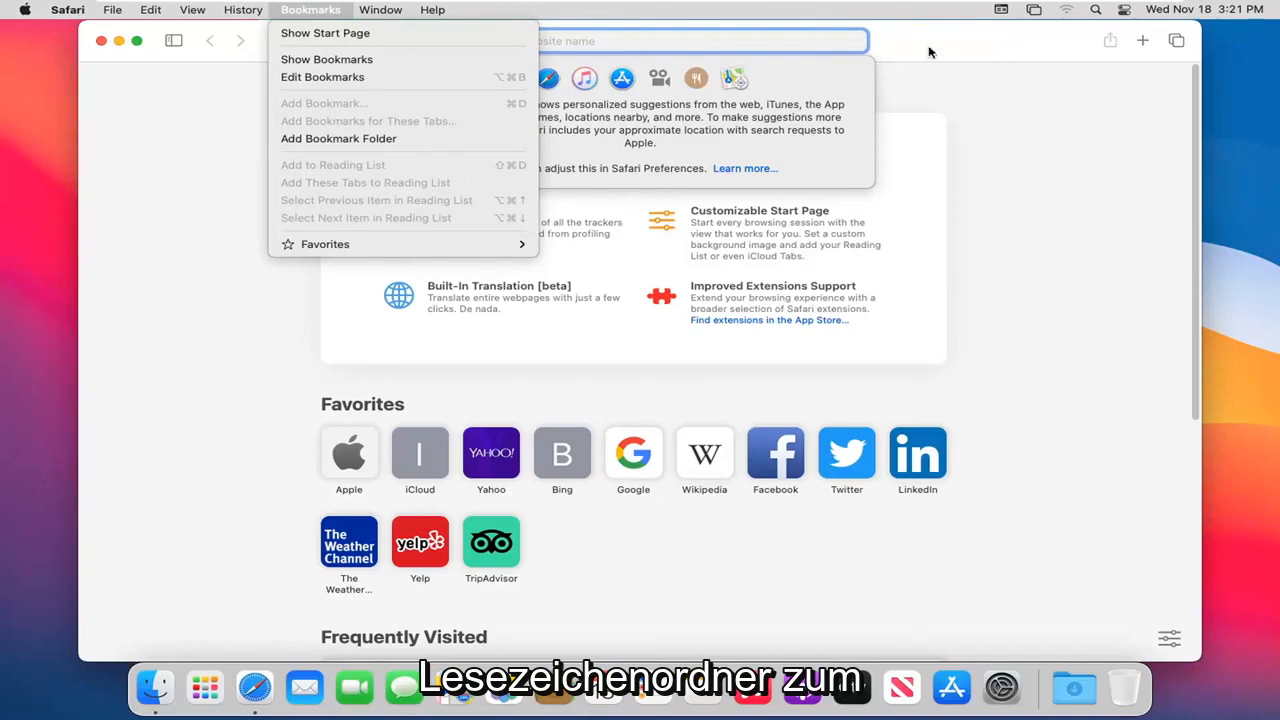
left_click(380, 10)
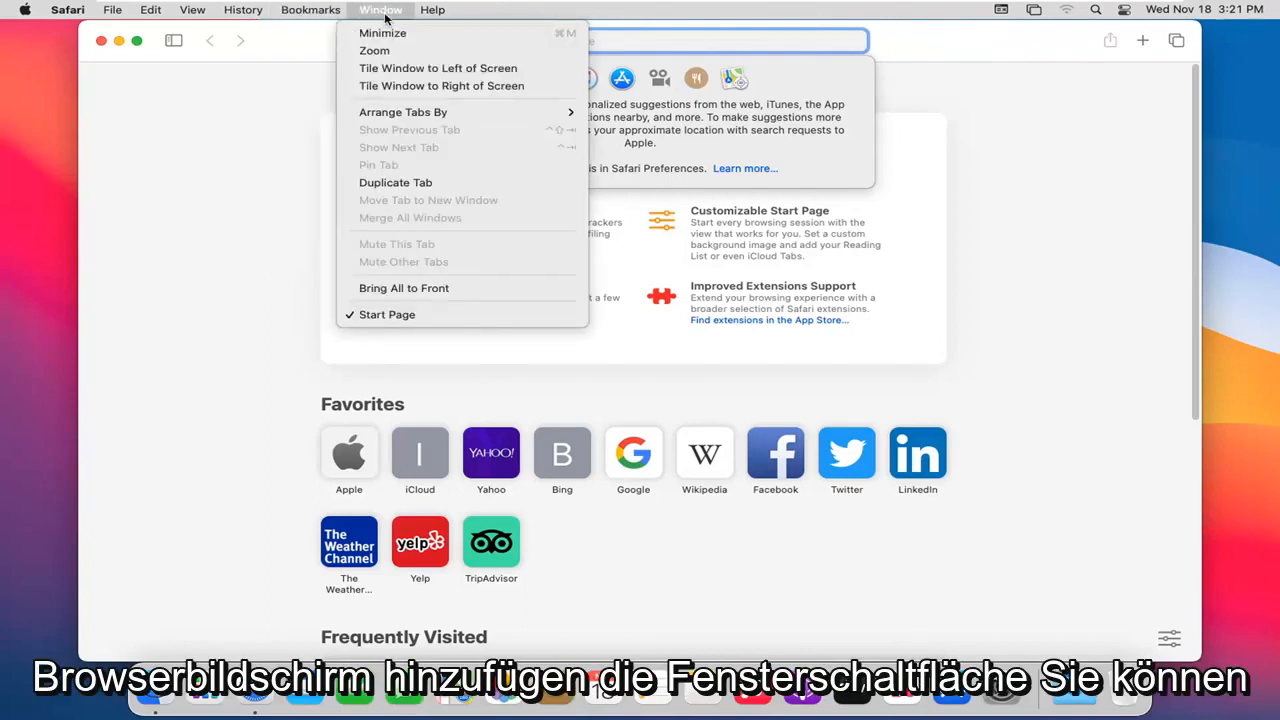
mouse_move(384, 32)
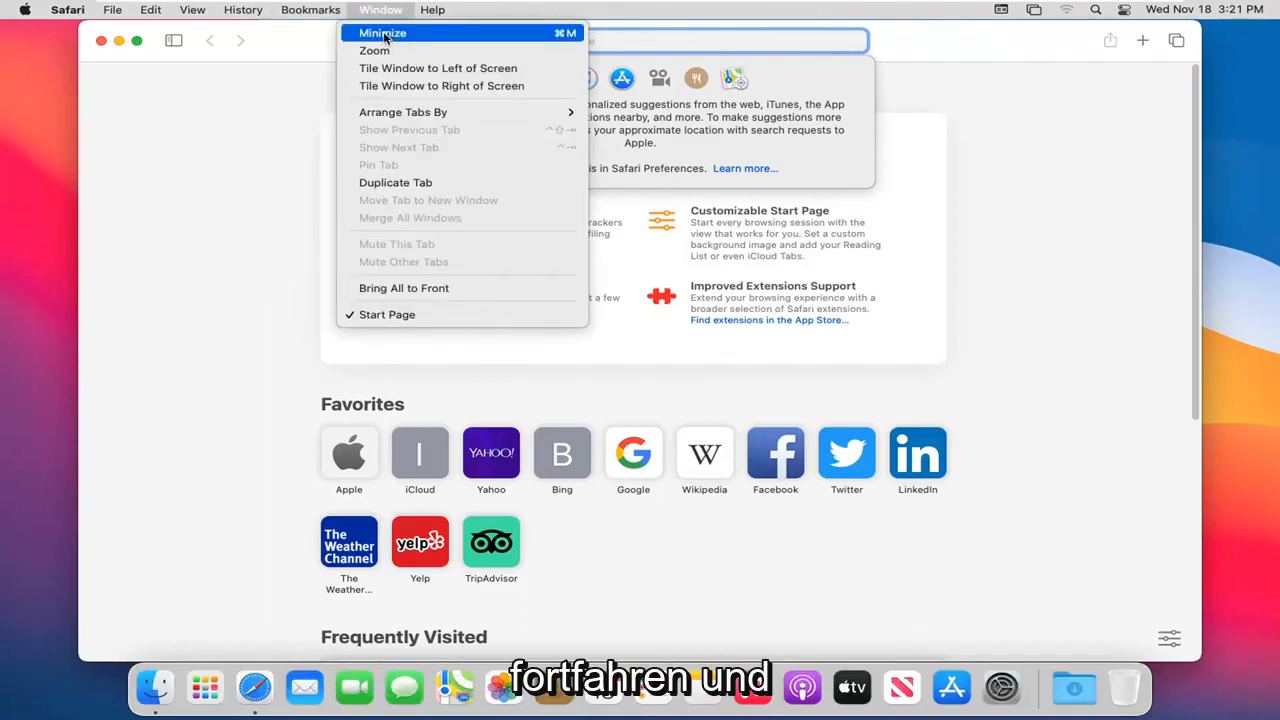
mouse_move(374, 50)
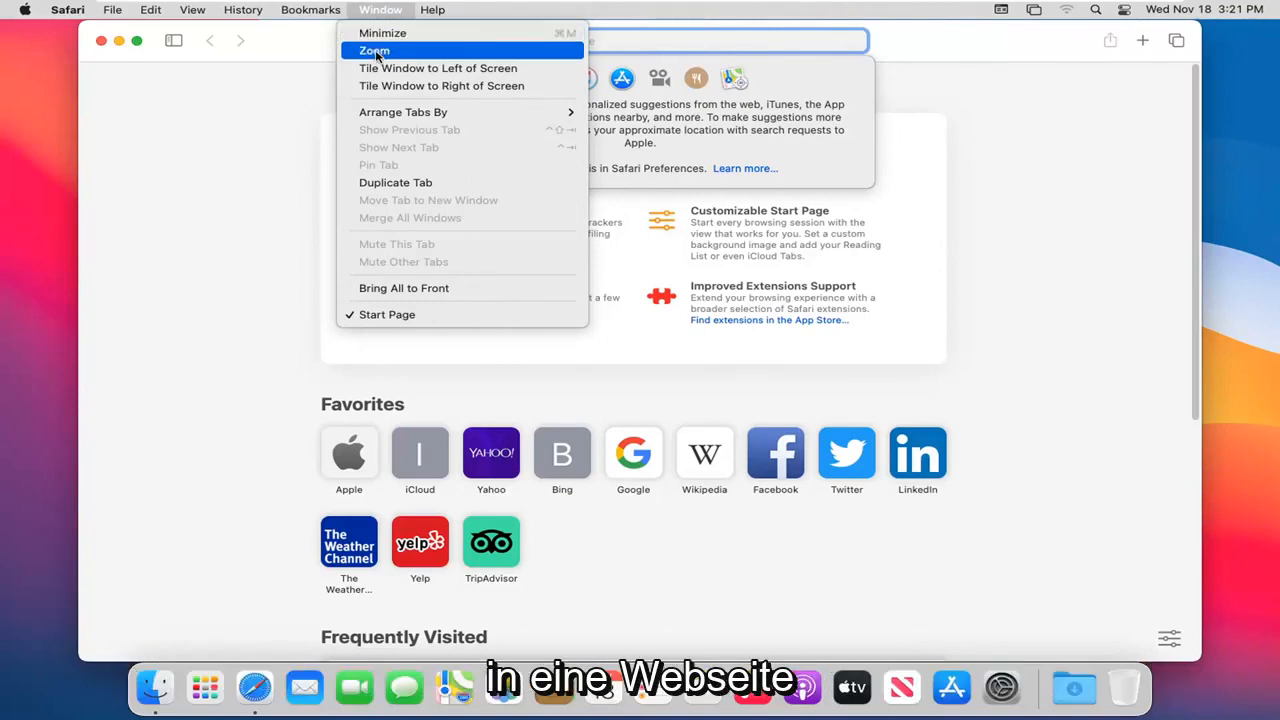
mouse_move(438, 68)
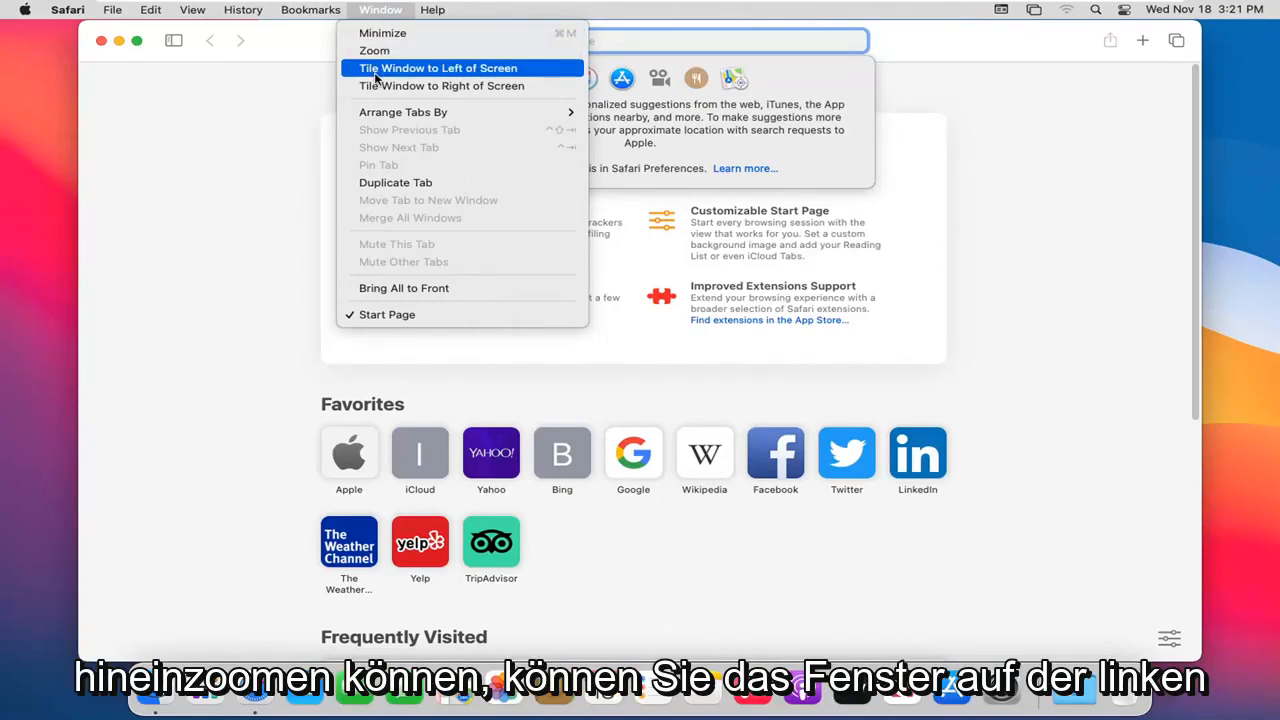
mouse_move(436, 112)
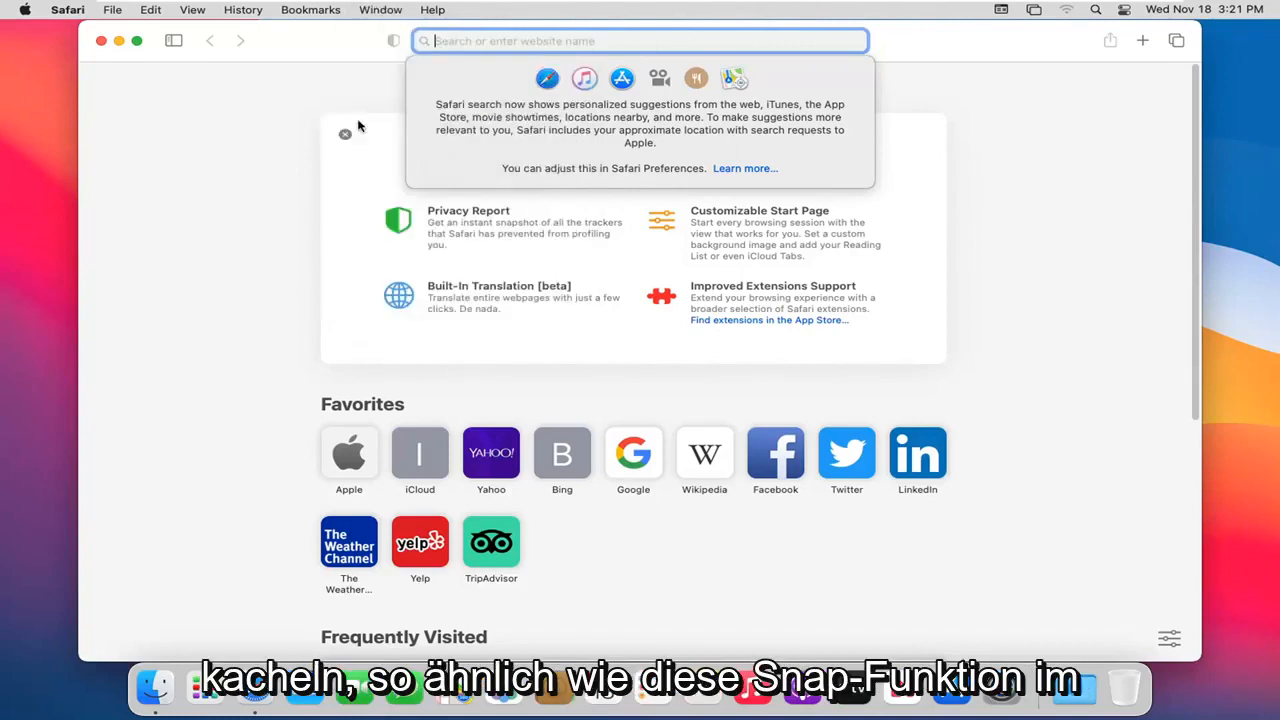
mouse_move(196, 156)
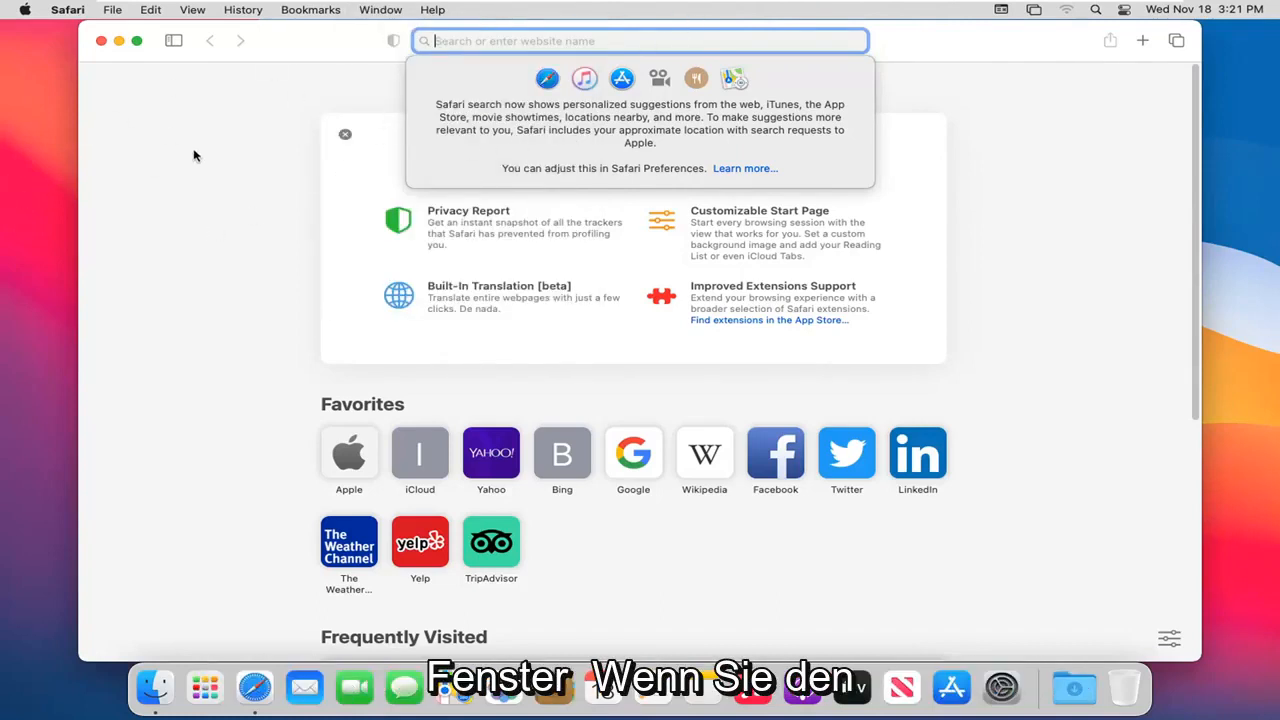
left_click(380, 10)
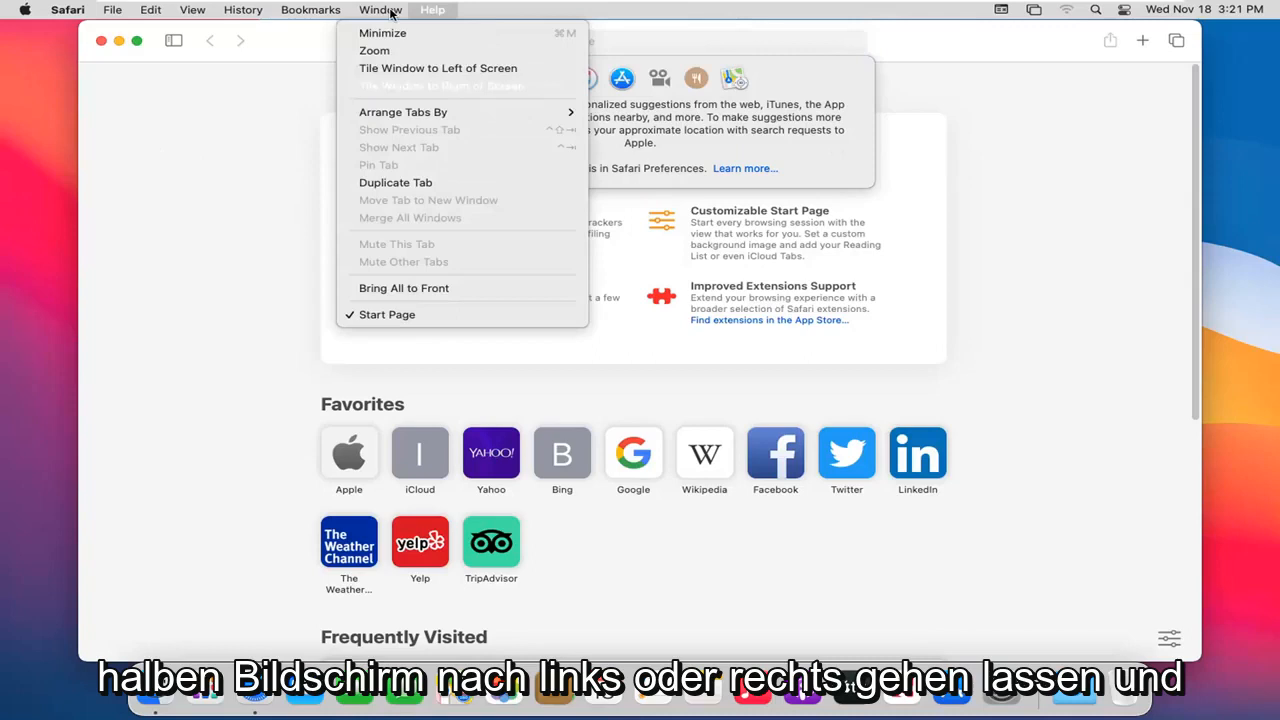
mouse_move(404, 112)
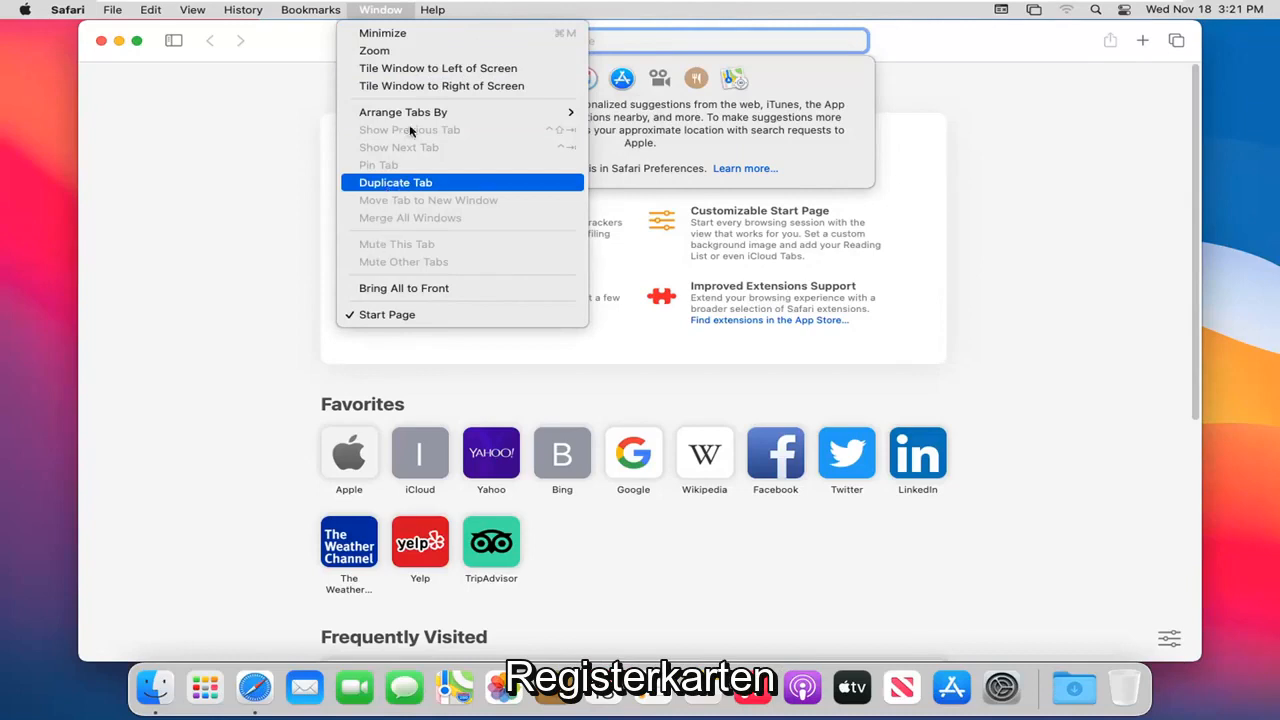
left_click(432, 8)
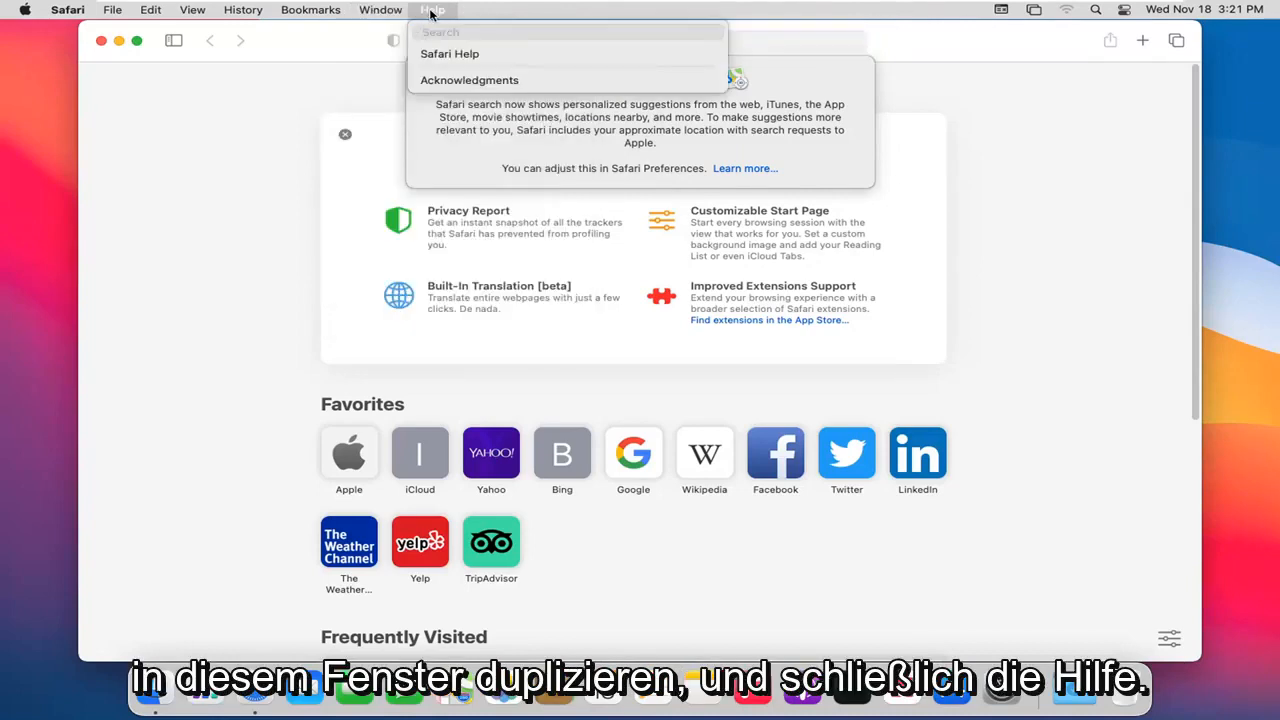
mouse_move(468, 80)
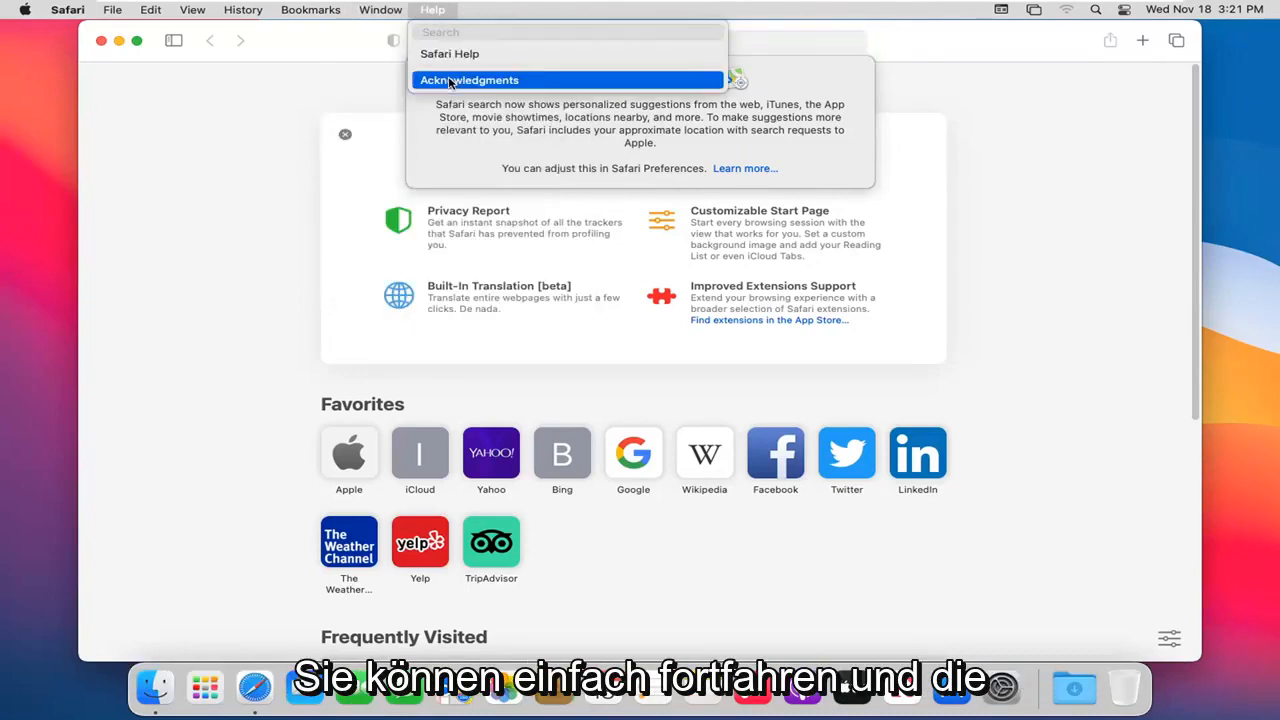
mouse_move(448, 52)
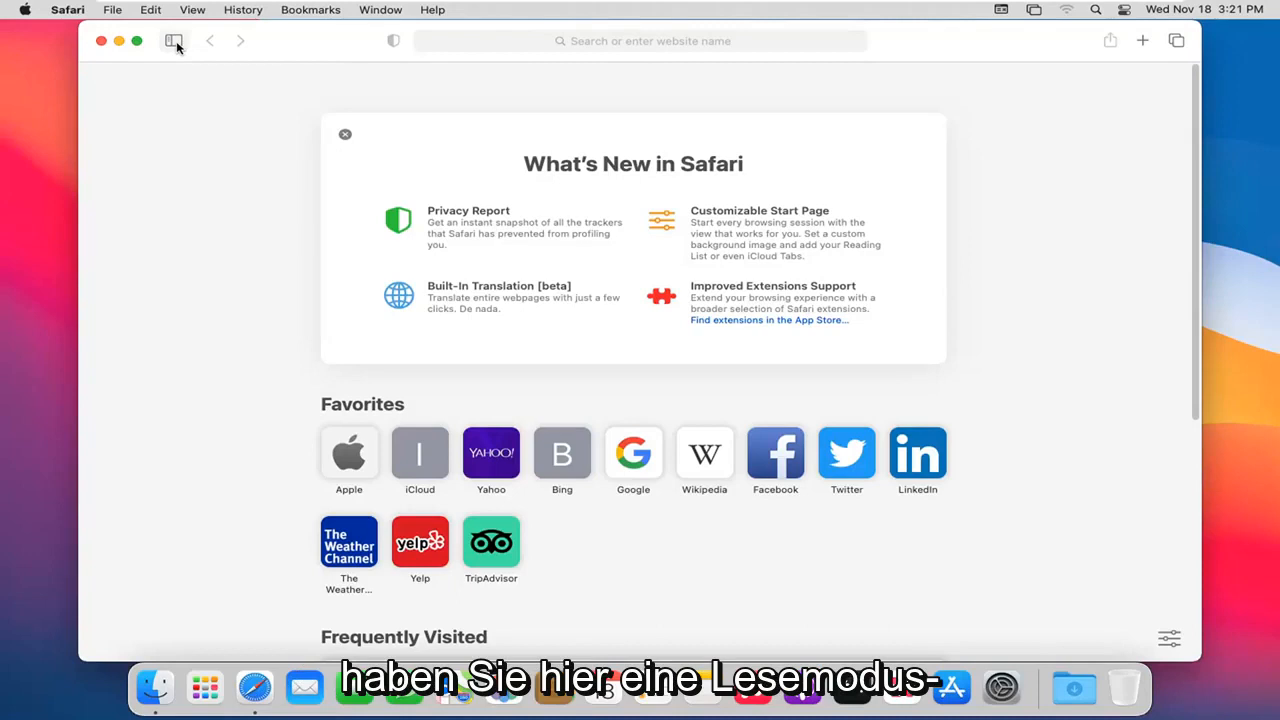
mouse_move(172, 40)
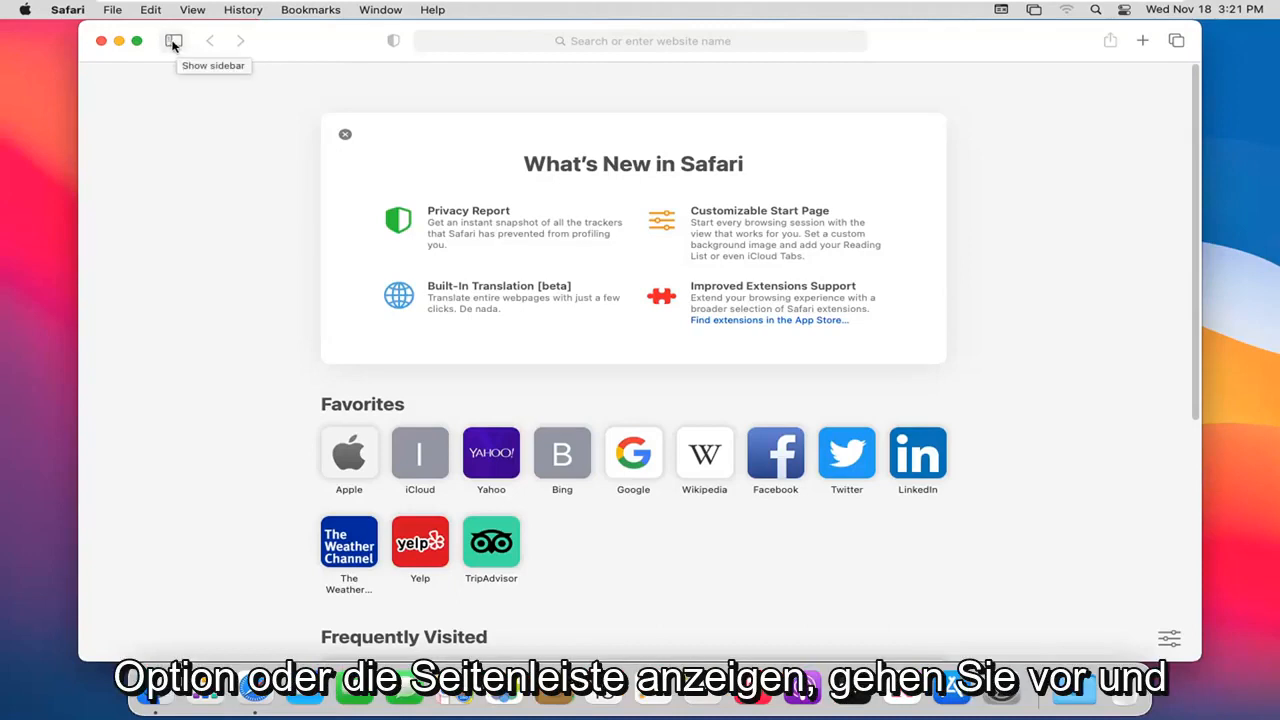
left_click(172, 40)
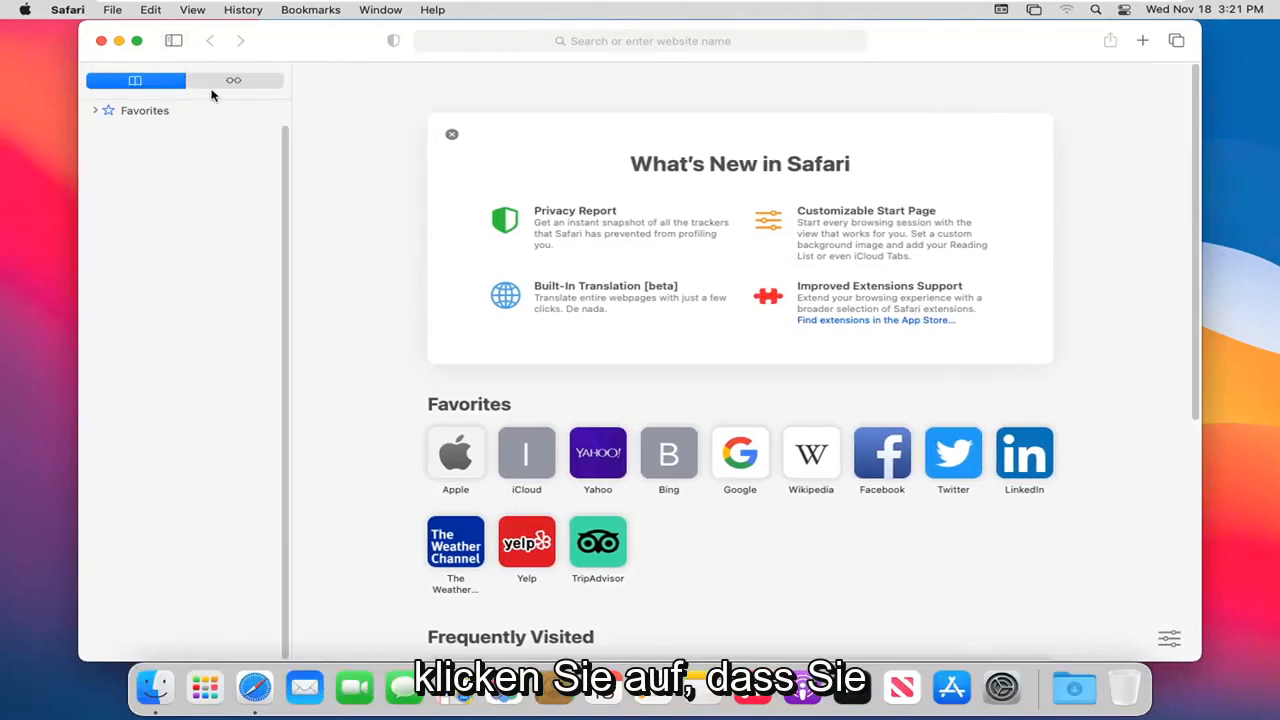
left_click(232, 80)
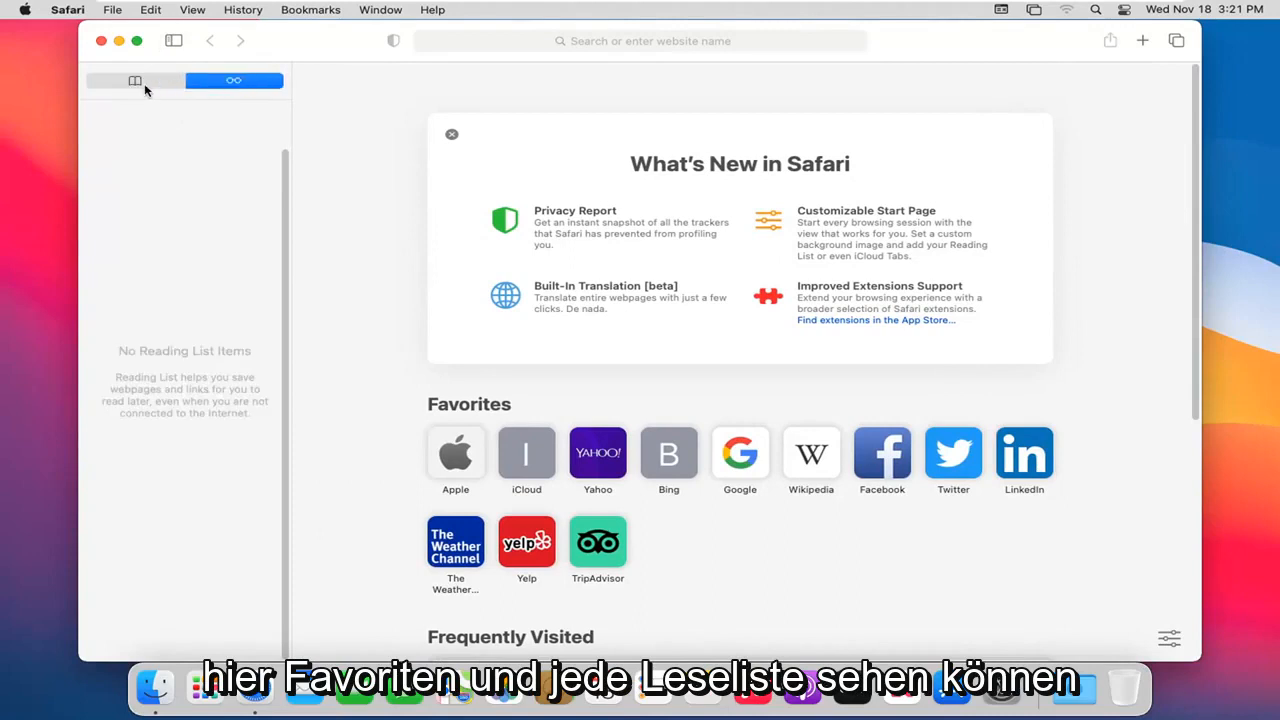
left_click(136, 80)
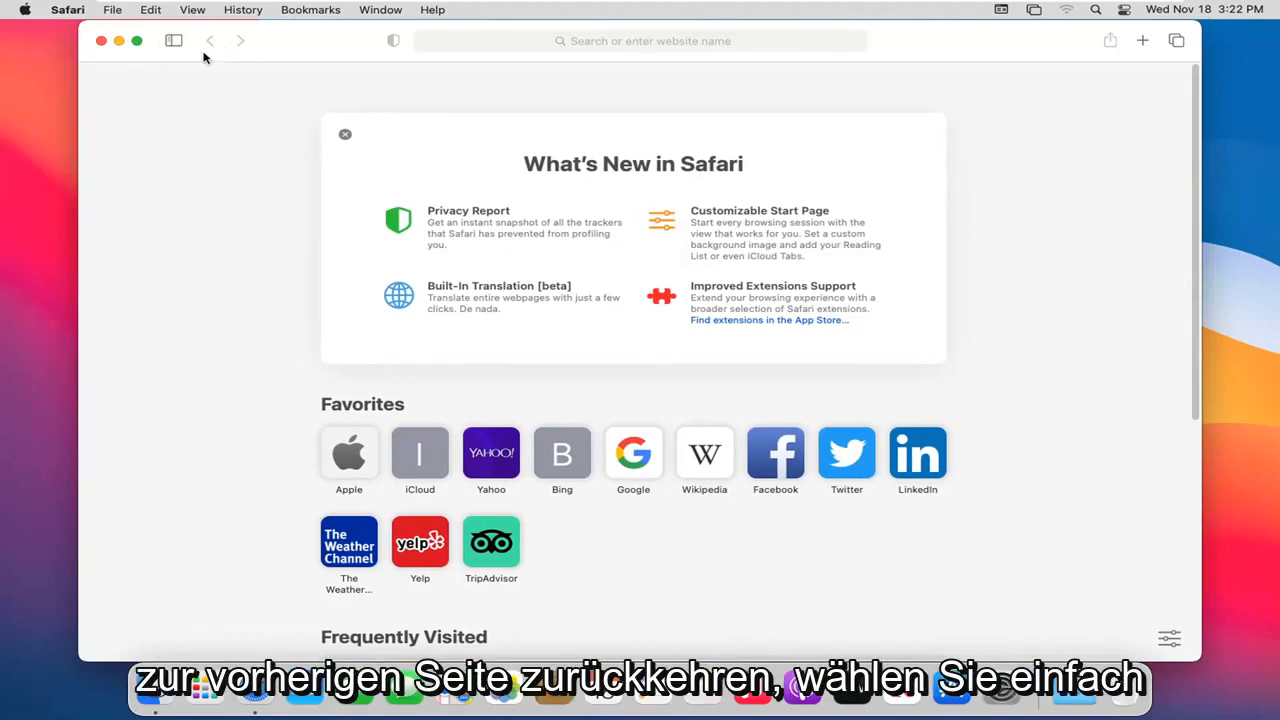
mouse_move(210, 40)
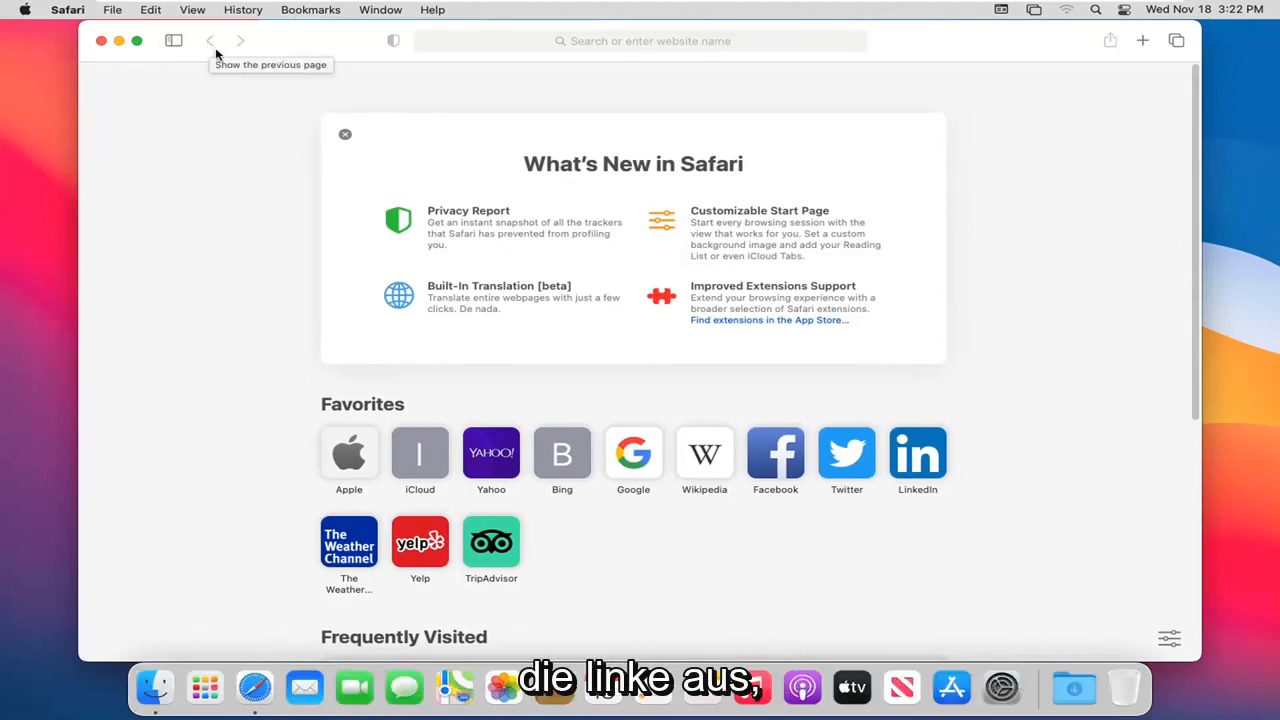
mouse_move(360, 56)
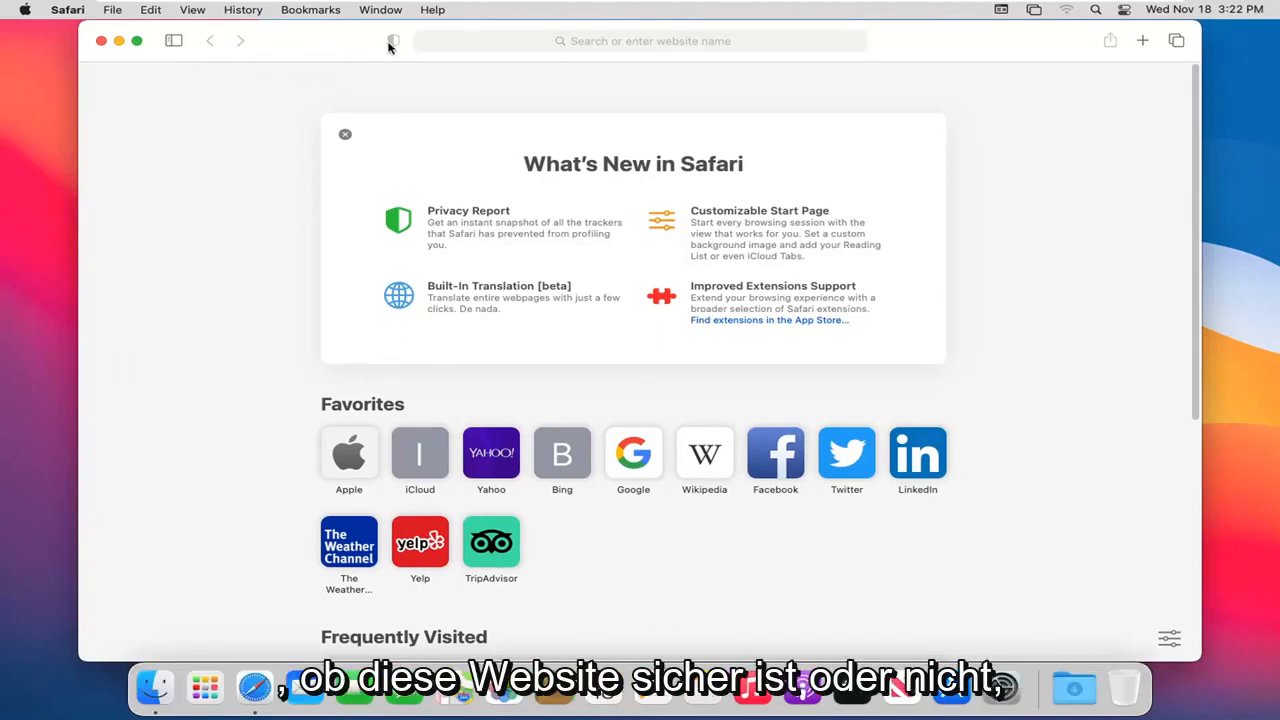
mouse_move(392, 40)
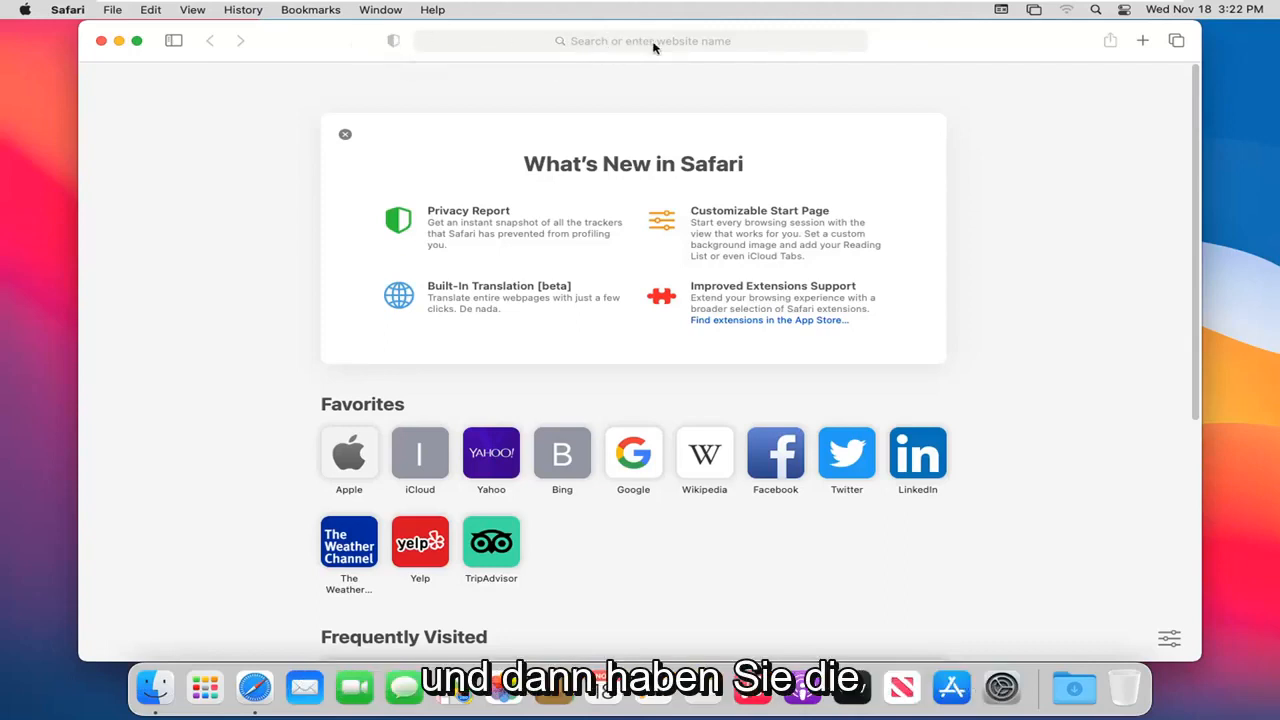
Step: Activate the Smart Search field so it is ready for a search or website name
left_click(640, 40)
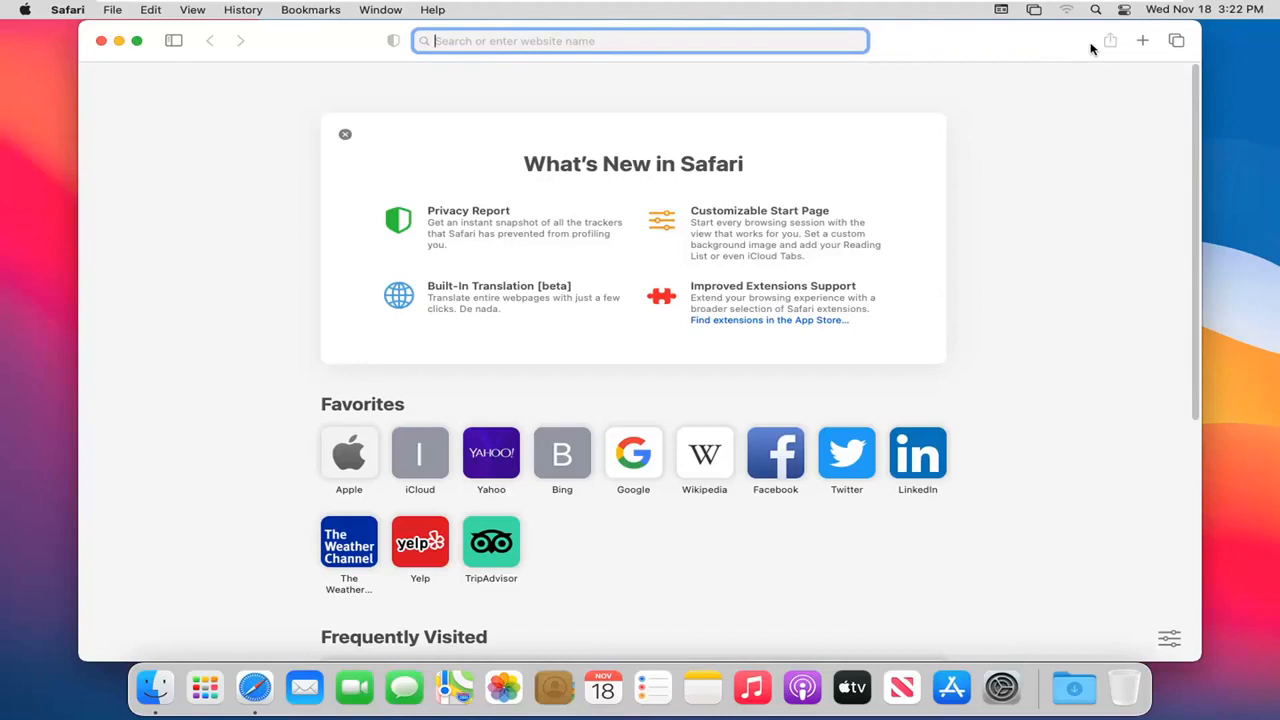
mouse_move(1116, 48)
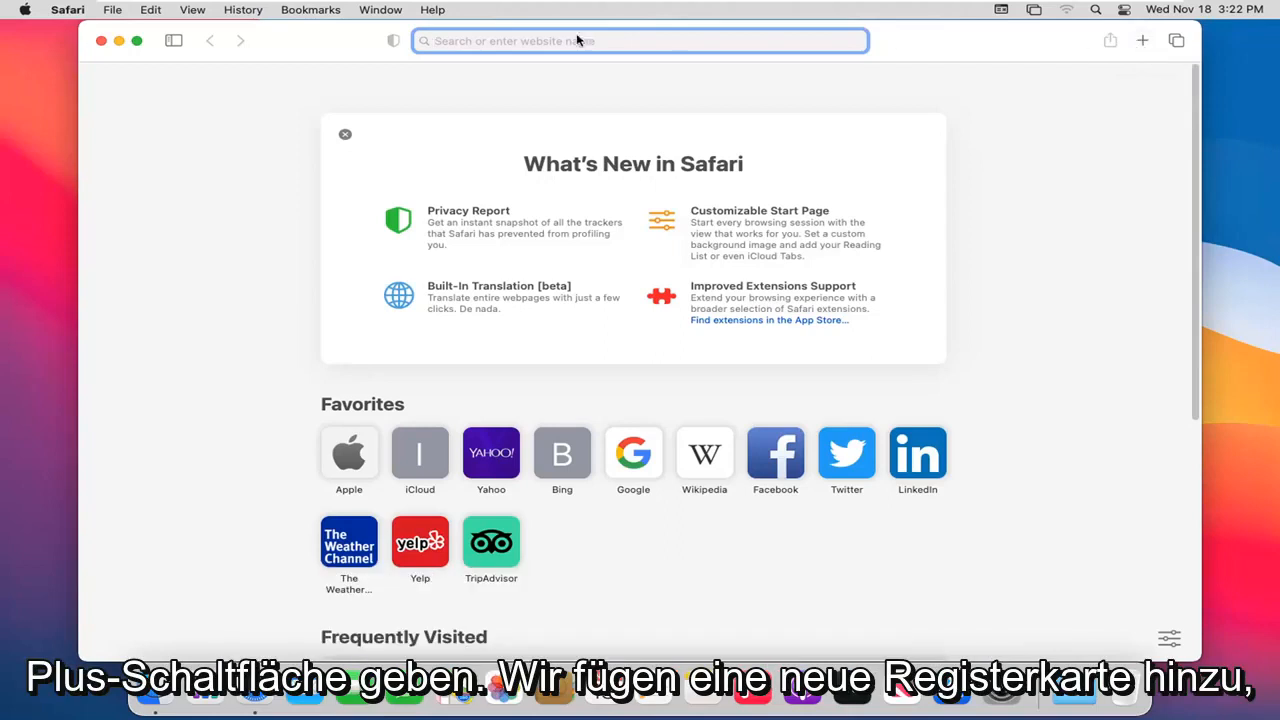
mouse_move(1176, 50)
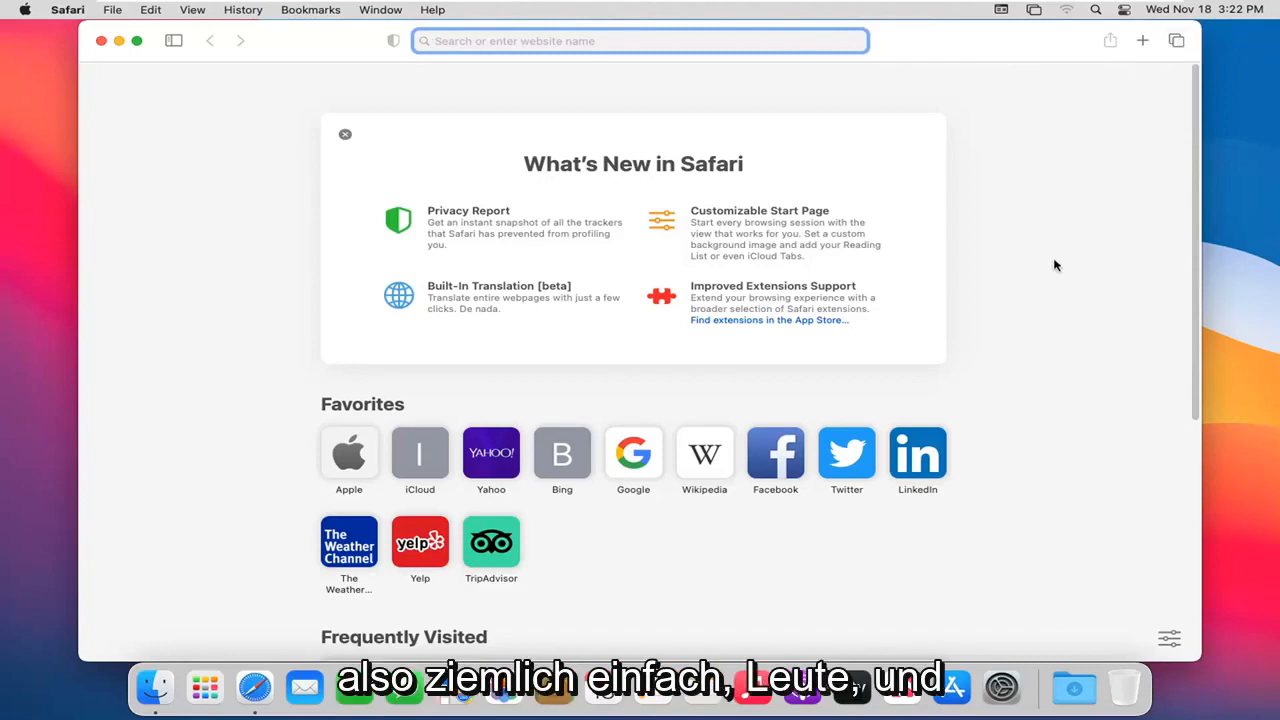
scroll("down", 3)
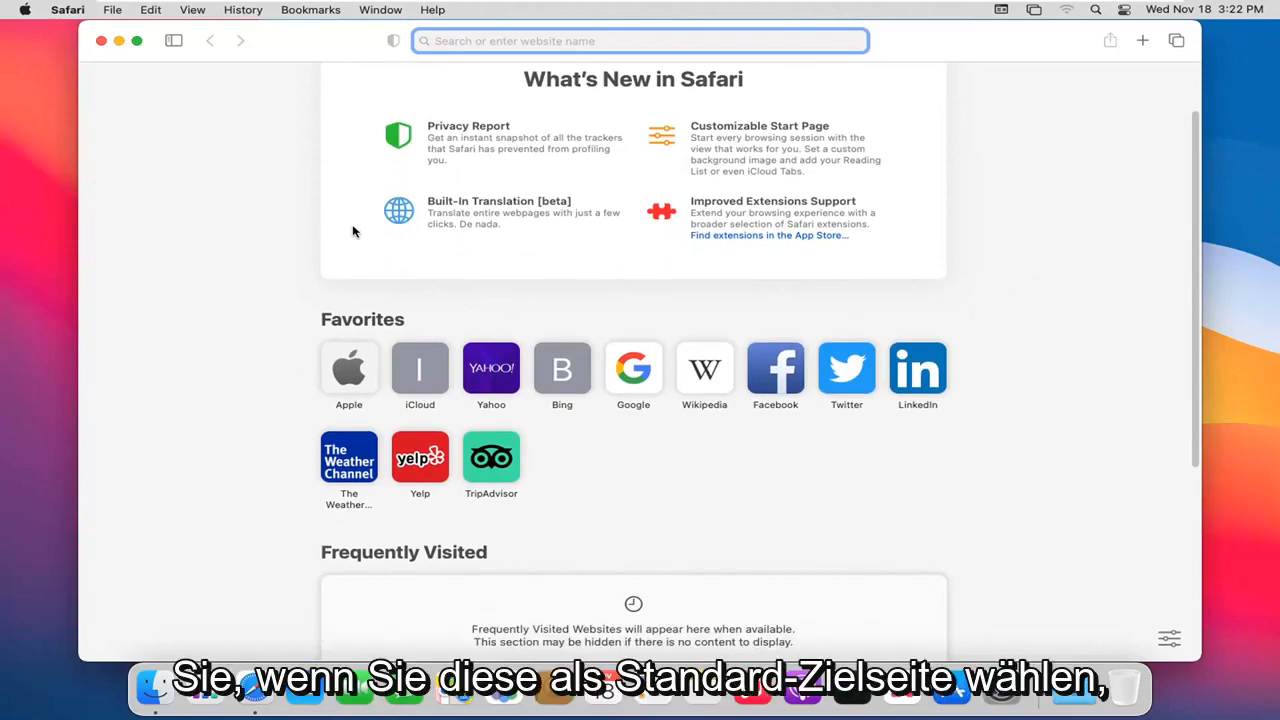
scroll("down", 3)
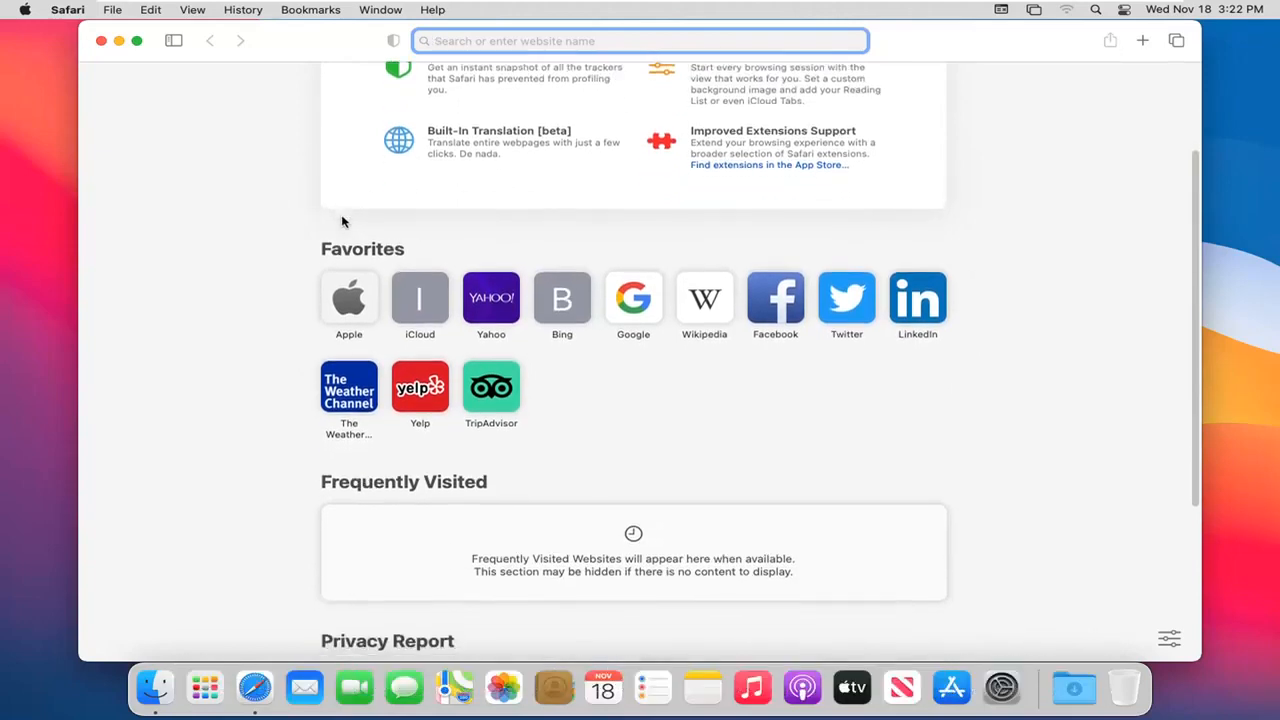
scroll("down", 3)
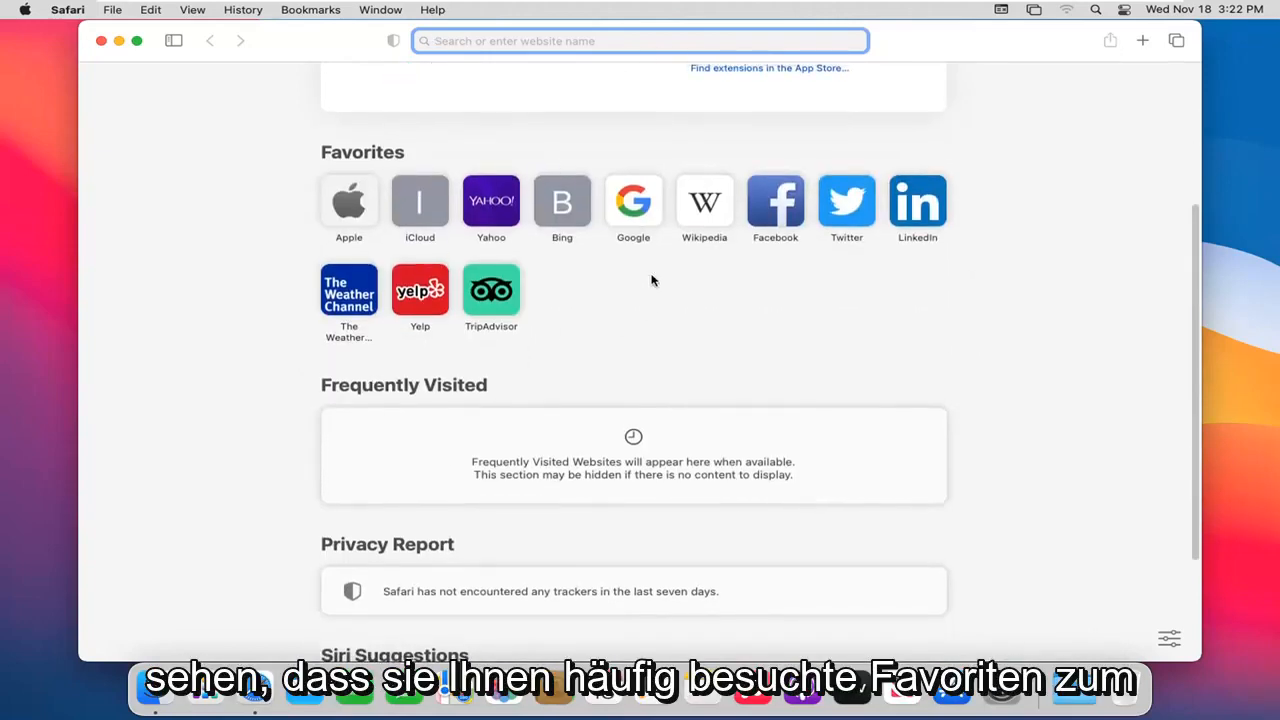
scroll("down", 3)
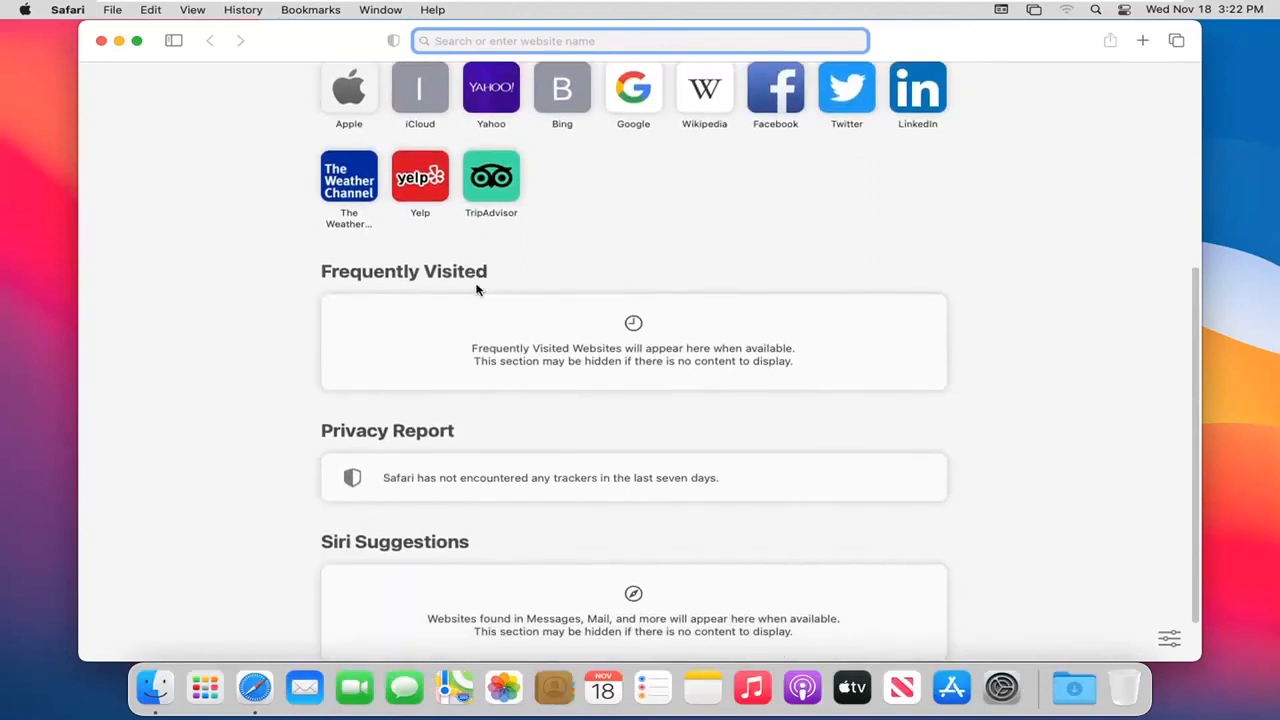
scroll("down", 3)
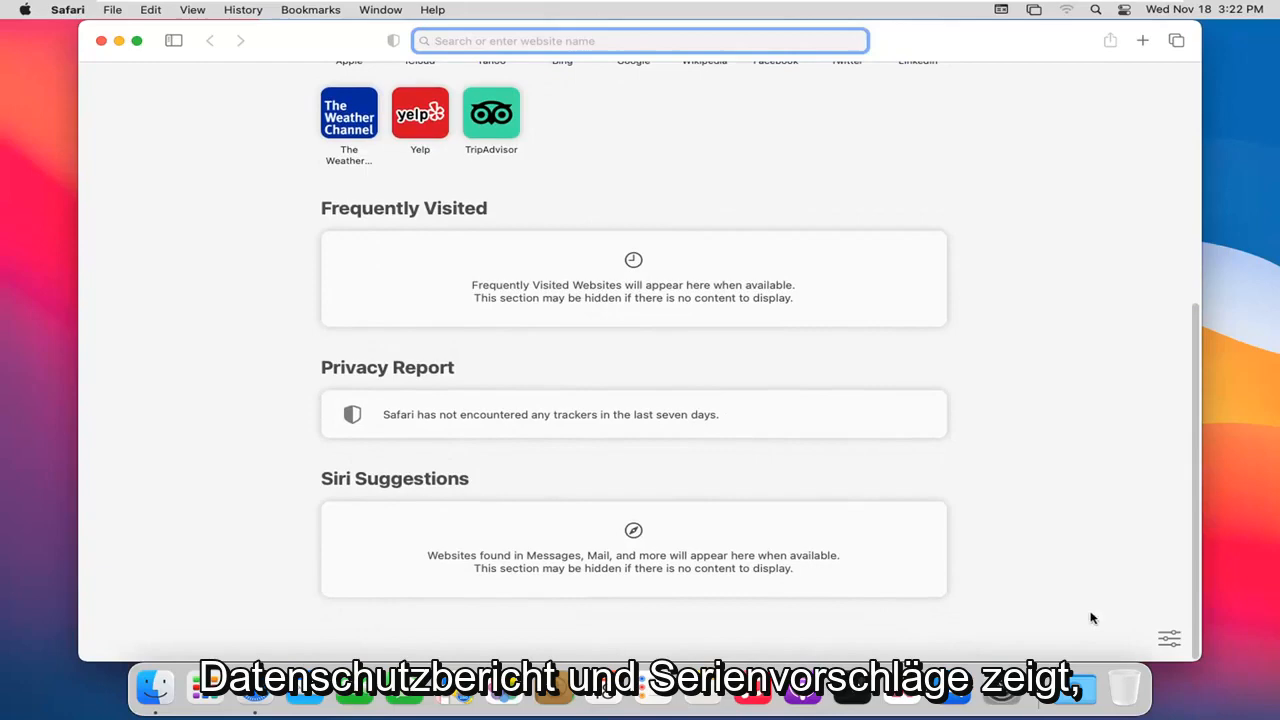
mouse_move(658, 272)
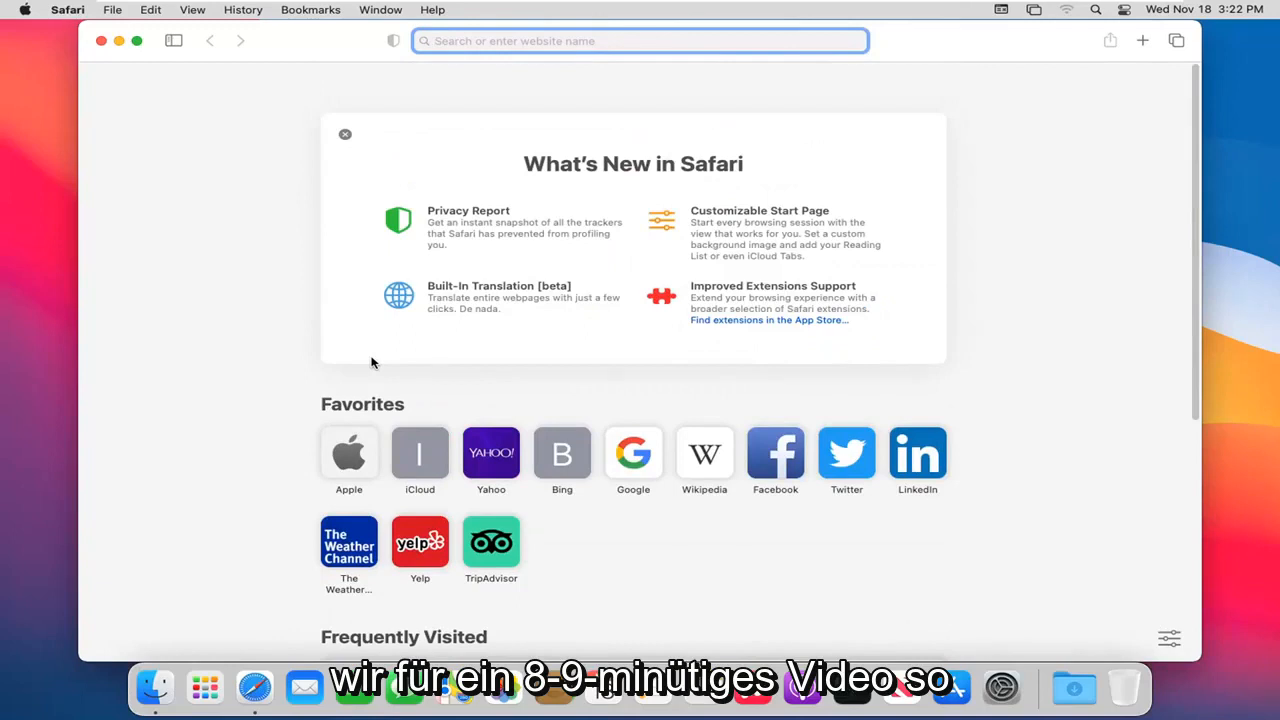
mouse_move(248, 184)
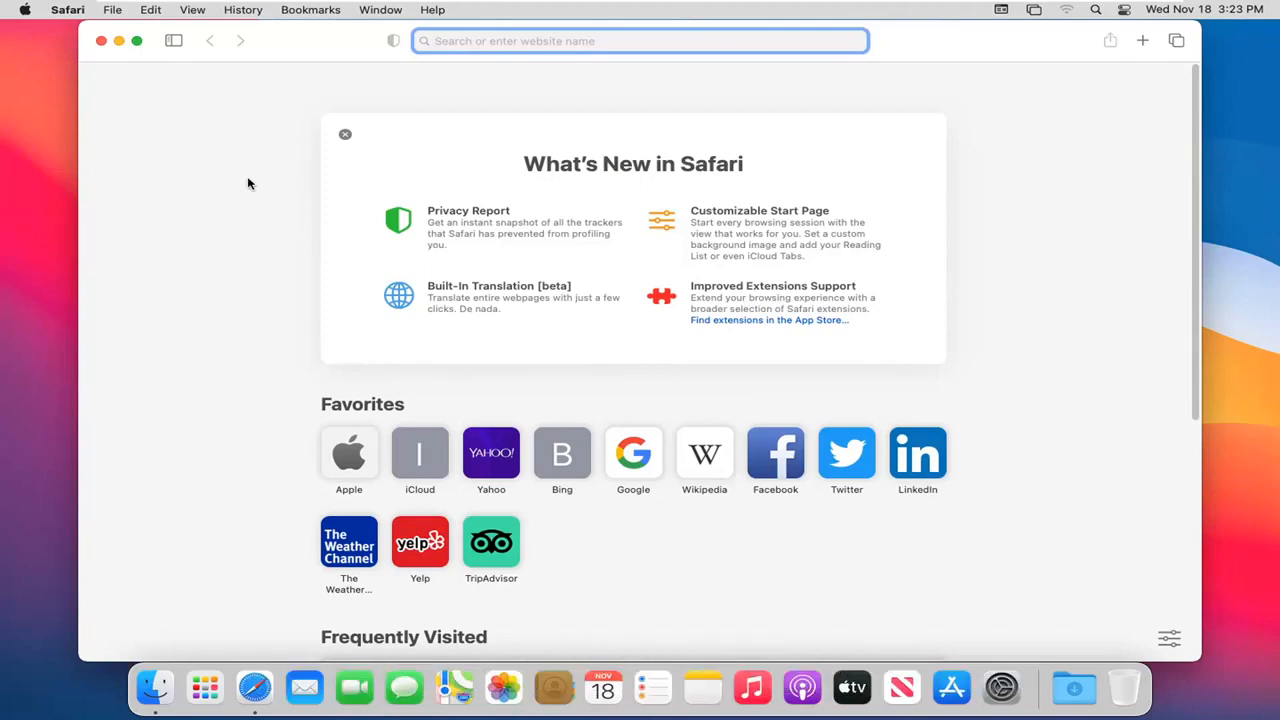
mouse_move(304, 178)
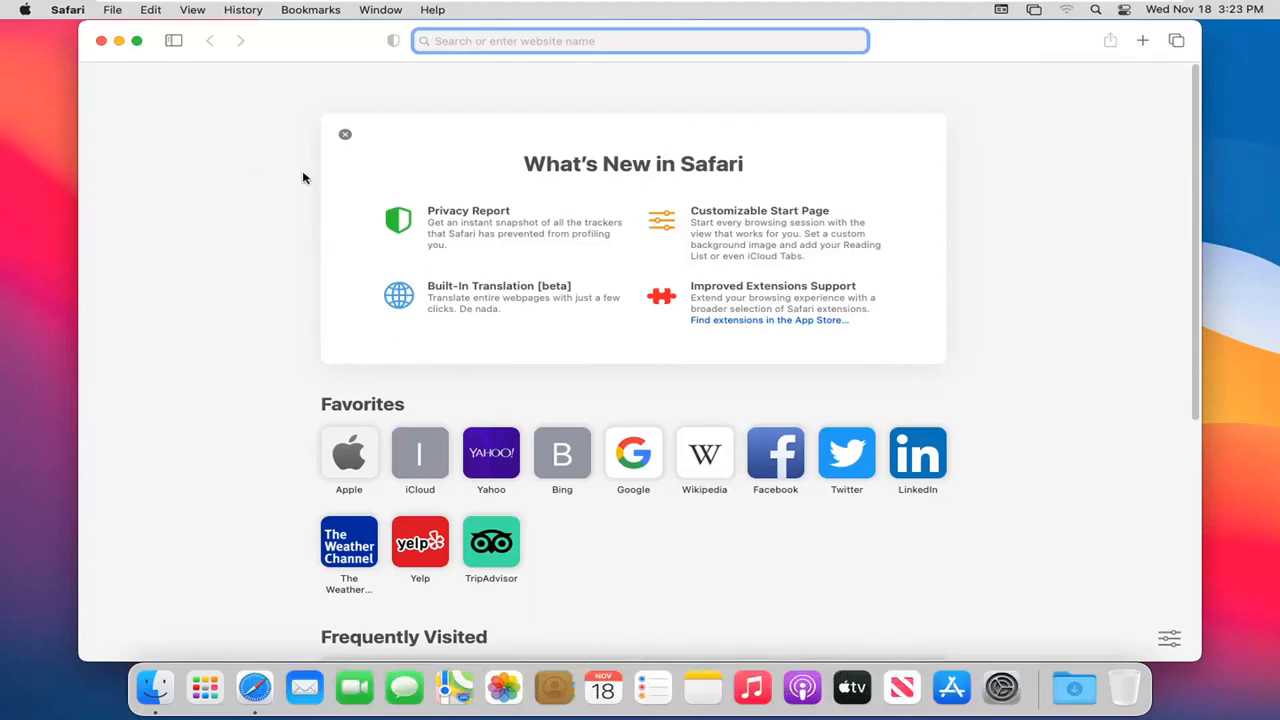